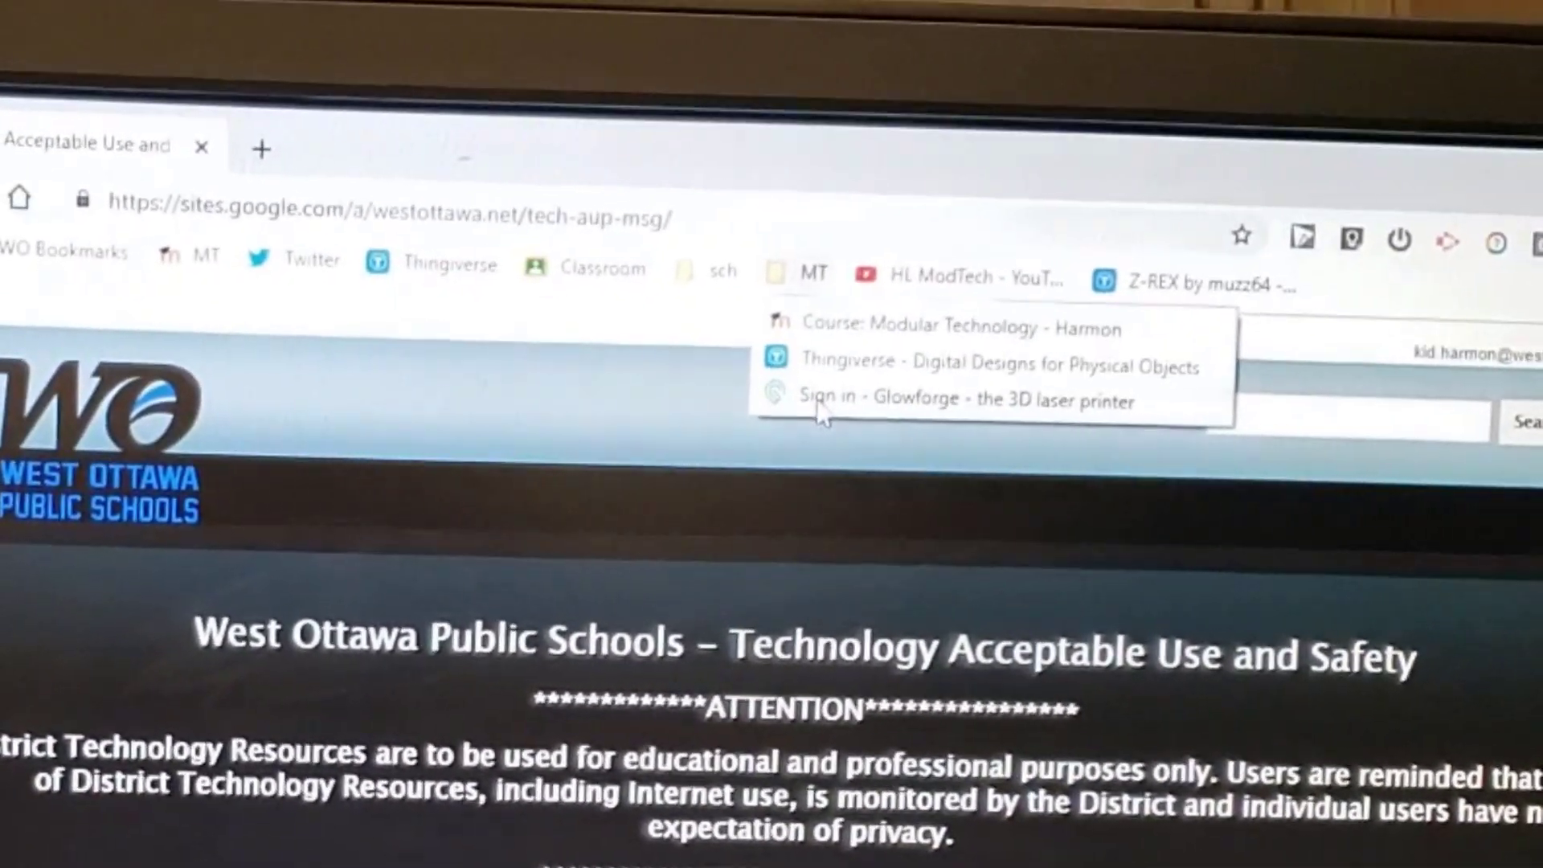
# Open the bookmarked Glowforge sign-in page and sign in with saved credentials.
pyautogui.click(965, 401)
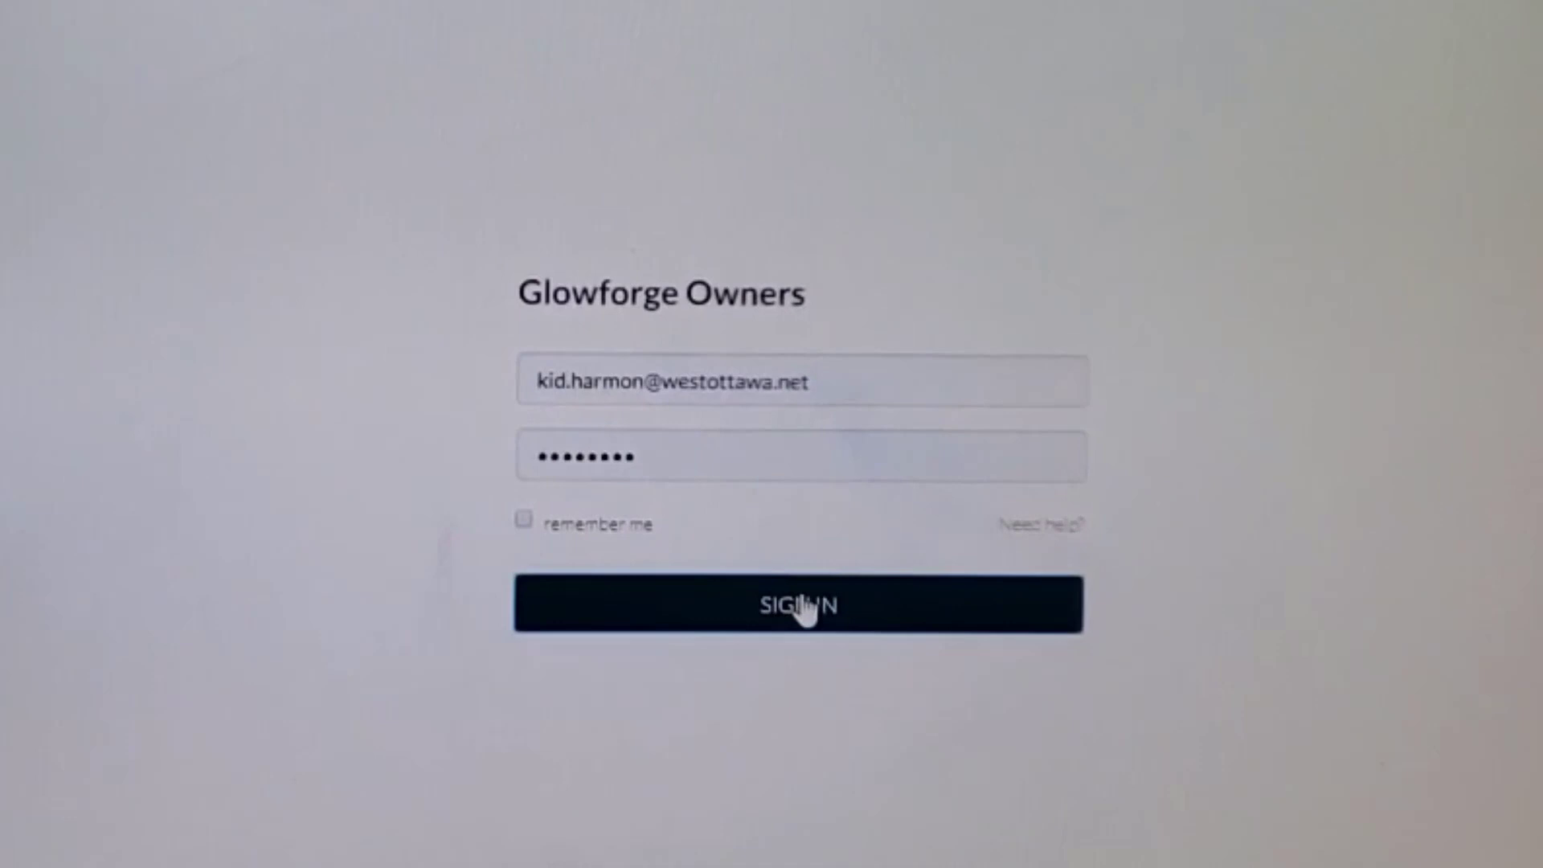
pyautogui.click(799, 605)
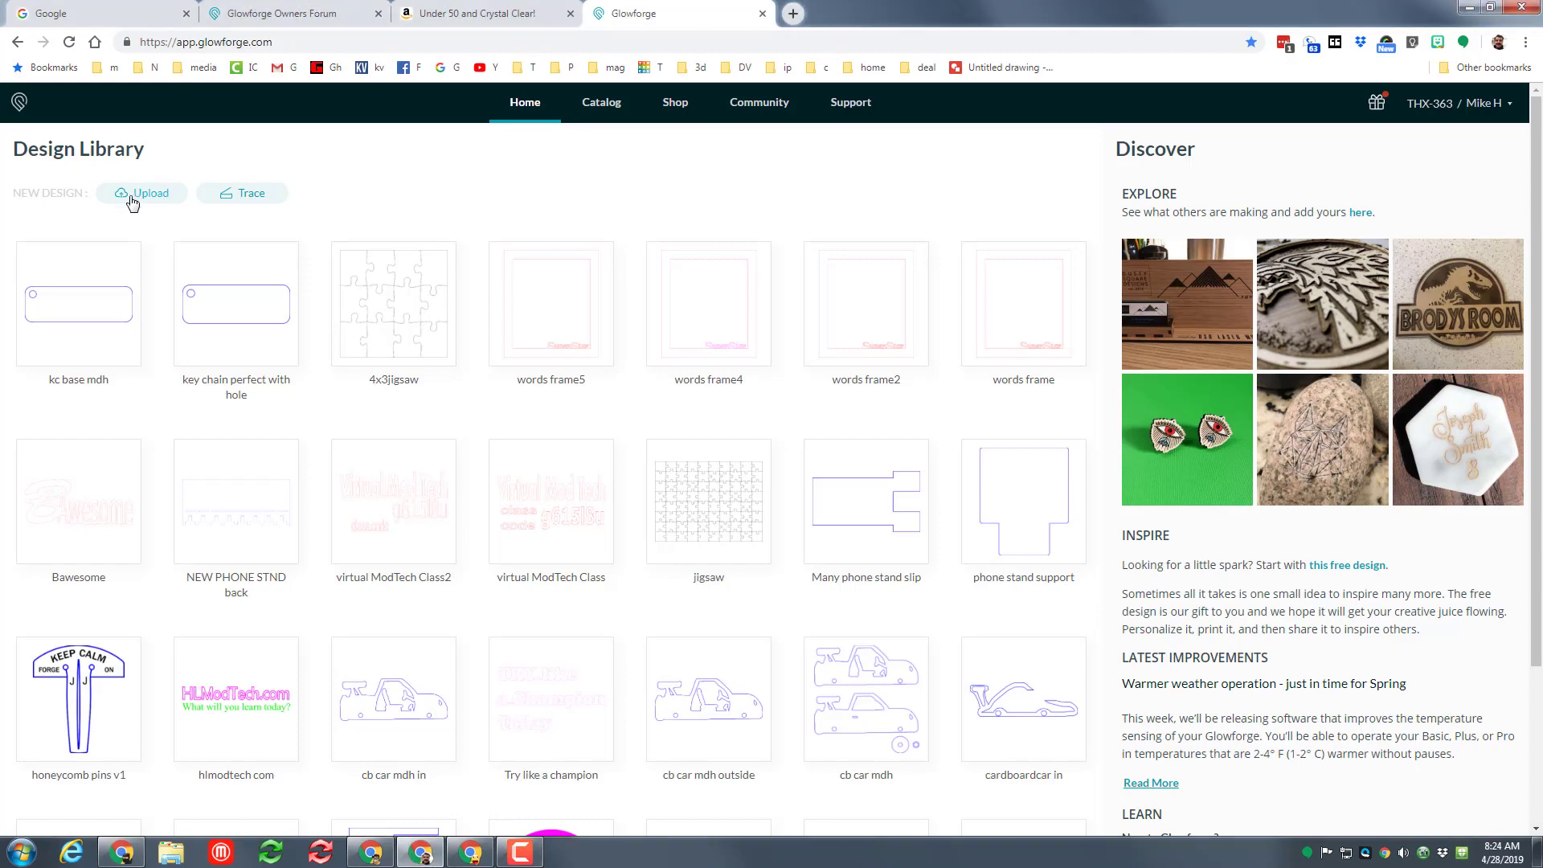
# Upload the keychain base SVG from Desktop > MT tools > stl shortcut.
pyautogui.click(149, 192)
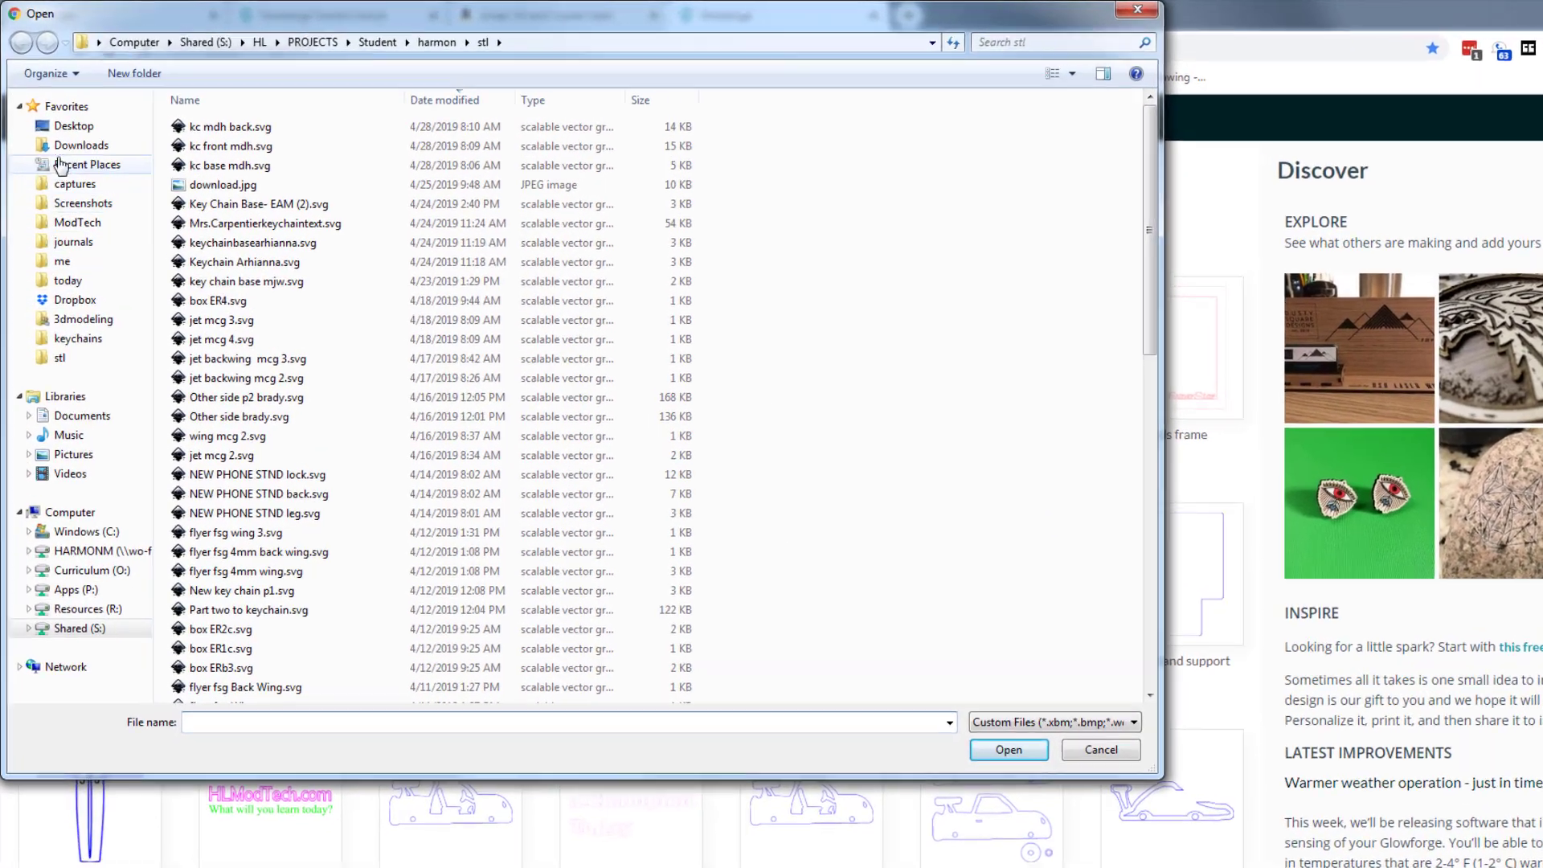
pyautogui.click(73, 125)
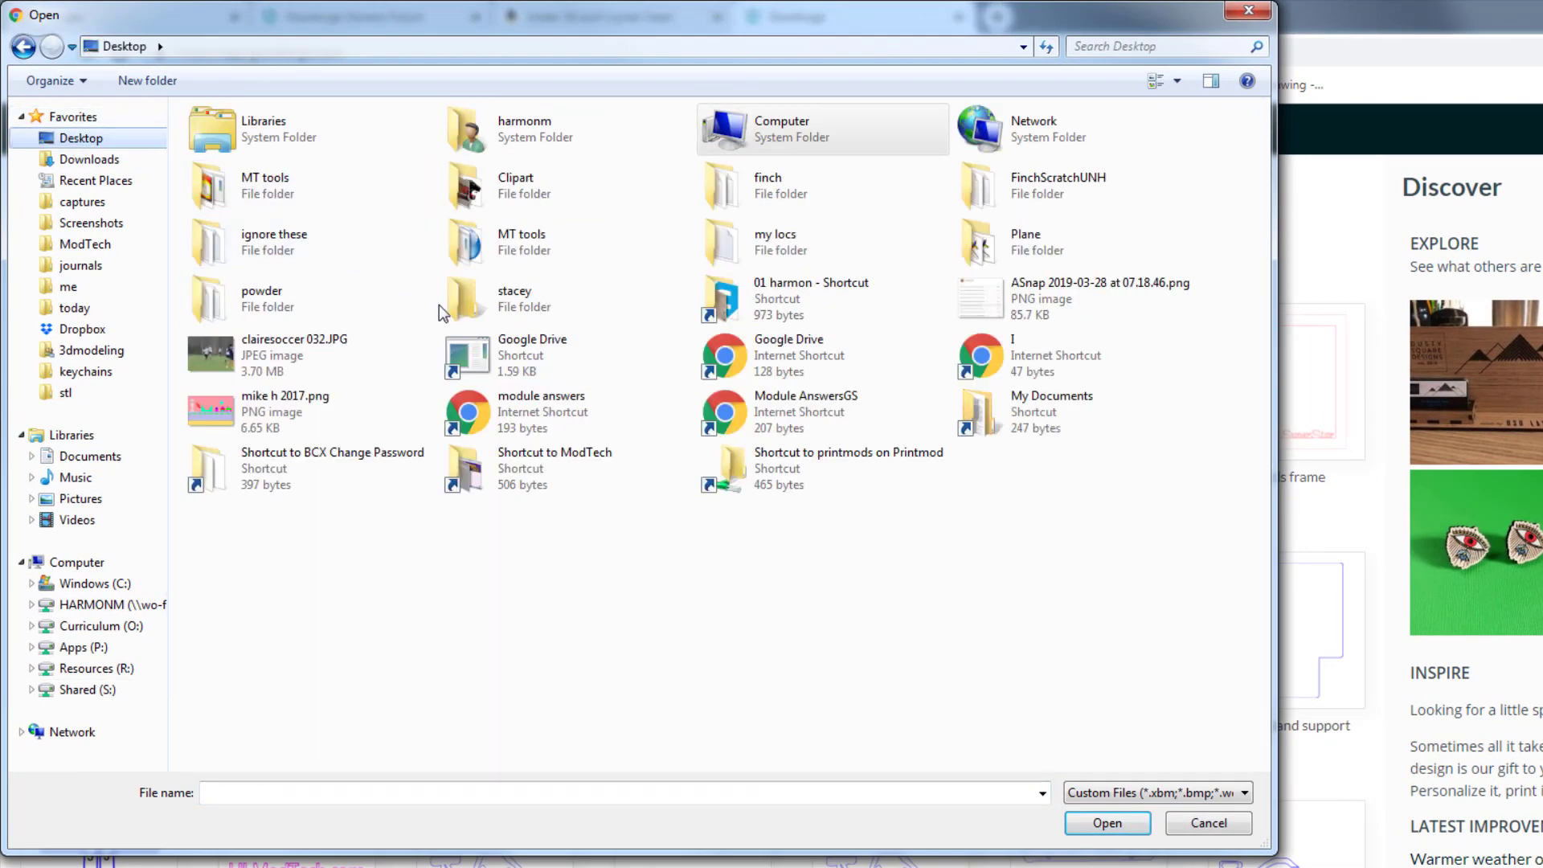
pyautogui.doubleClick(265, 185)
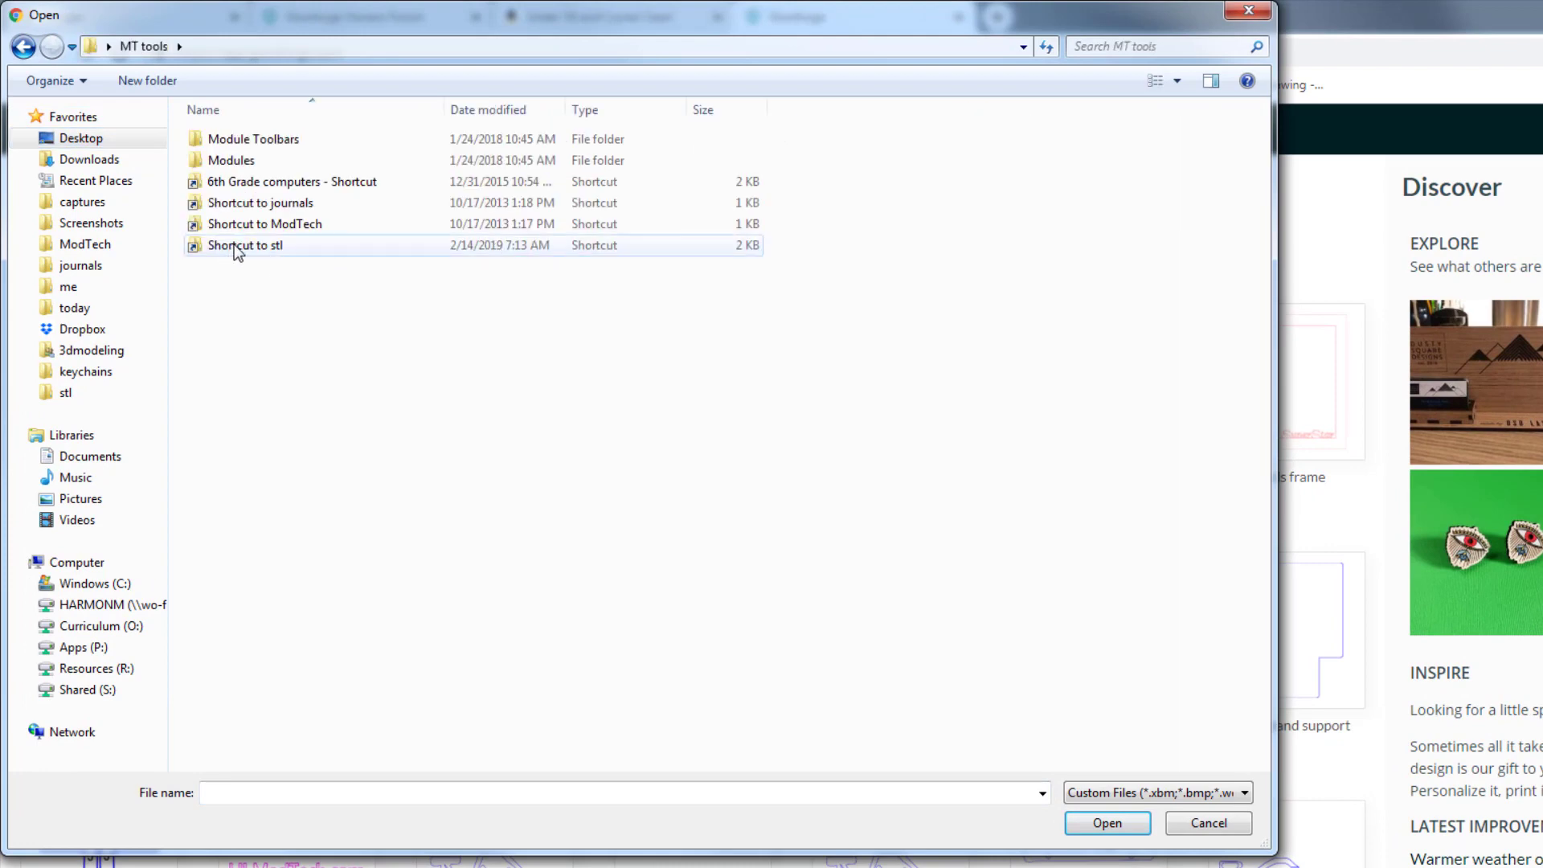
pyautogui.doubleClick(245, 245)
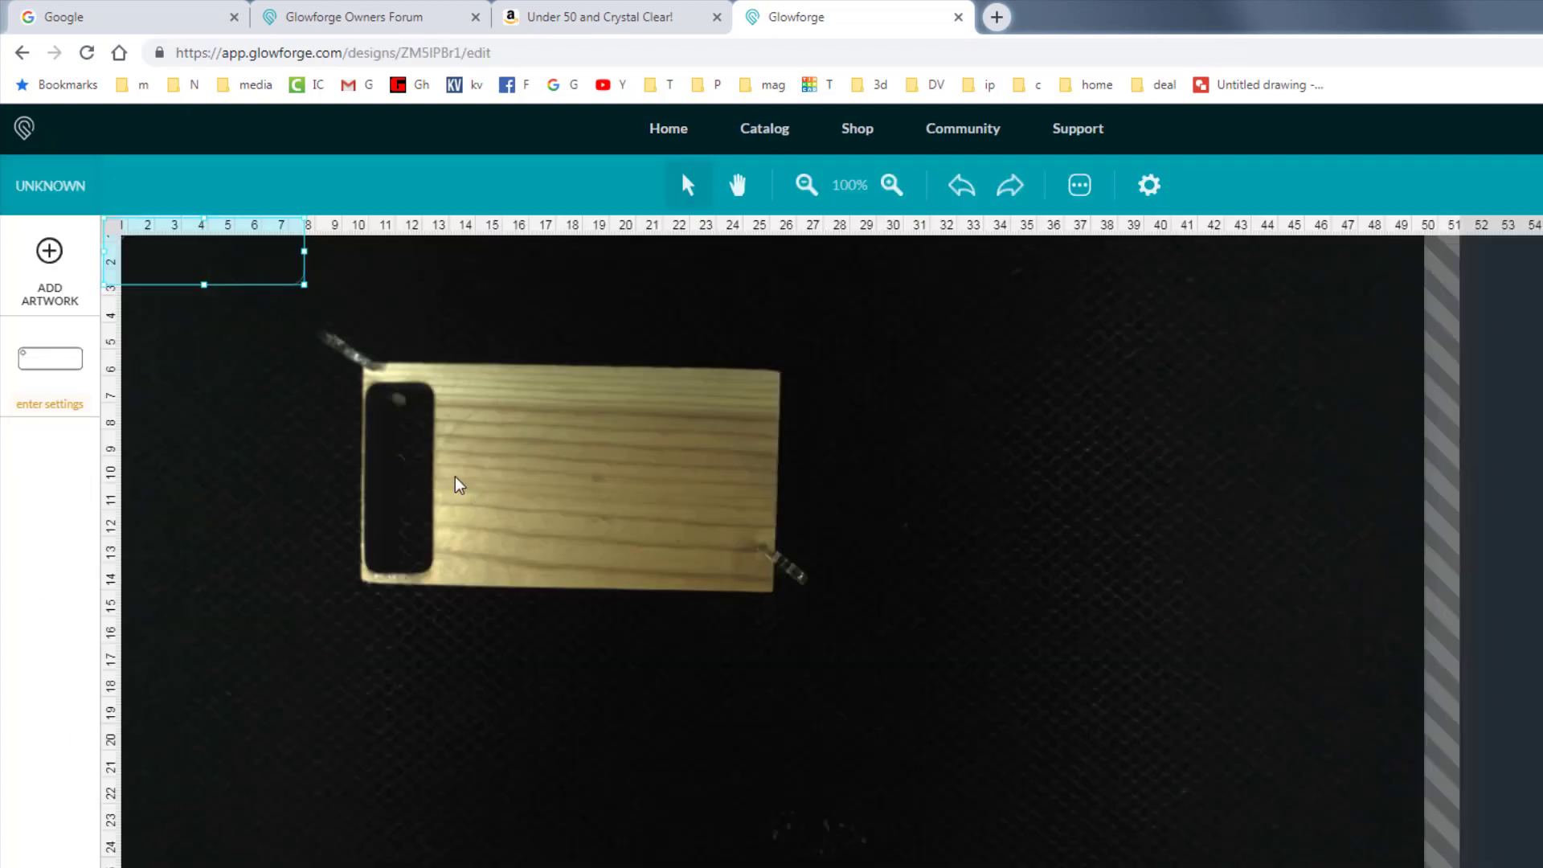
# Set the material to uncertified with a 4 mm thickness.
pyautogui.click(48, 185)
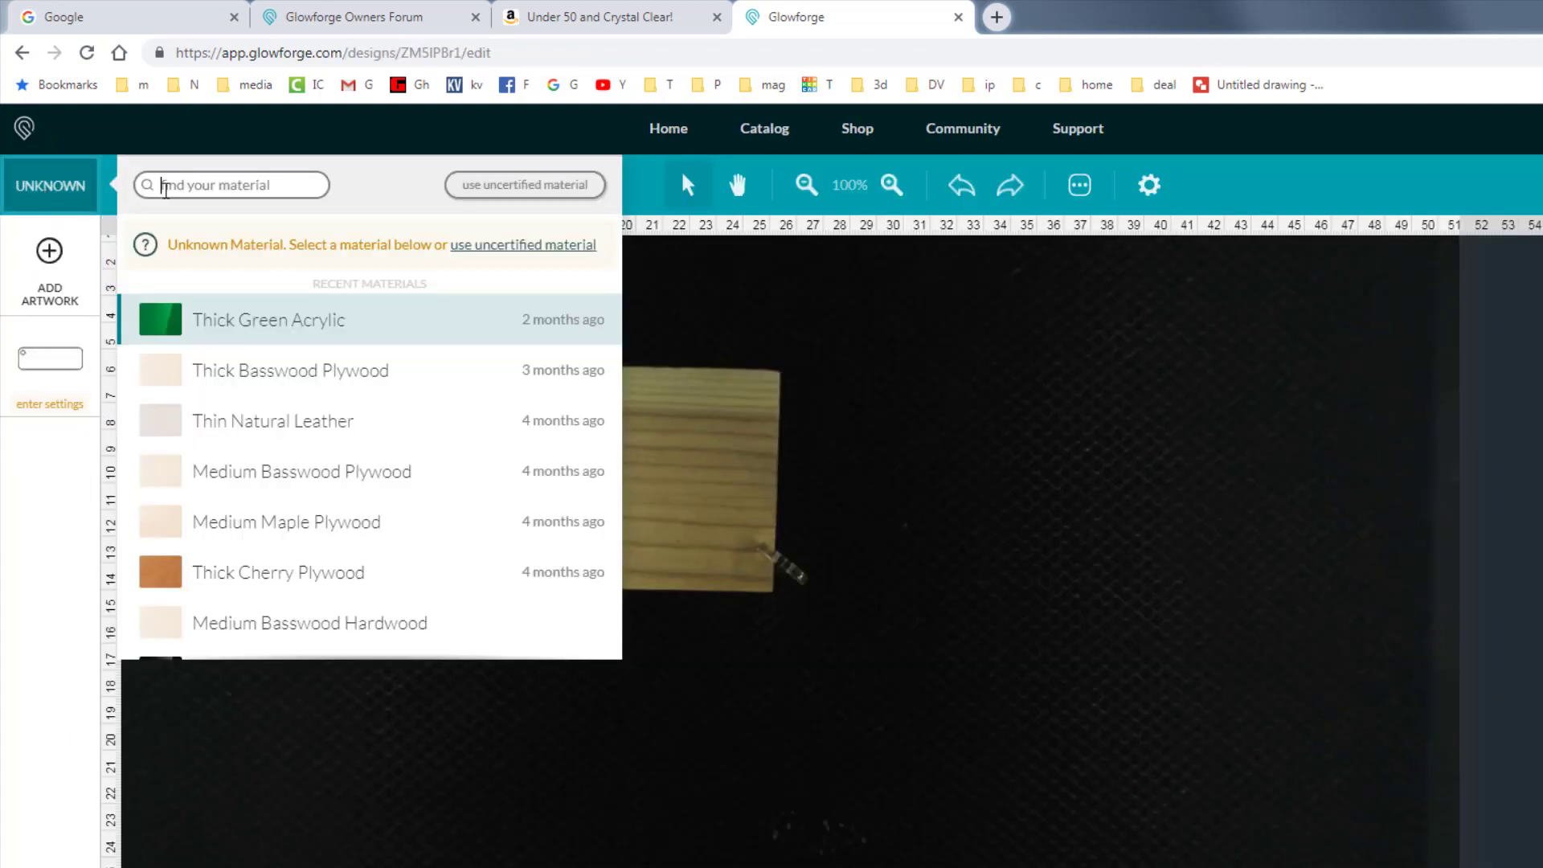
pyautogui.click(525, 184)
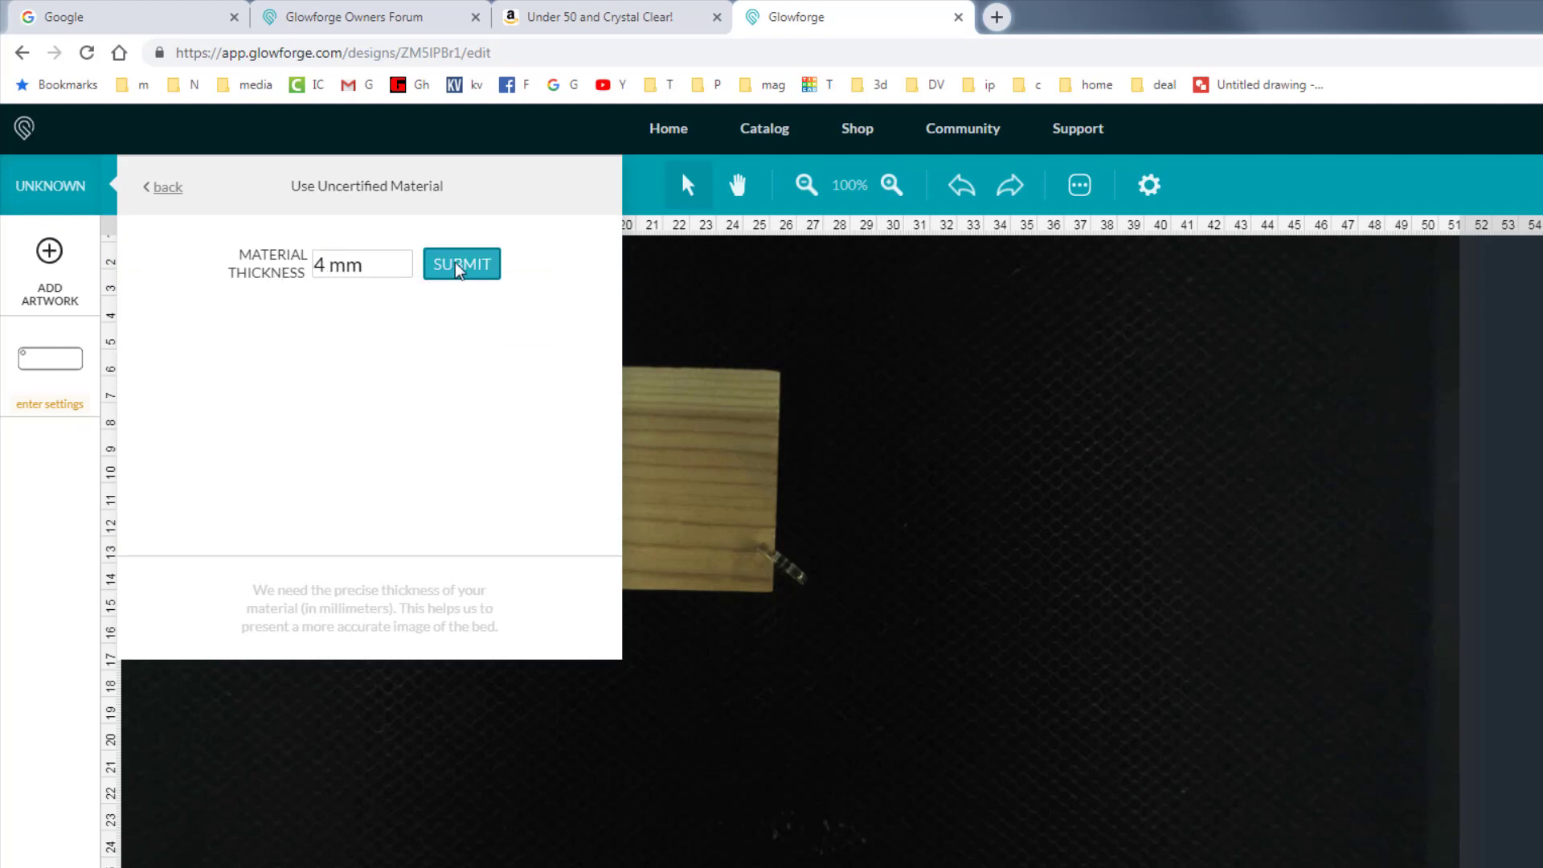
pyautogui.click(460, 264)
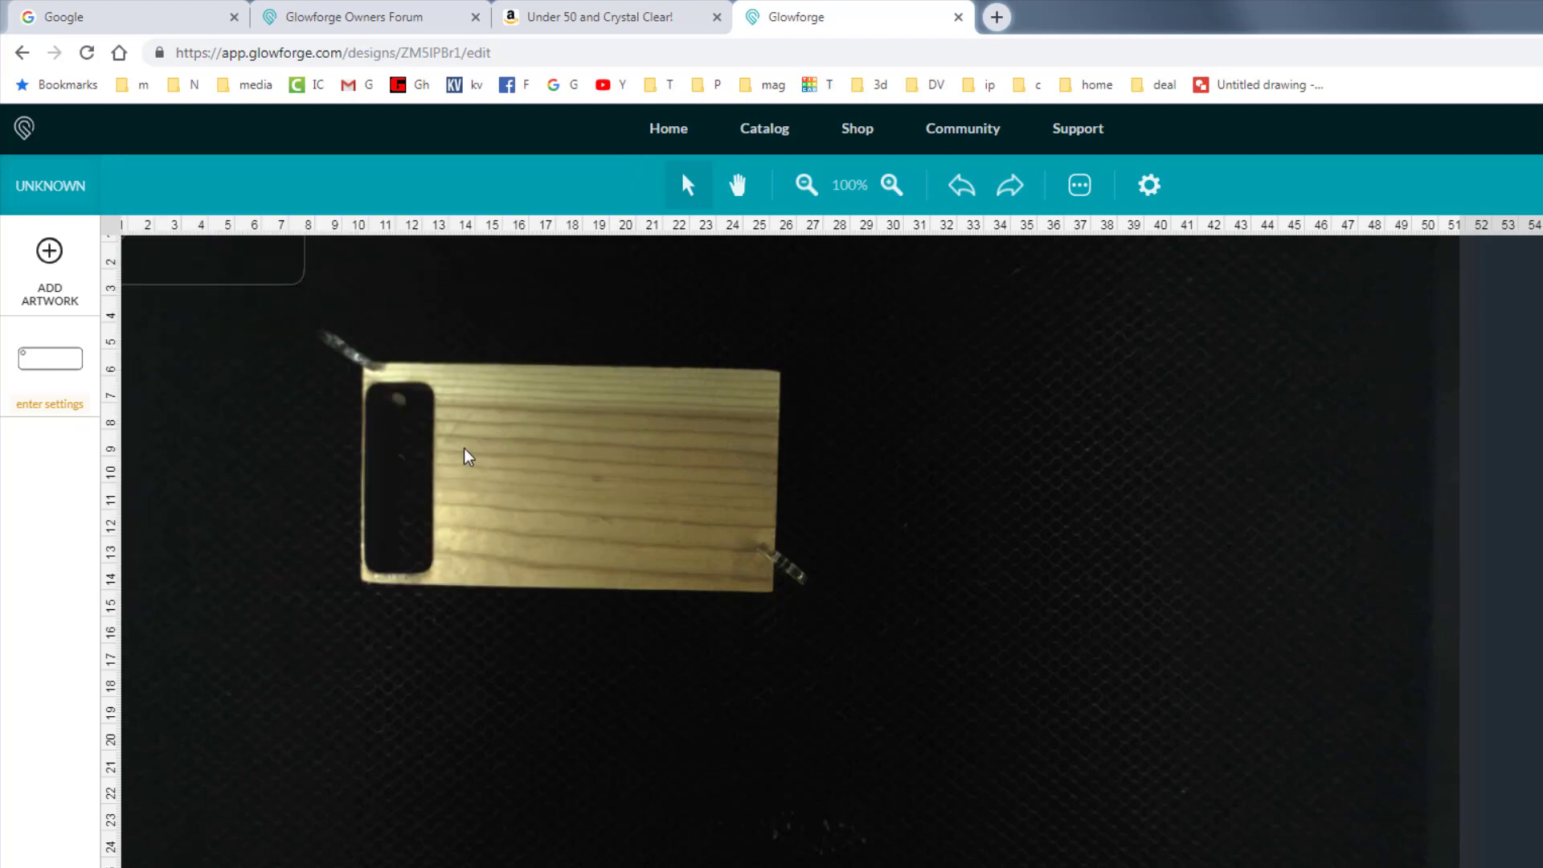
pyautogui.moveTo(197, 219)
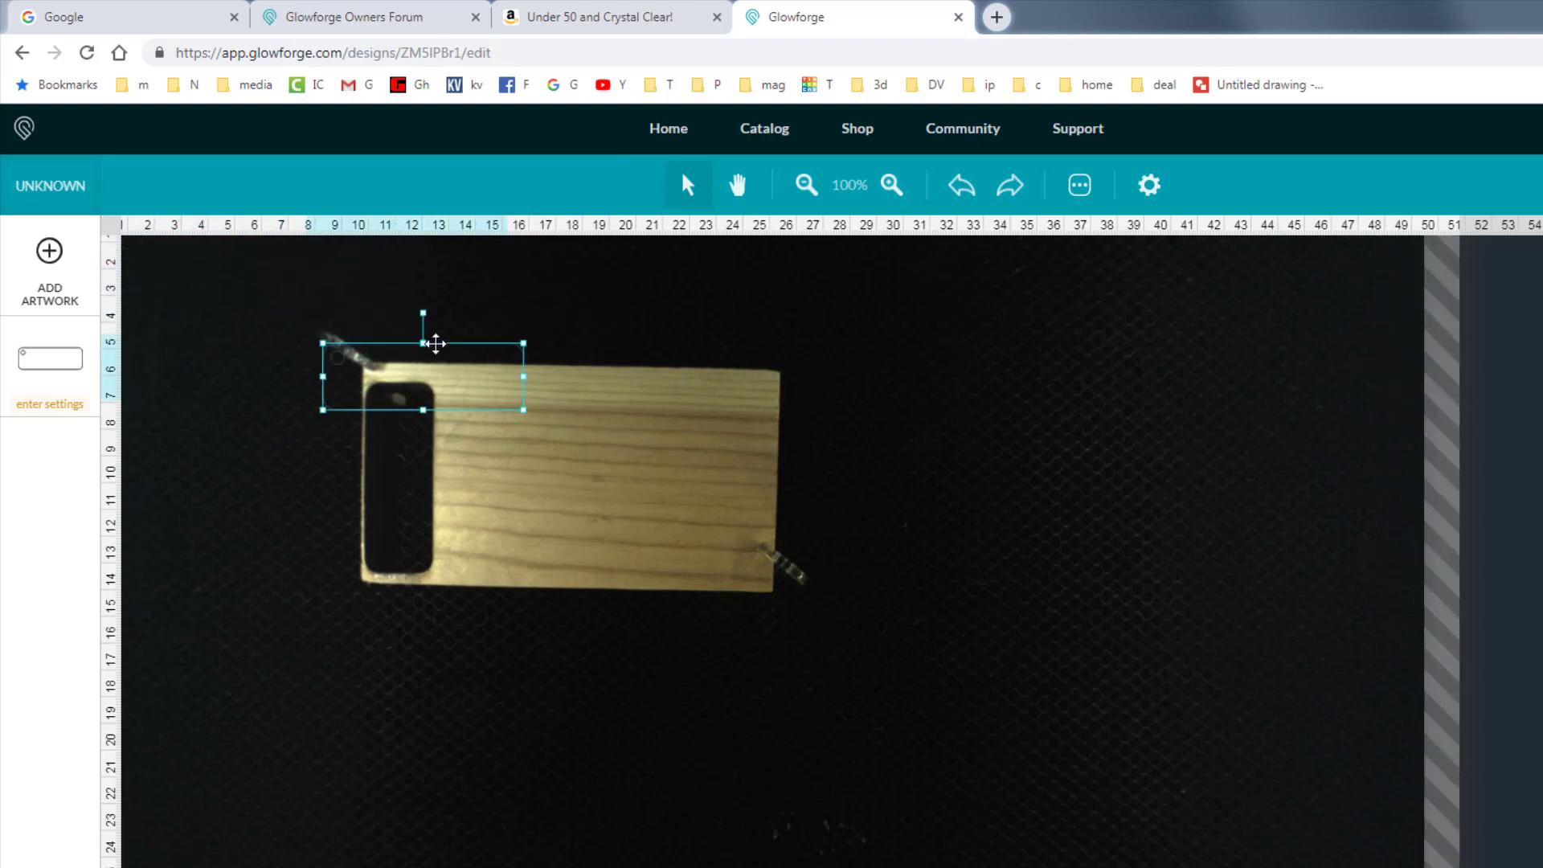
# Move the keychain outline onto the board and slide it beside the slot.
pyautogui.moveTo(423, 362); pyautogui.dragTo(535, 483)
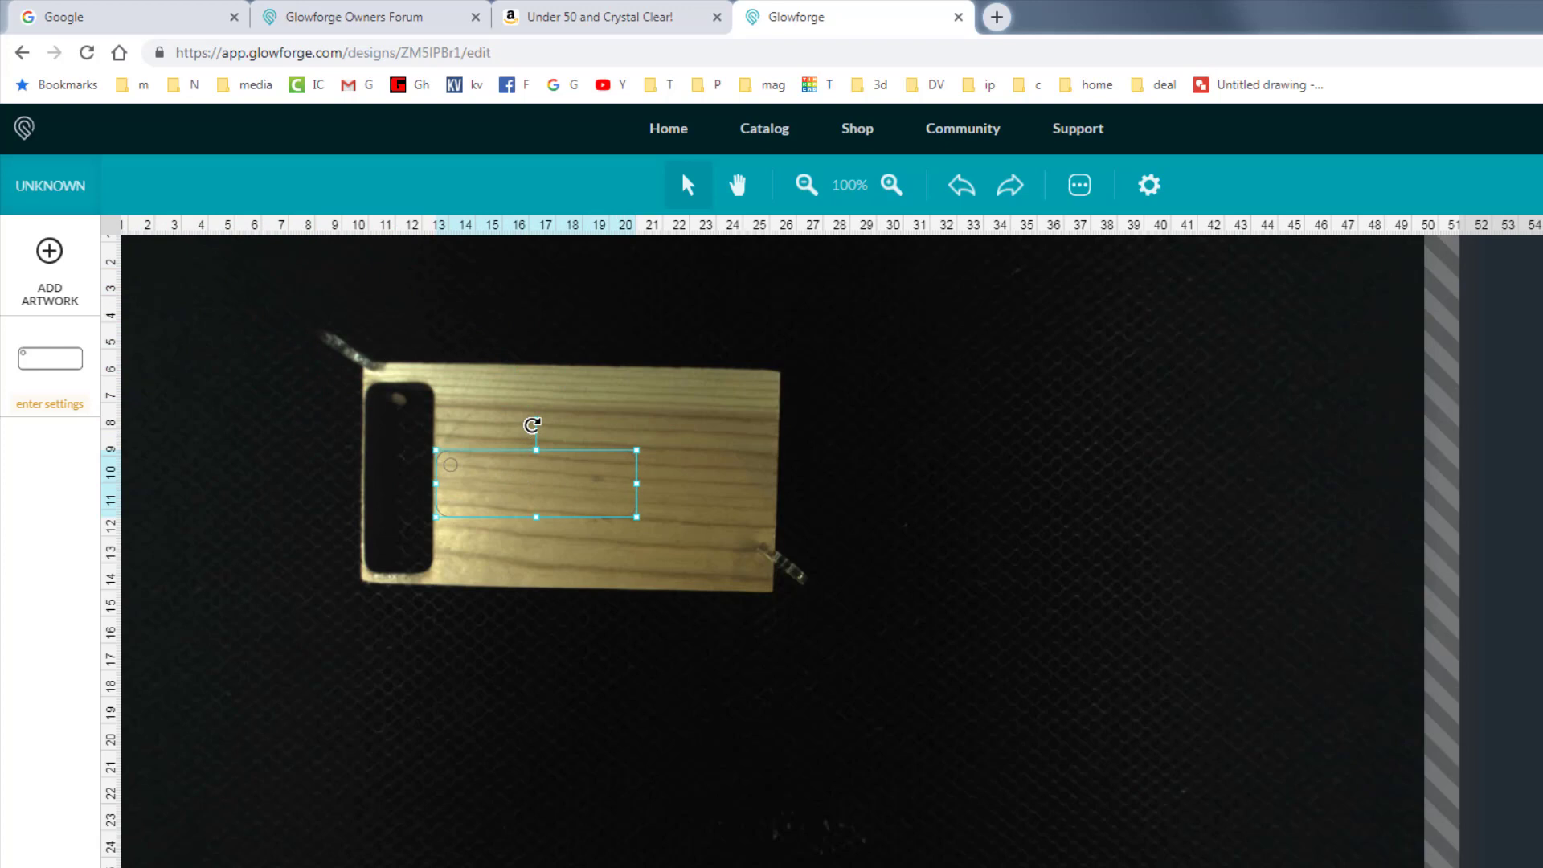
pyautogui.moveTo(497, 389)
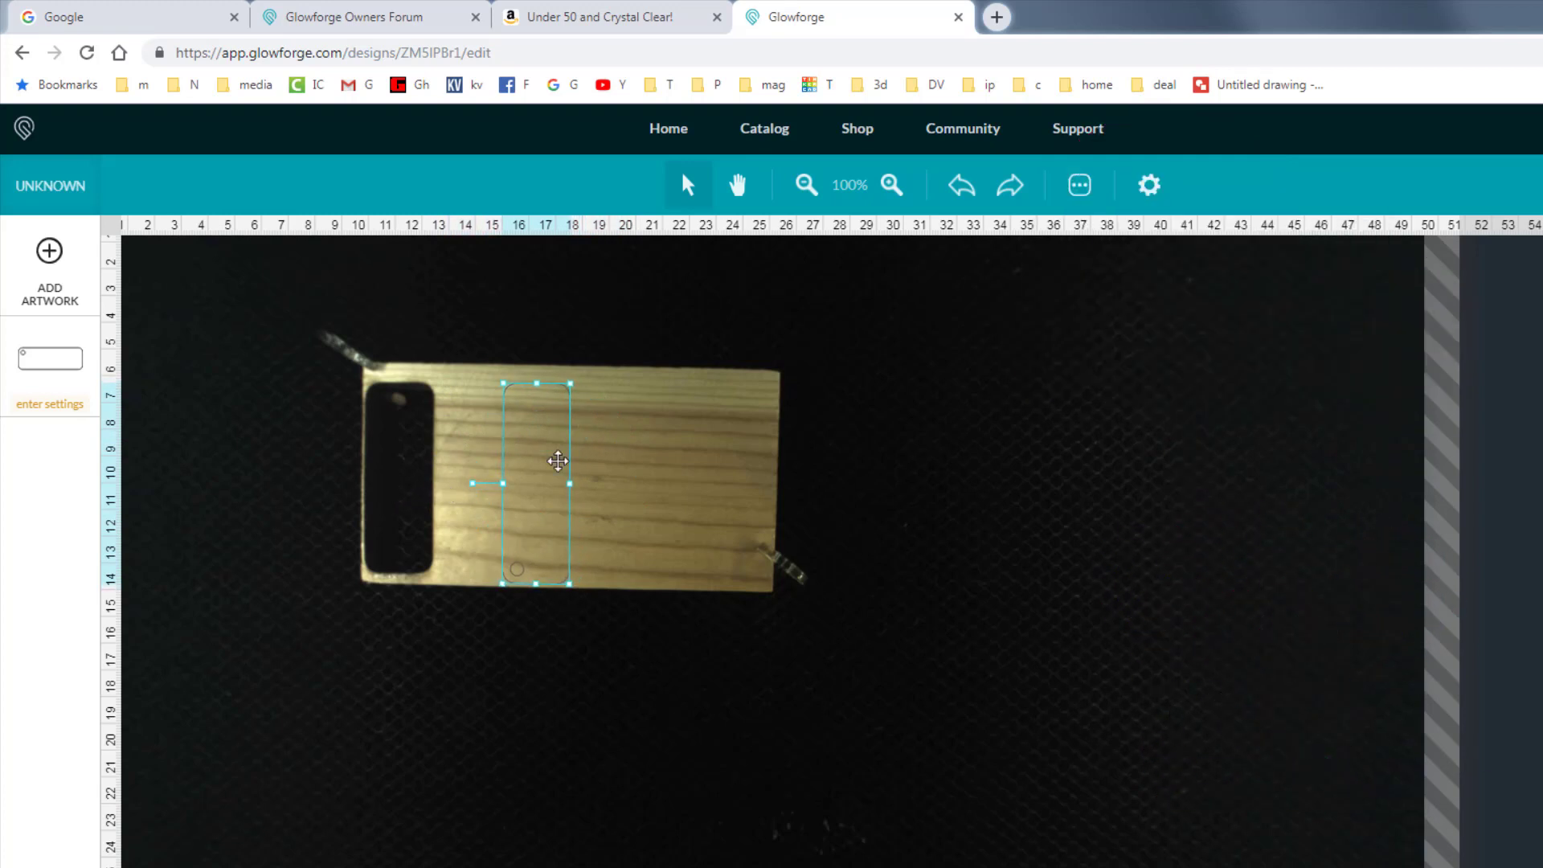
pyautogui.moveTo(558, 460); pyautogui.dragTo(443, 415)
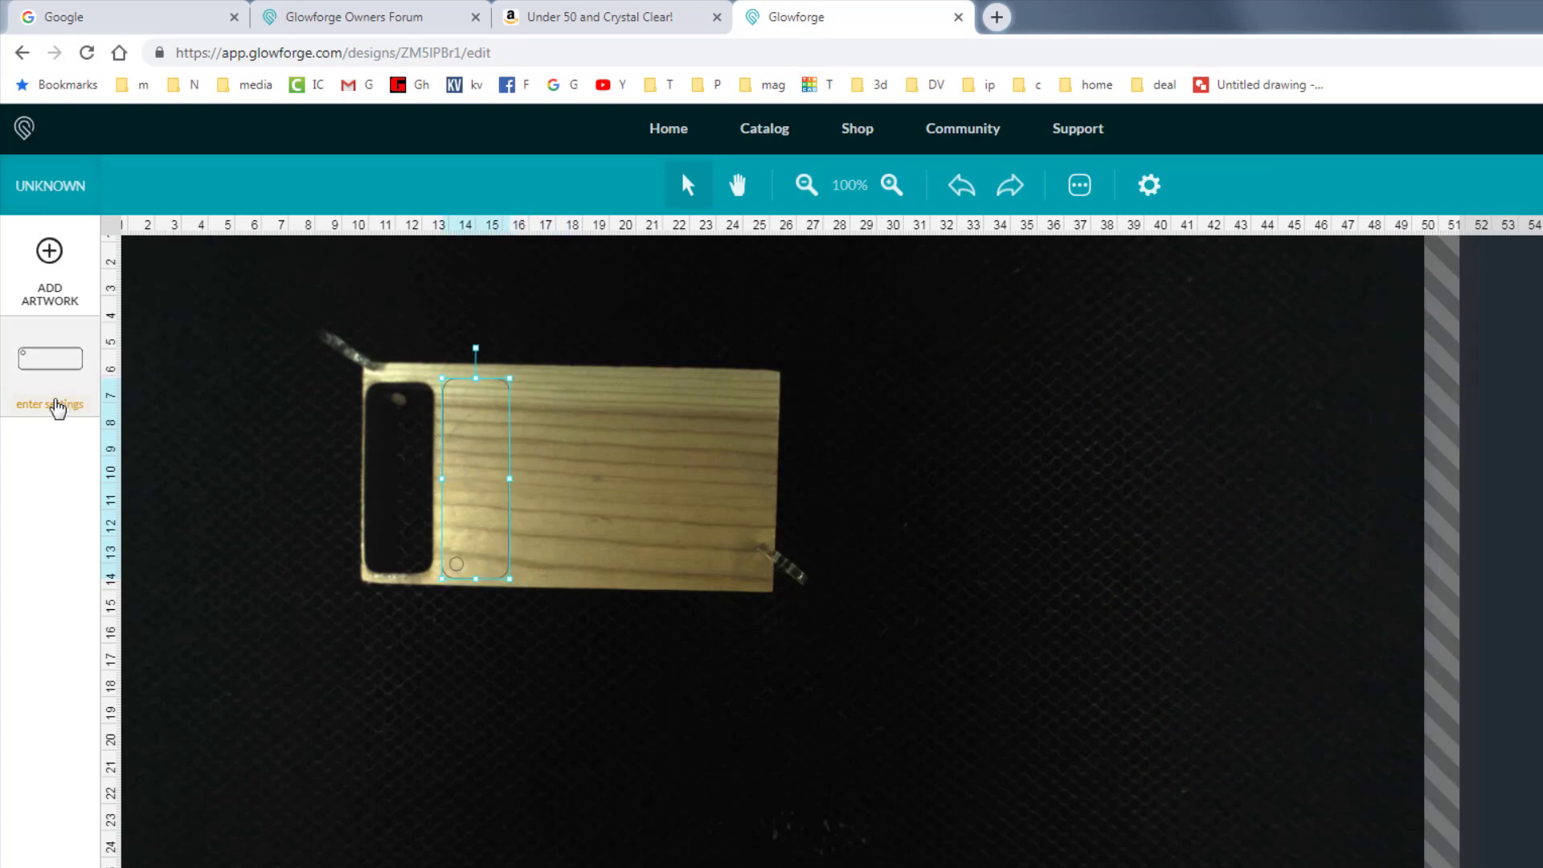
# Apply the 03.175.90.4mm custom cut setting (185/80) to the outline.
pyautogui.click(49, 403)
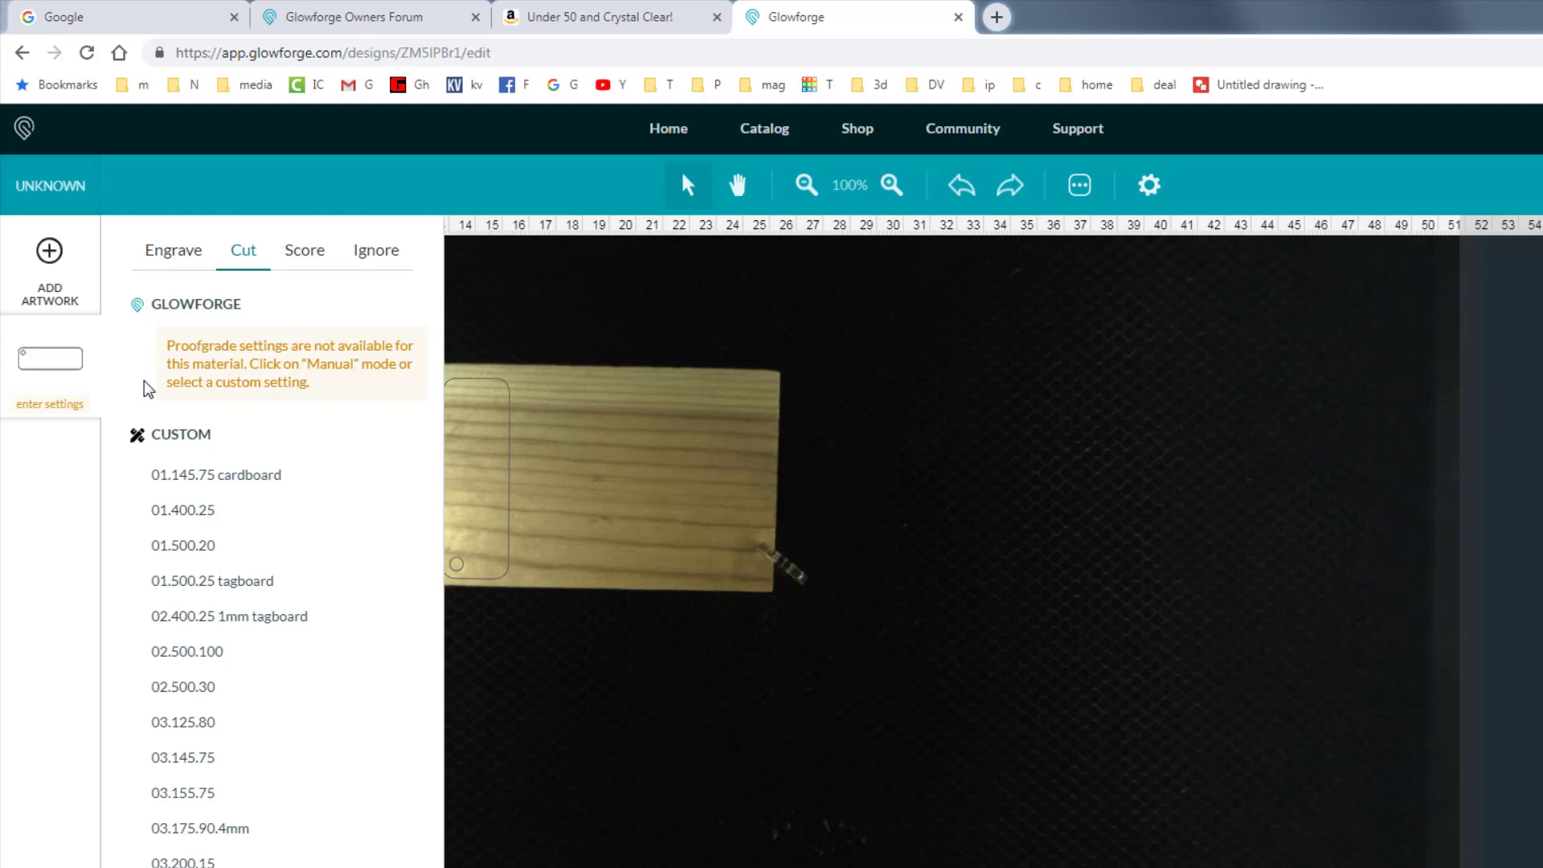
pyautogui.moveTo(272, 438)
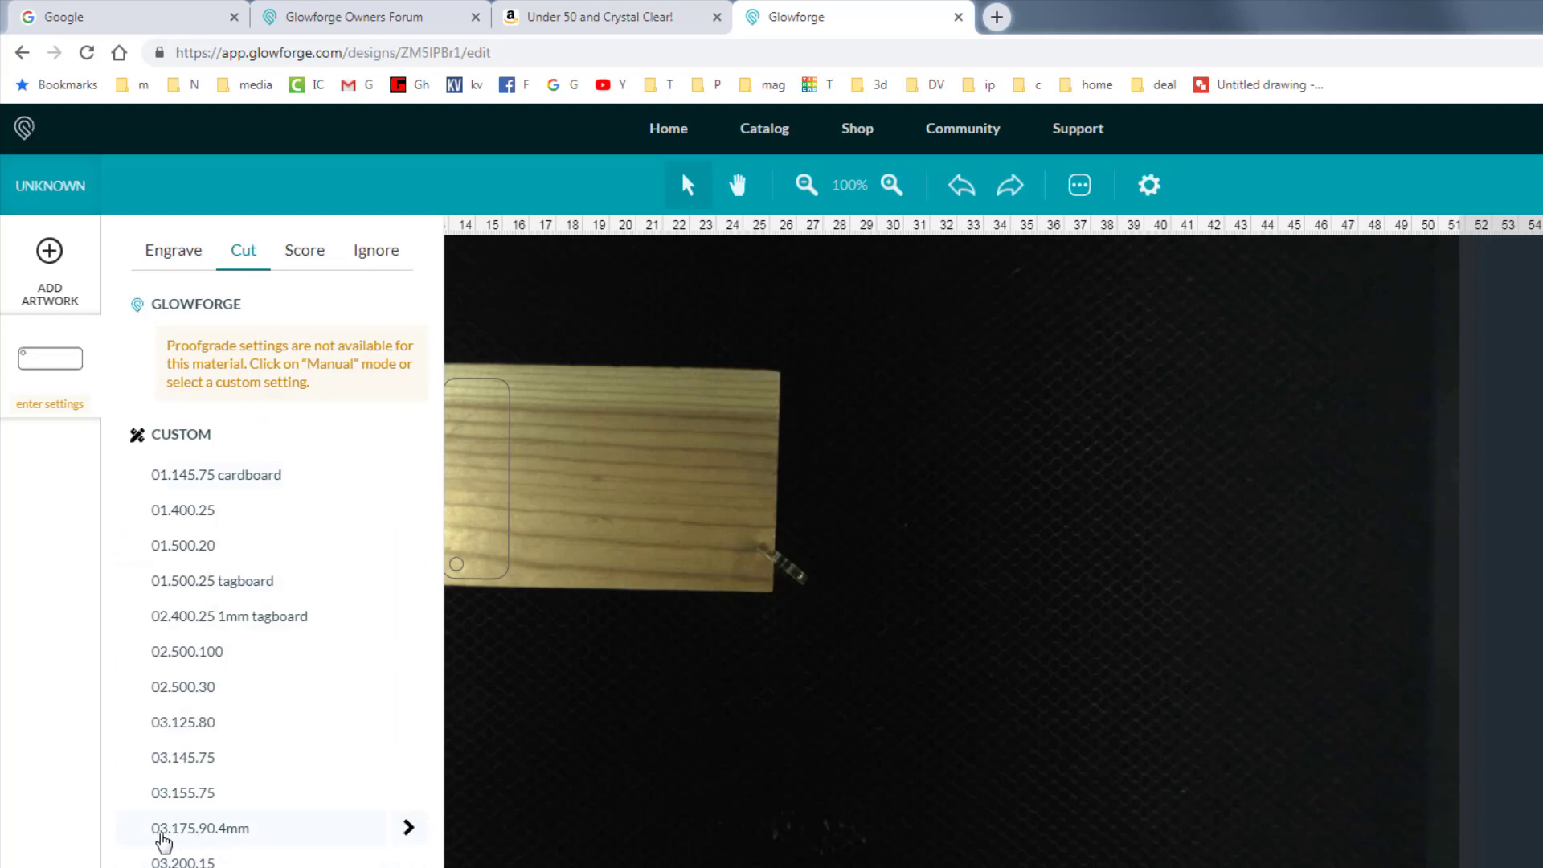
pyautogui.moveTo(207, 842)
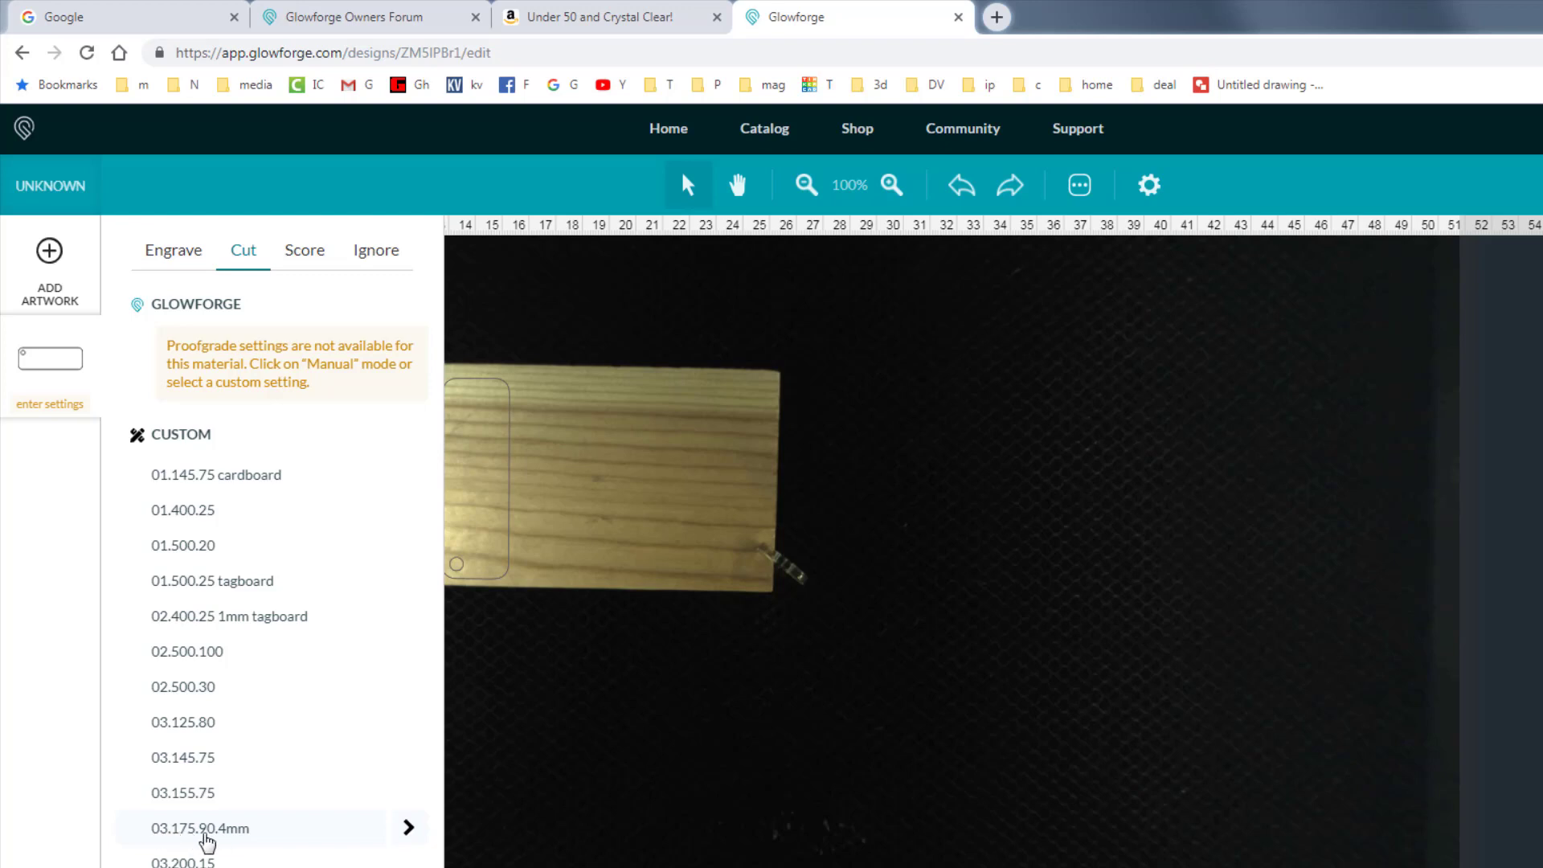
pyautogui.click(201, 828)
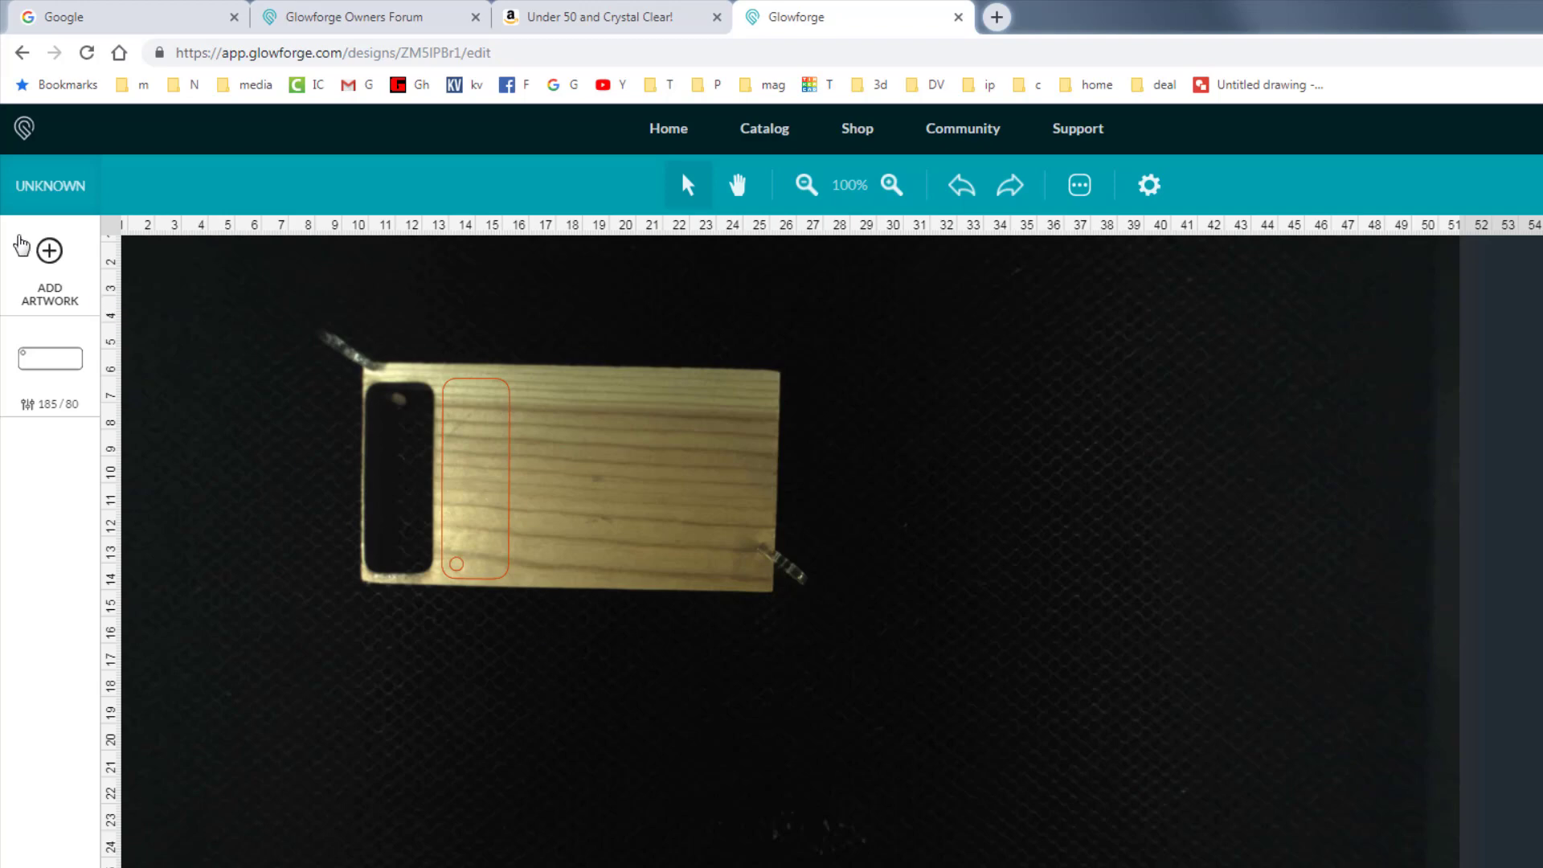
# Upload the Go Lions SVG artwork onto the board.
pyautogui.click(48, 251)
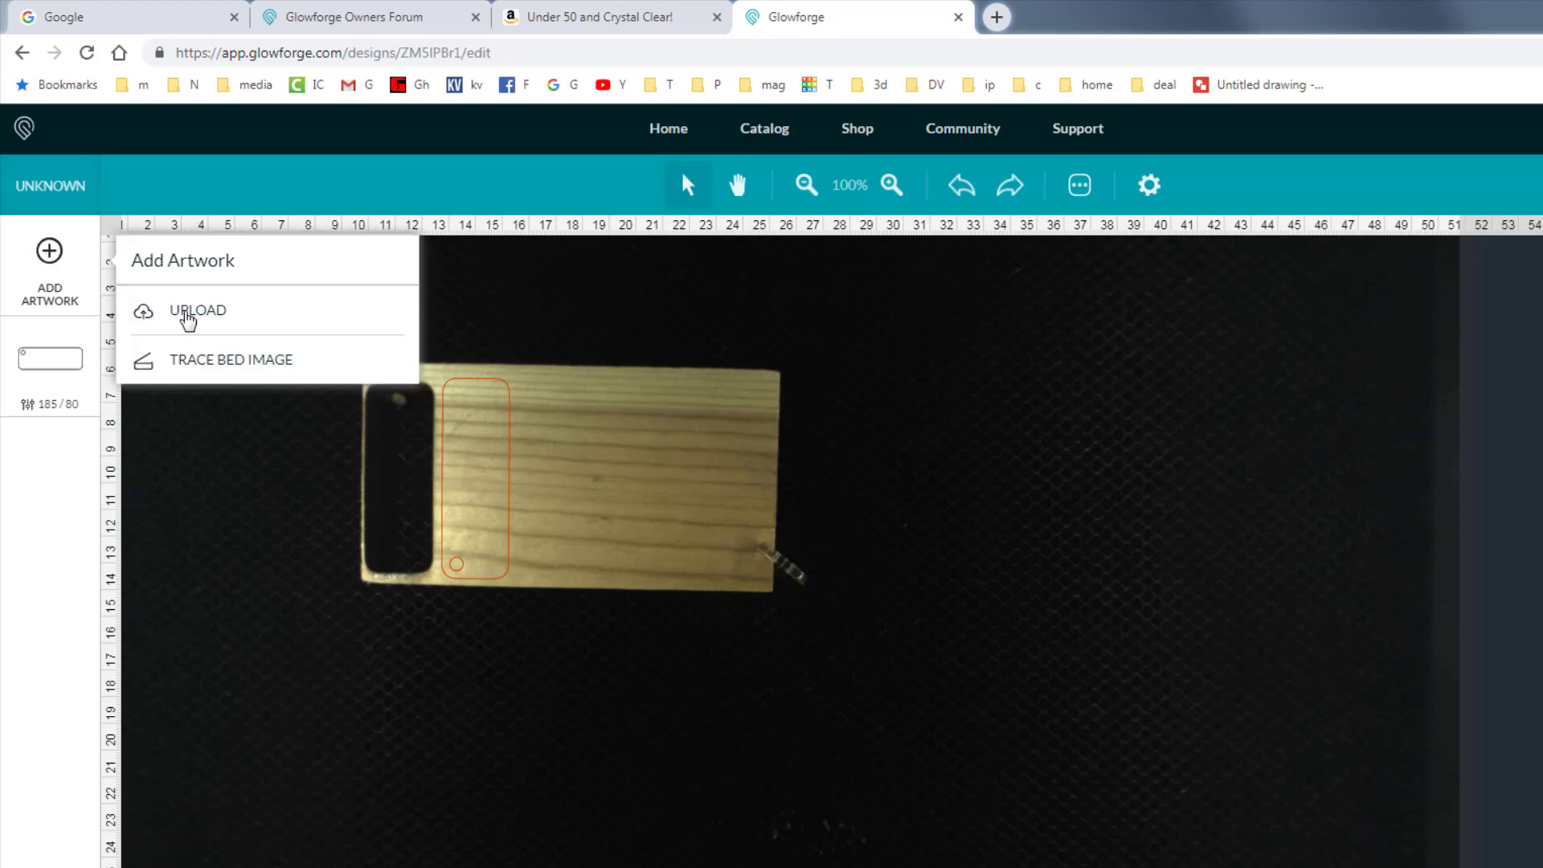
pyautogui.click(197, 310)
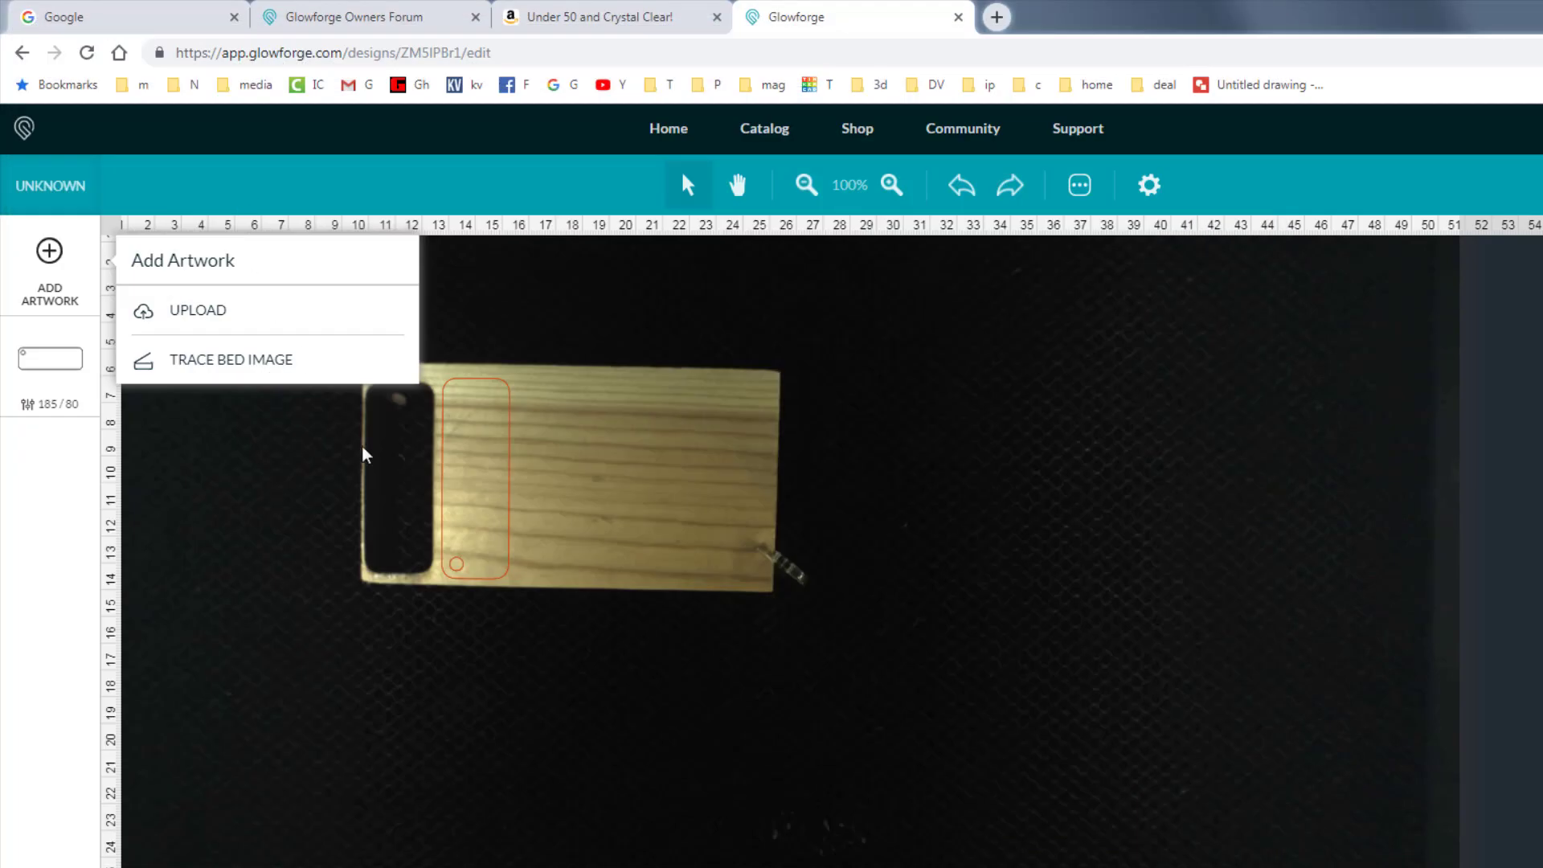
pyautogui.moveTo(310, 413)
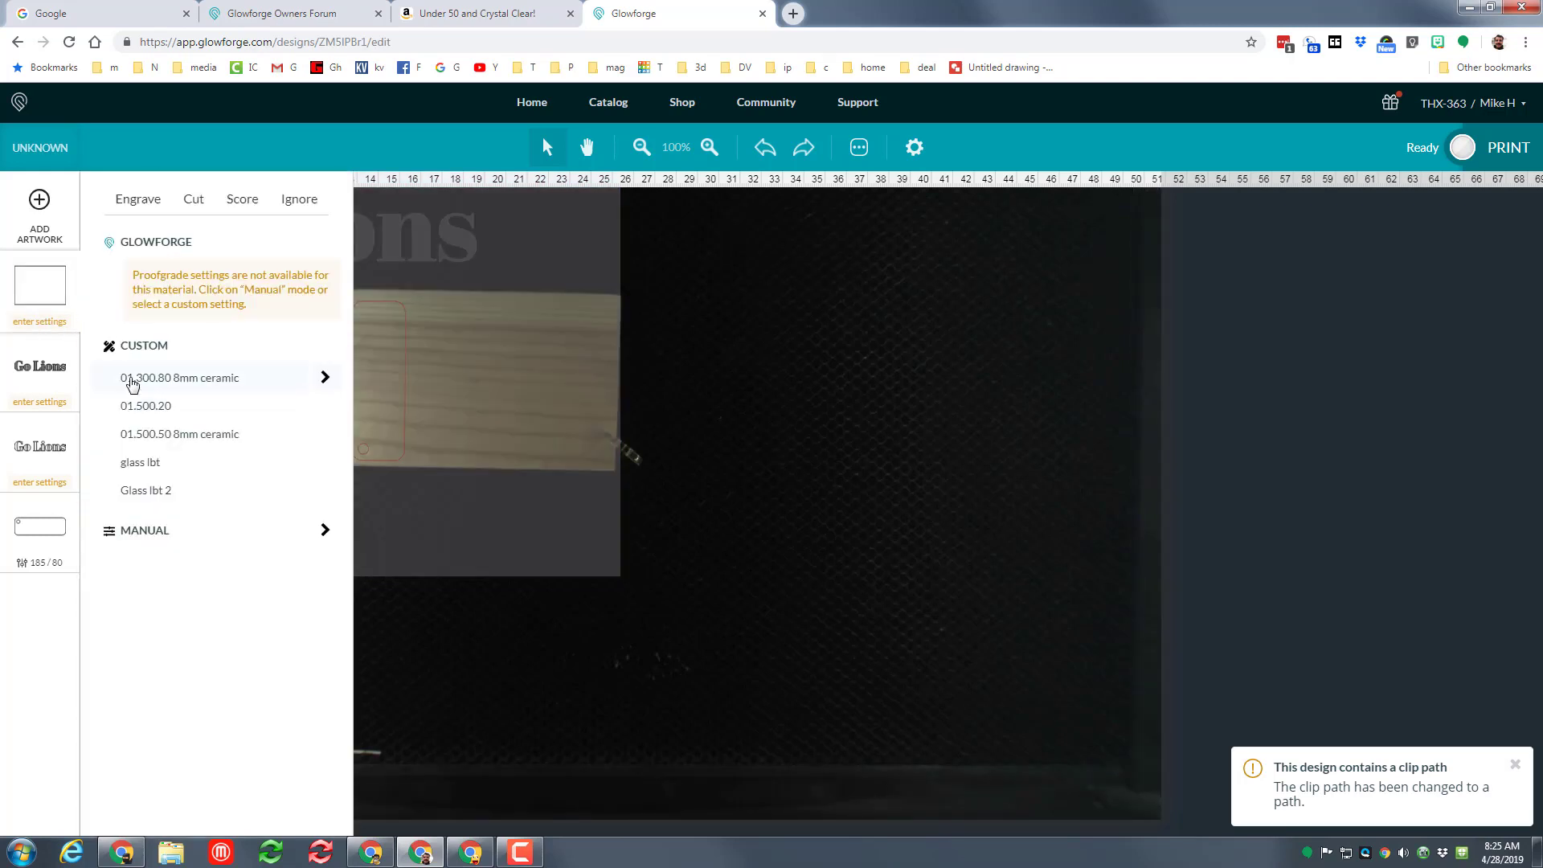
pyautogui.click(298, 199)
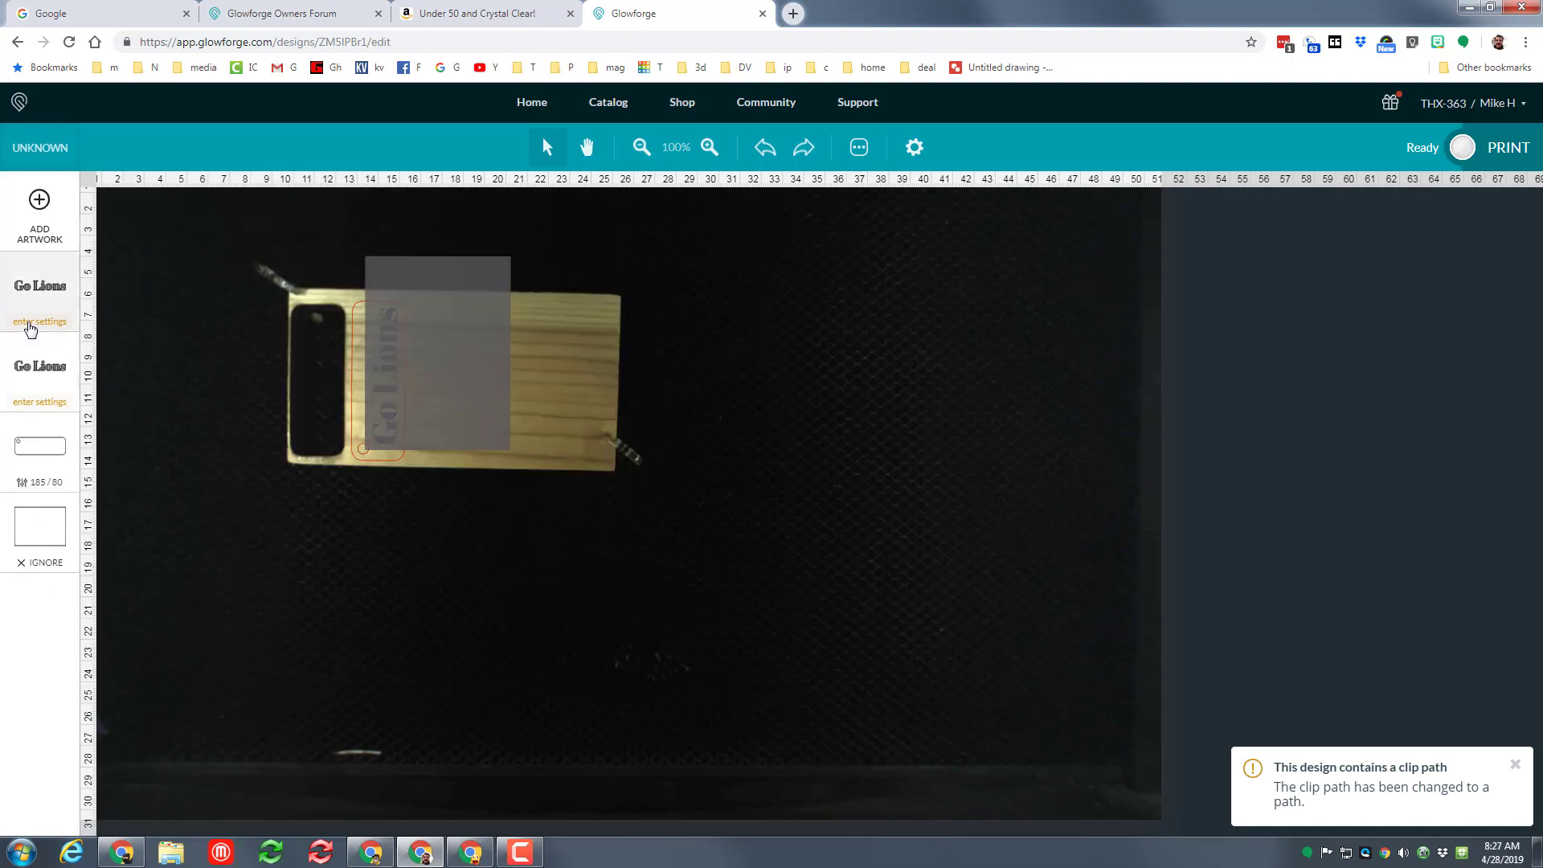
# Open engrave settings for the Go Lions layers and view the 01.500.20 setting.
pyautogui.click(38, 321)
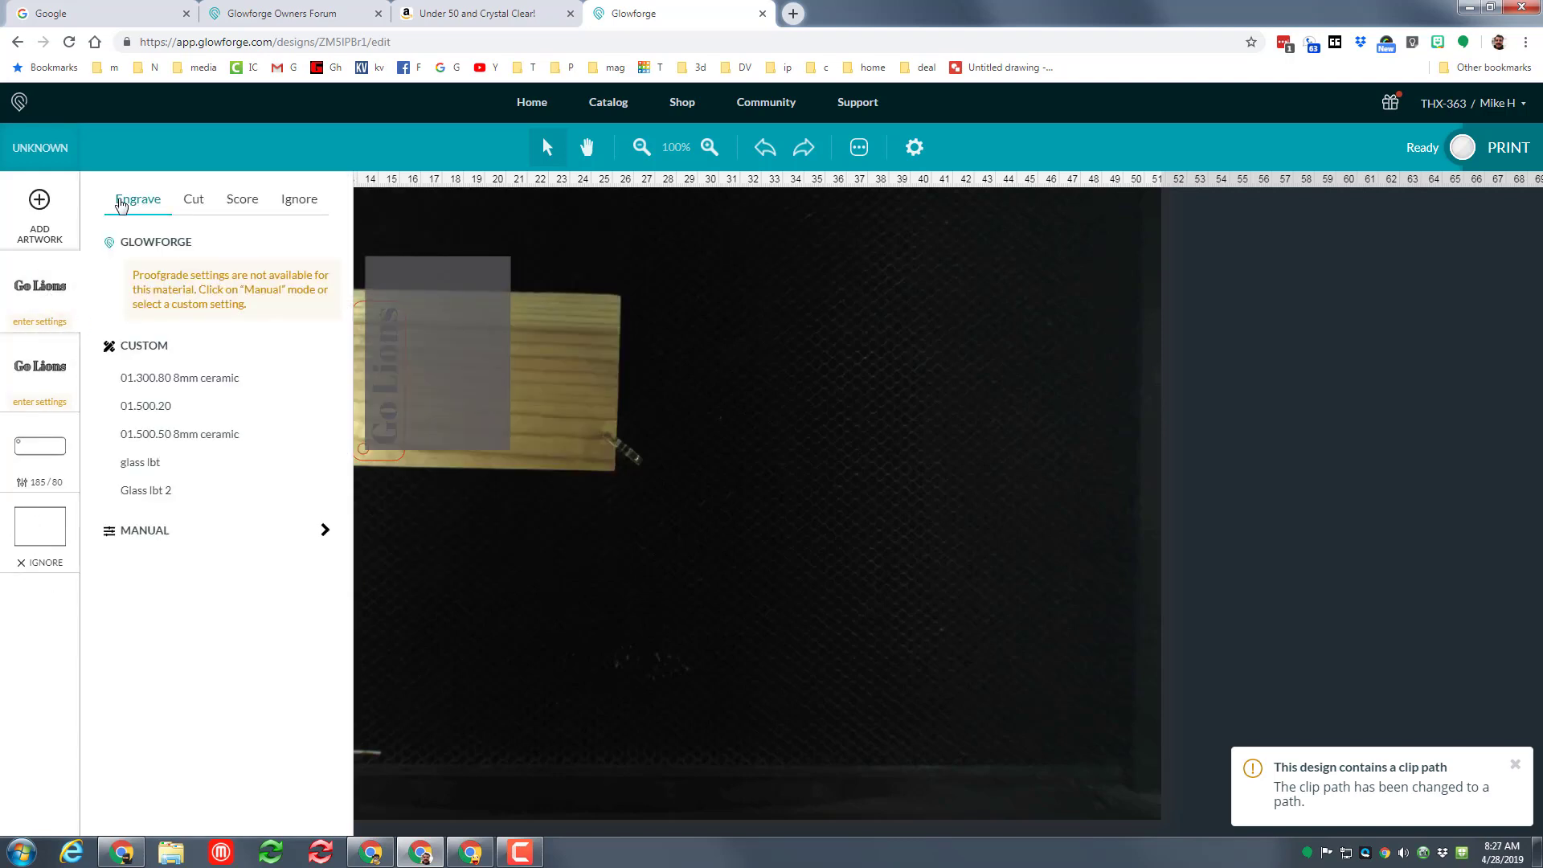
pyautogui.click(145, 405)
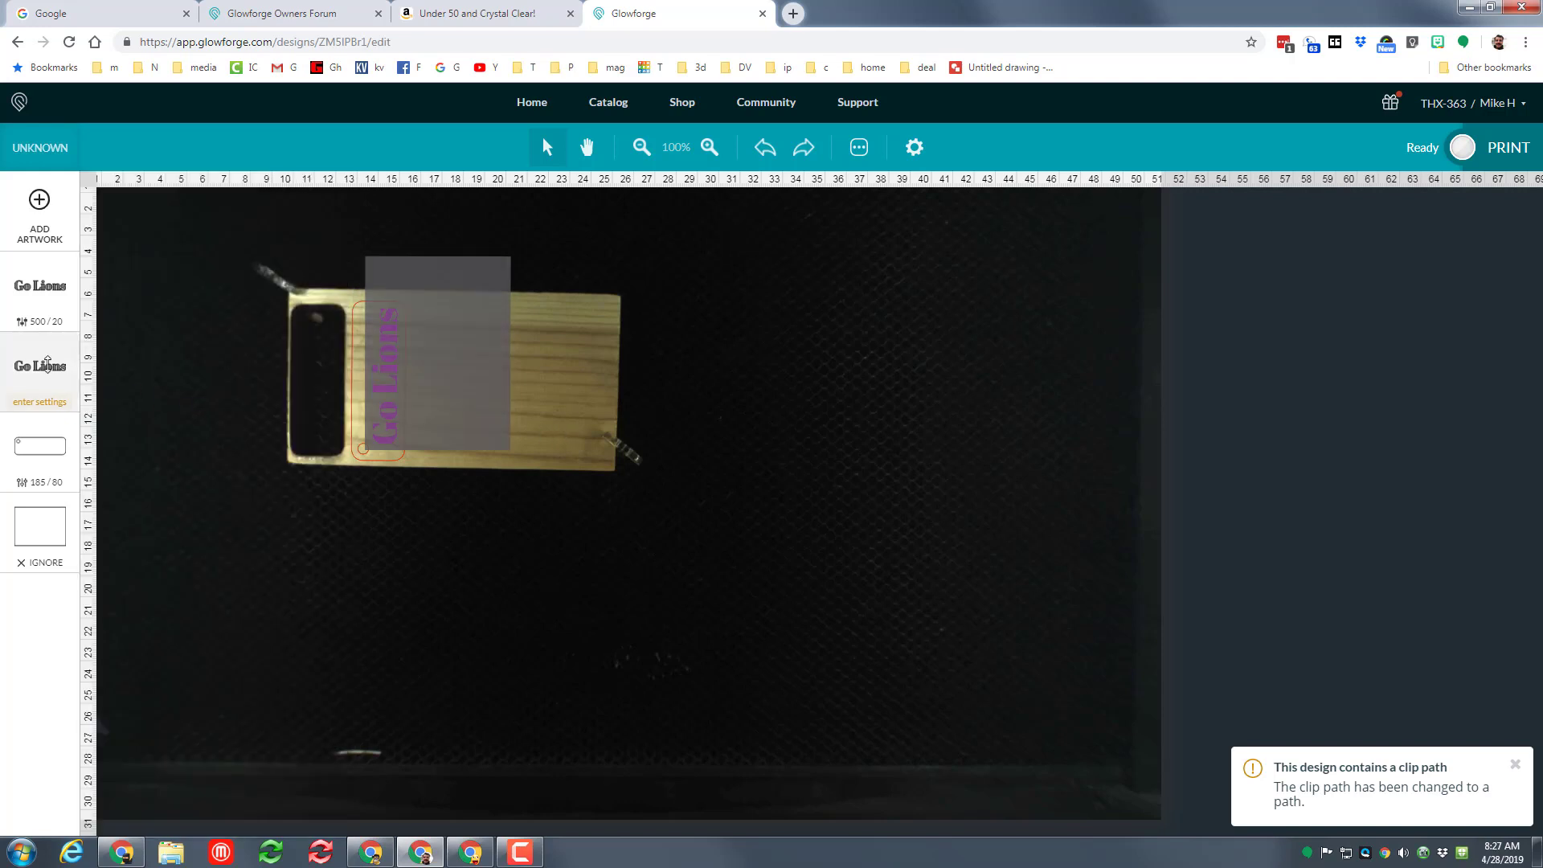
pyautogui.click(39, 382)
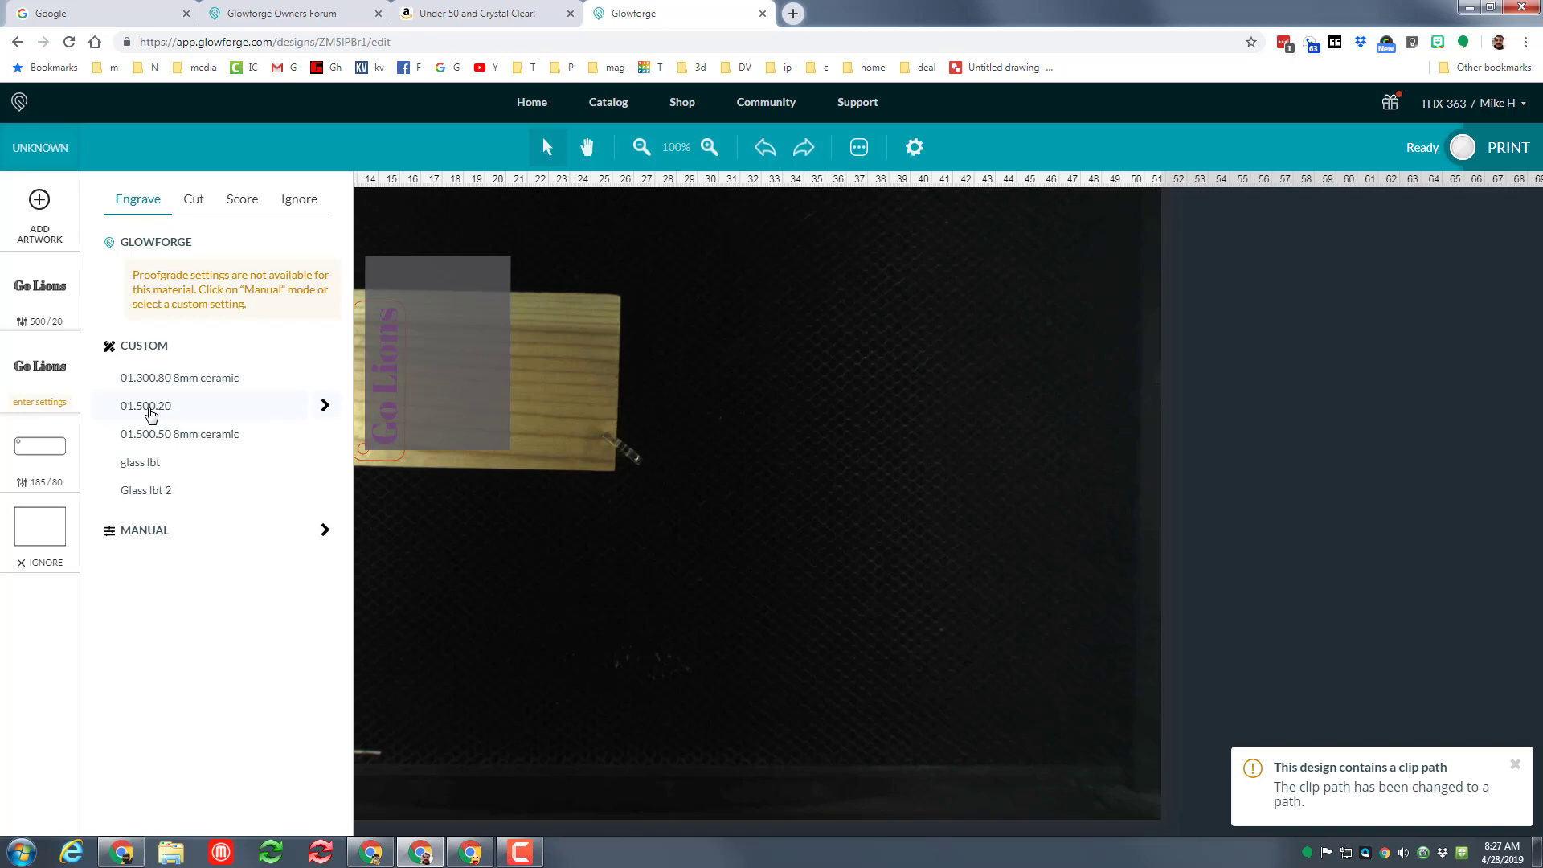
pyautogui.moveTo(232, 413)
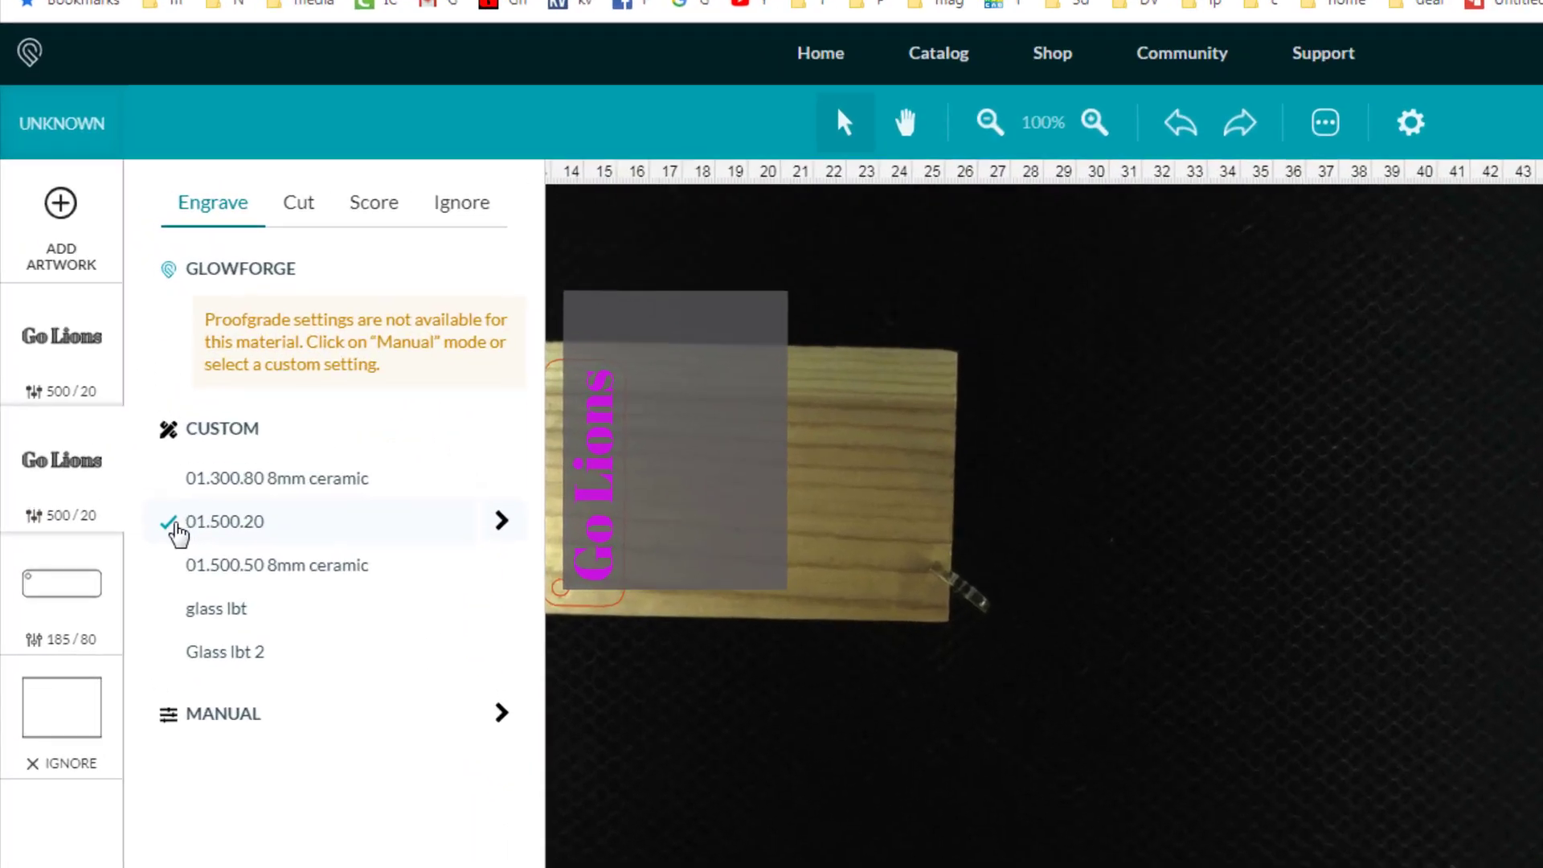
pyautogui.click(500, 521)
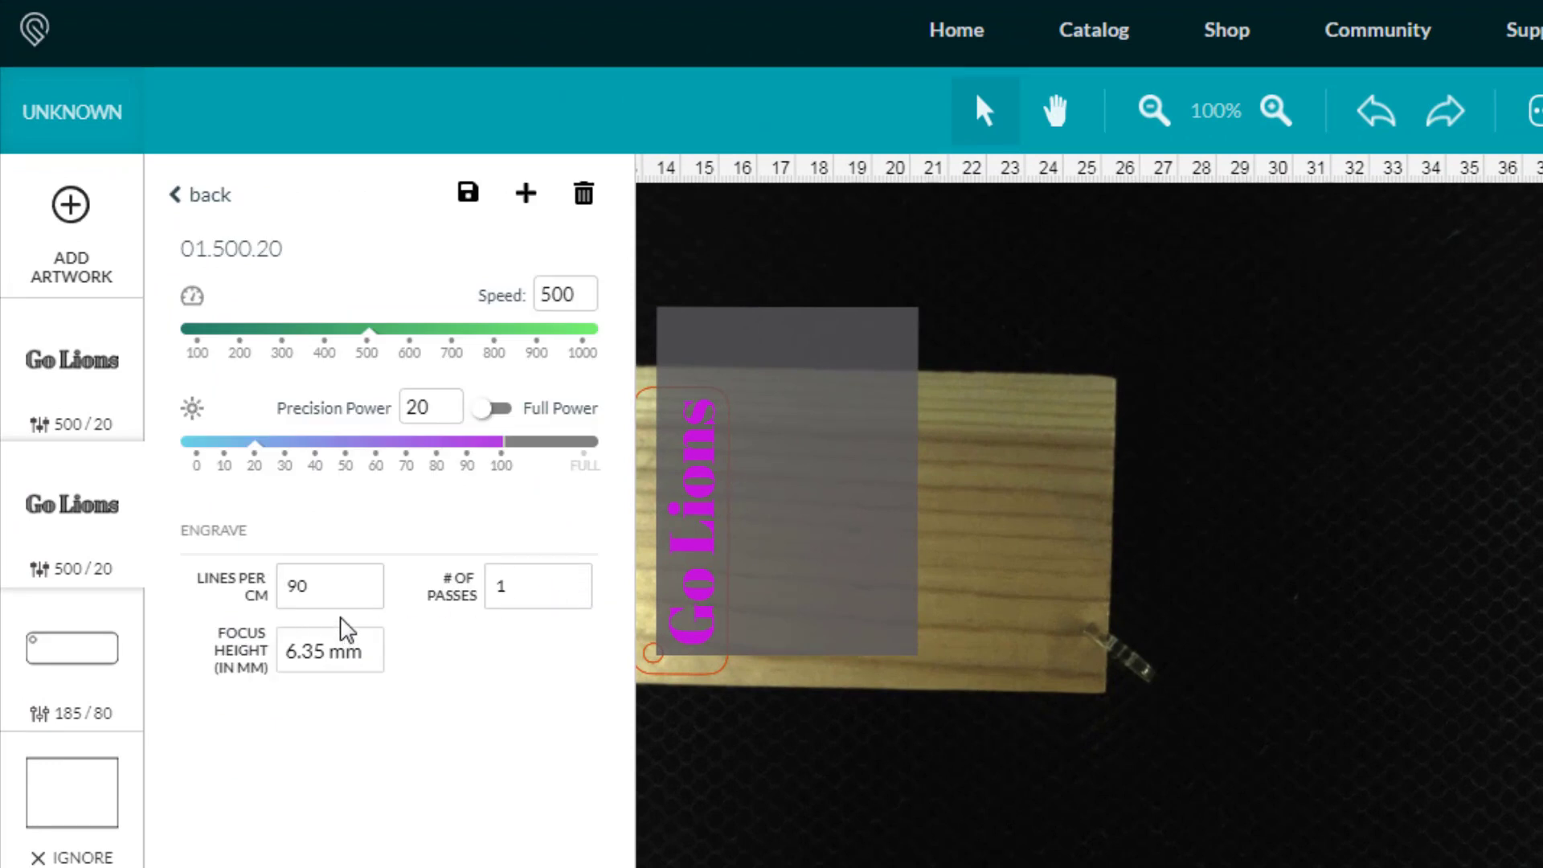
# Set speed 400, 135 lines/cm, and 4 mm focus height on both steps.
pyautogui.click(565, 294)
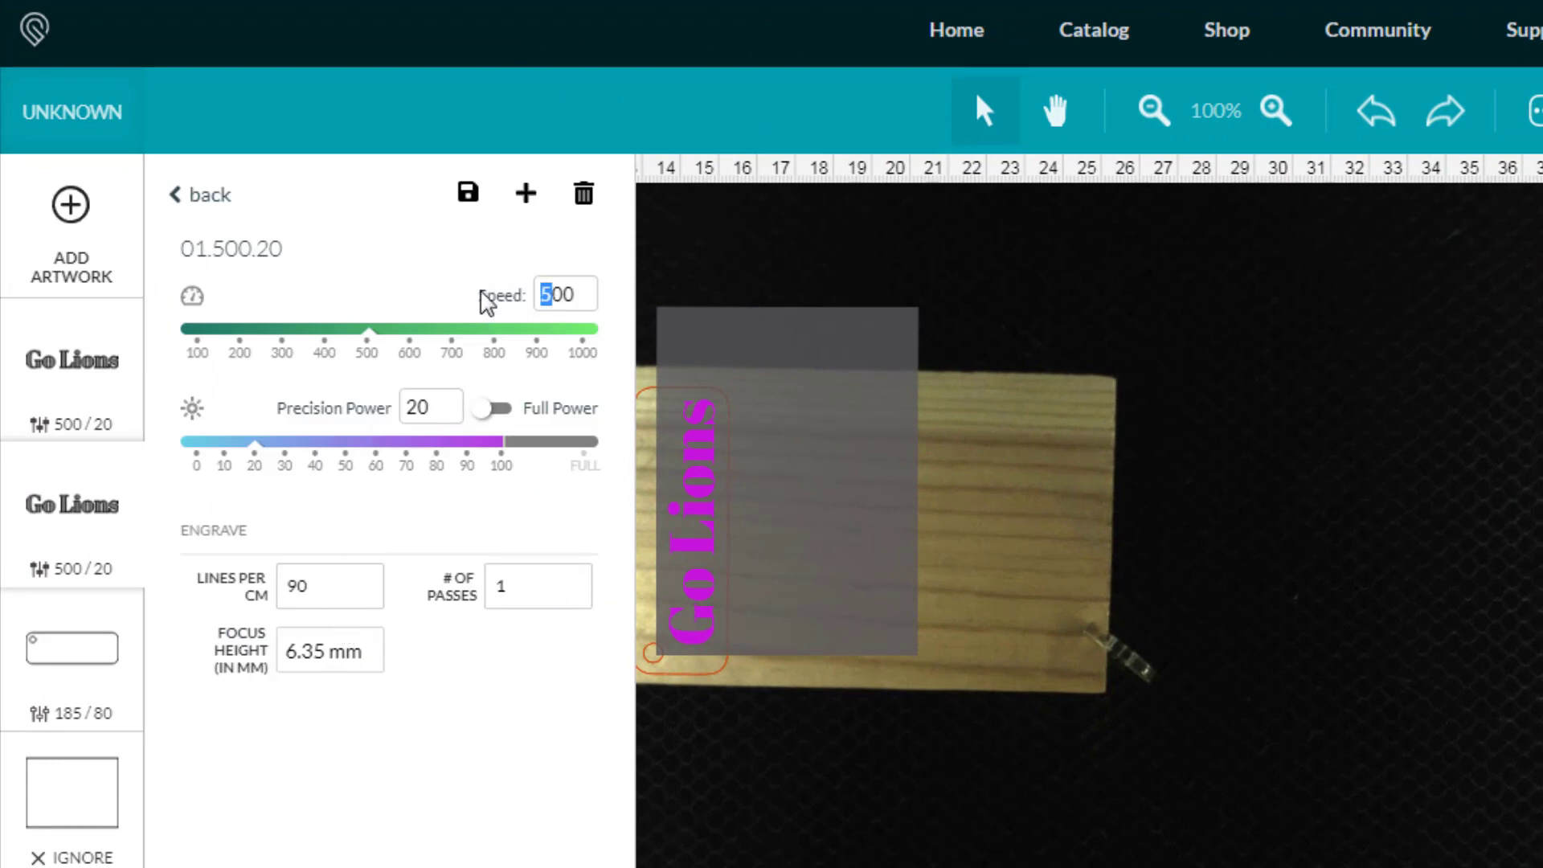
pyautogui.write('400')
pyautogui.click(430, 407)
pyautogui.write('30')
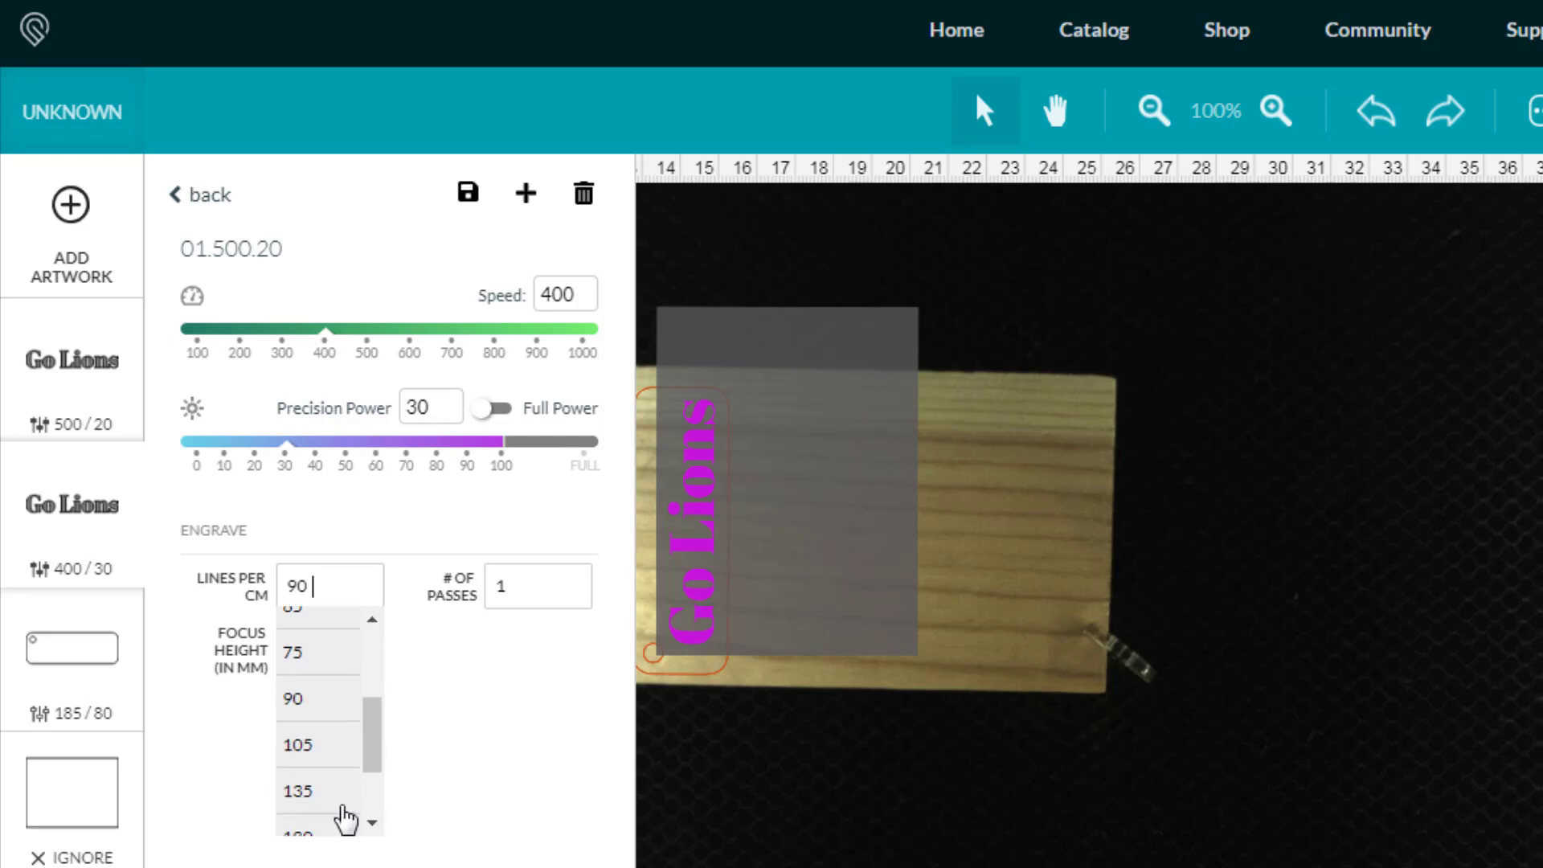
pyautogui.click(298, 790)
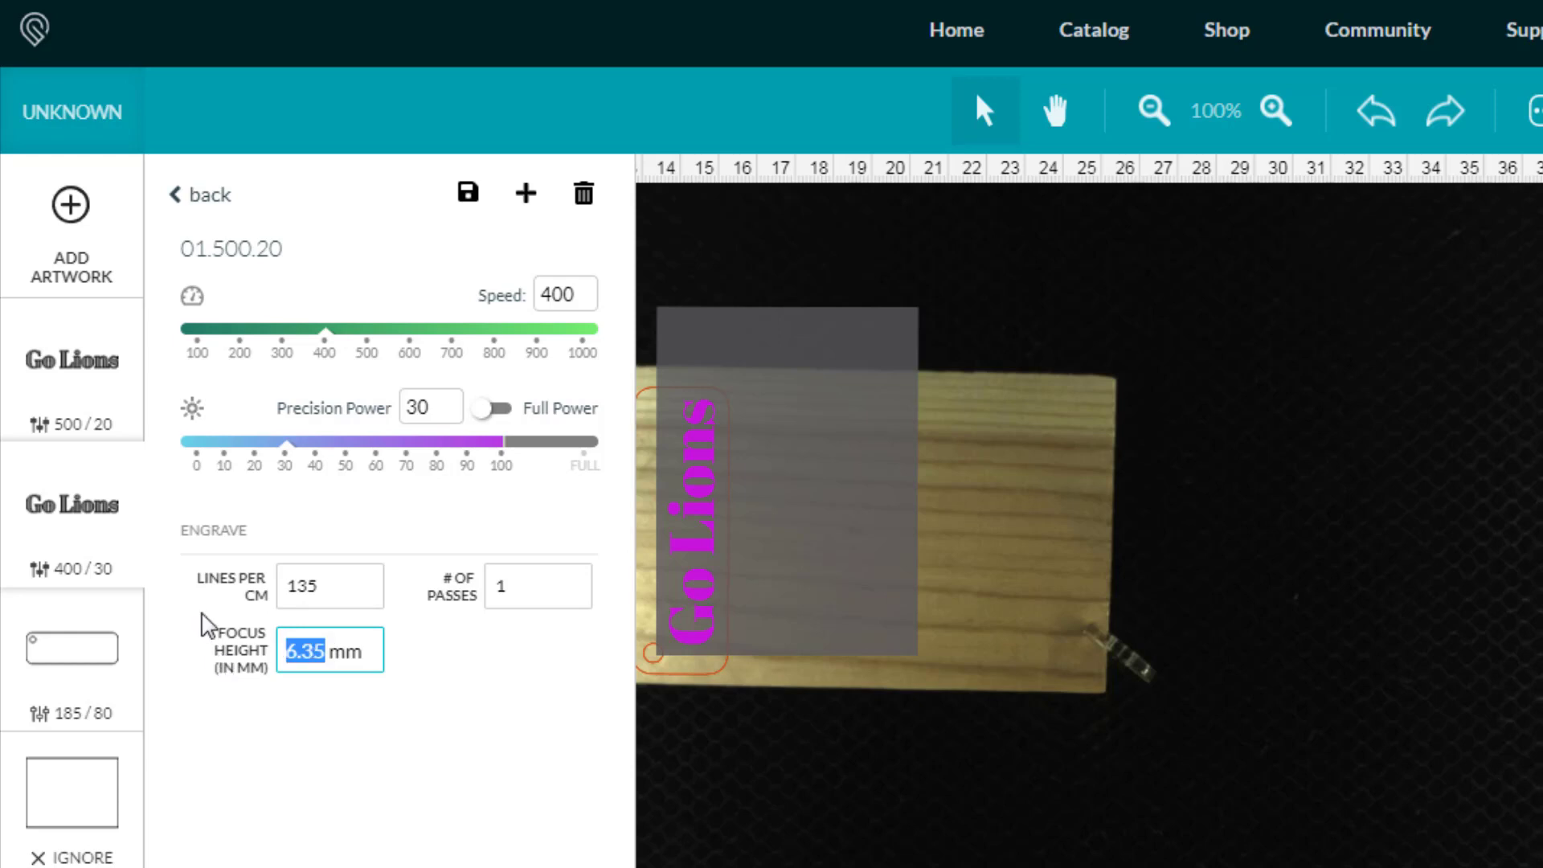
pyautogui.write('4')
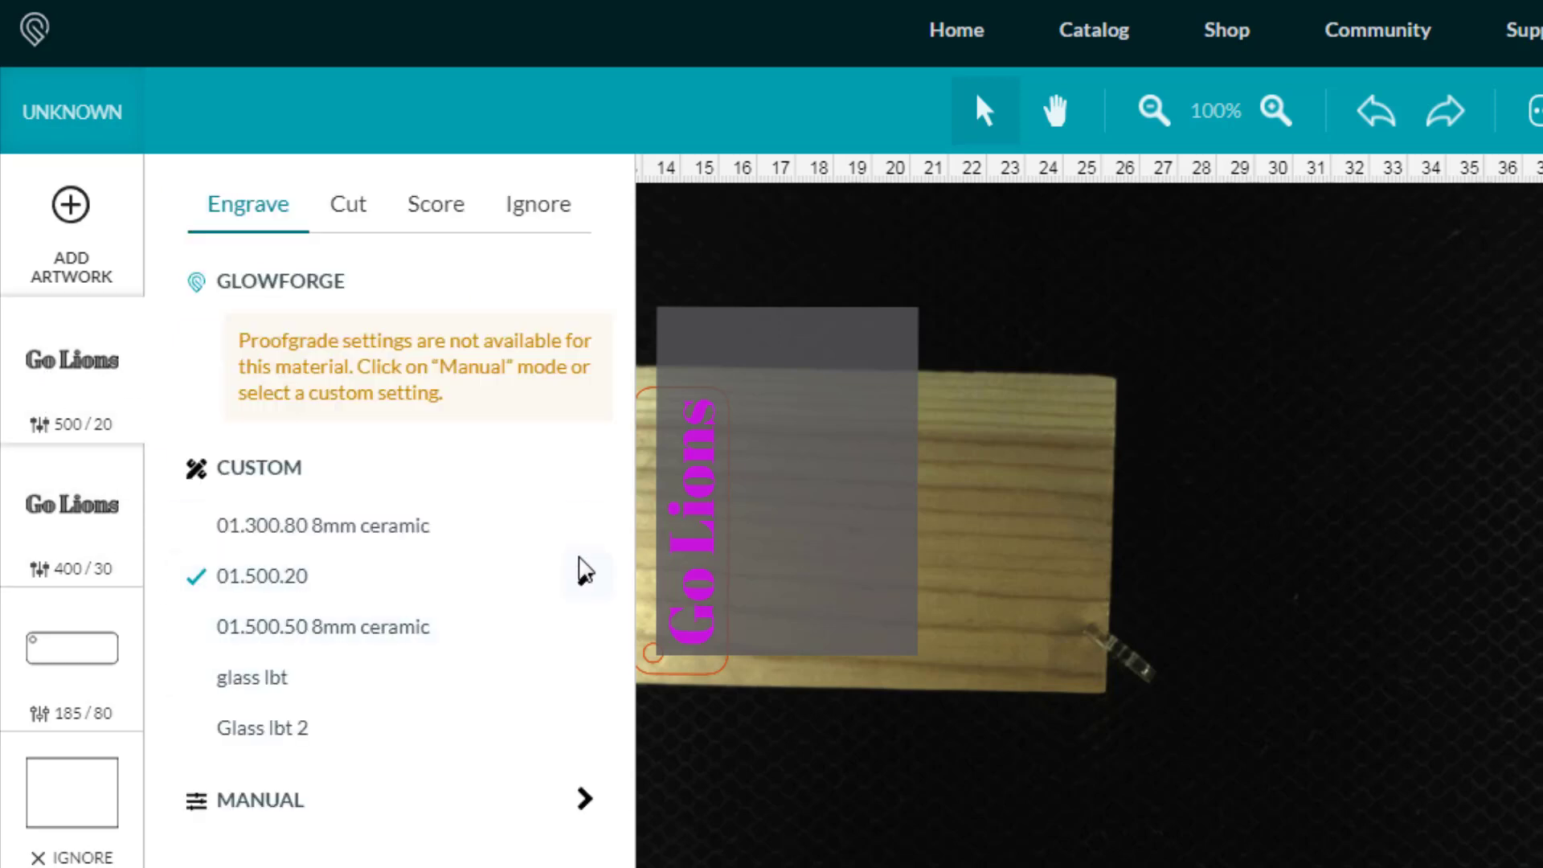
pyautogui.click(262, 575)
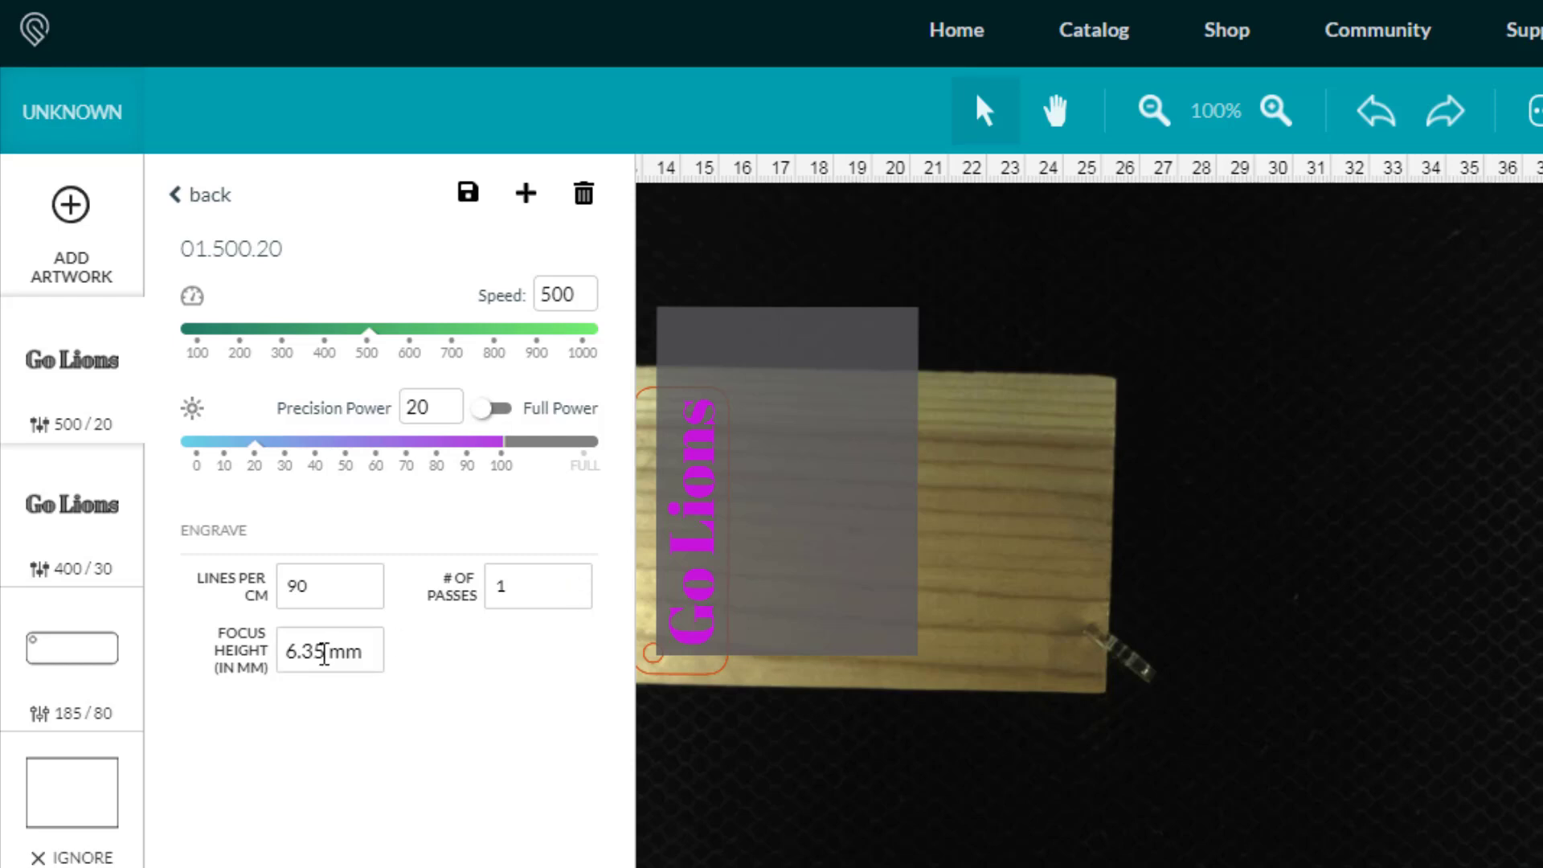
pyautogui.write('4')
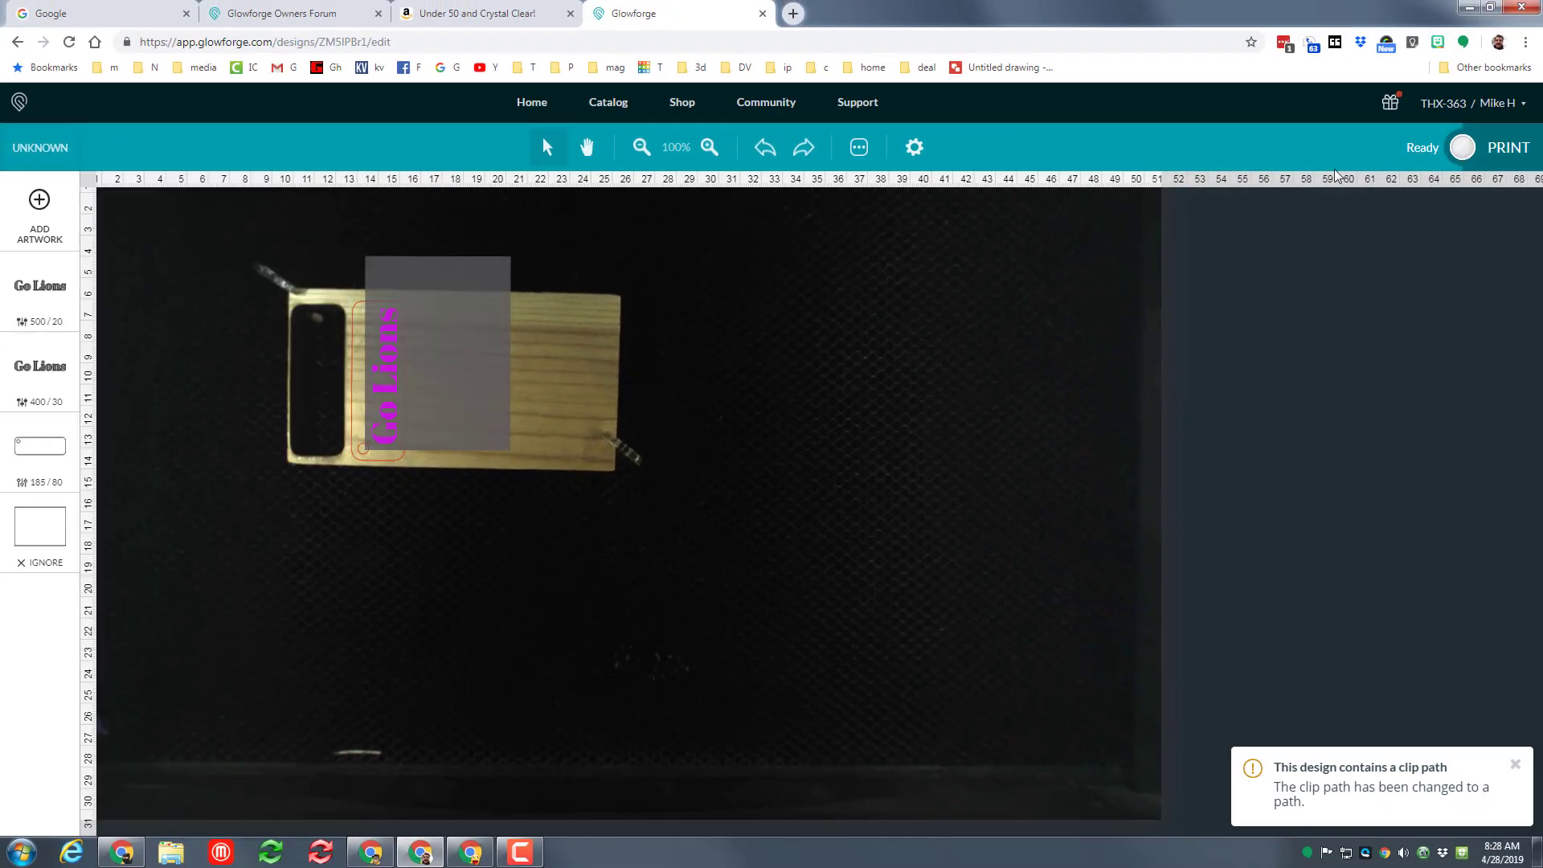
# Start printing the Go Lions engraving and keychain cut.
pyautogui.click(1507, 148)
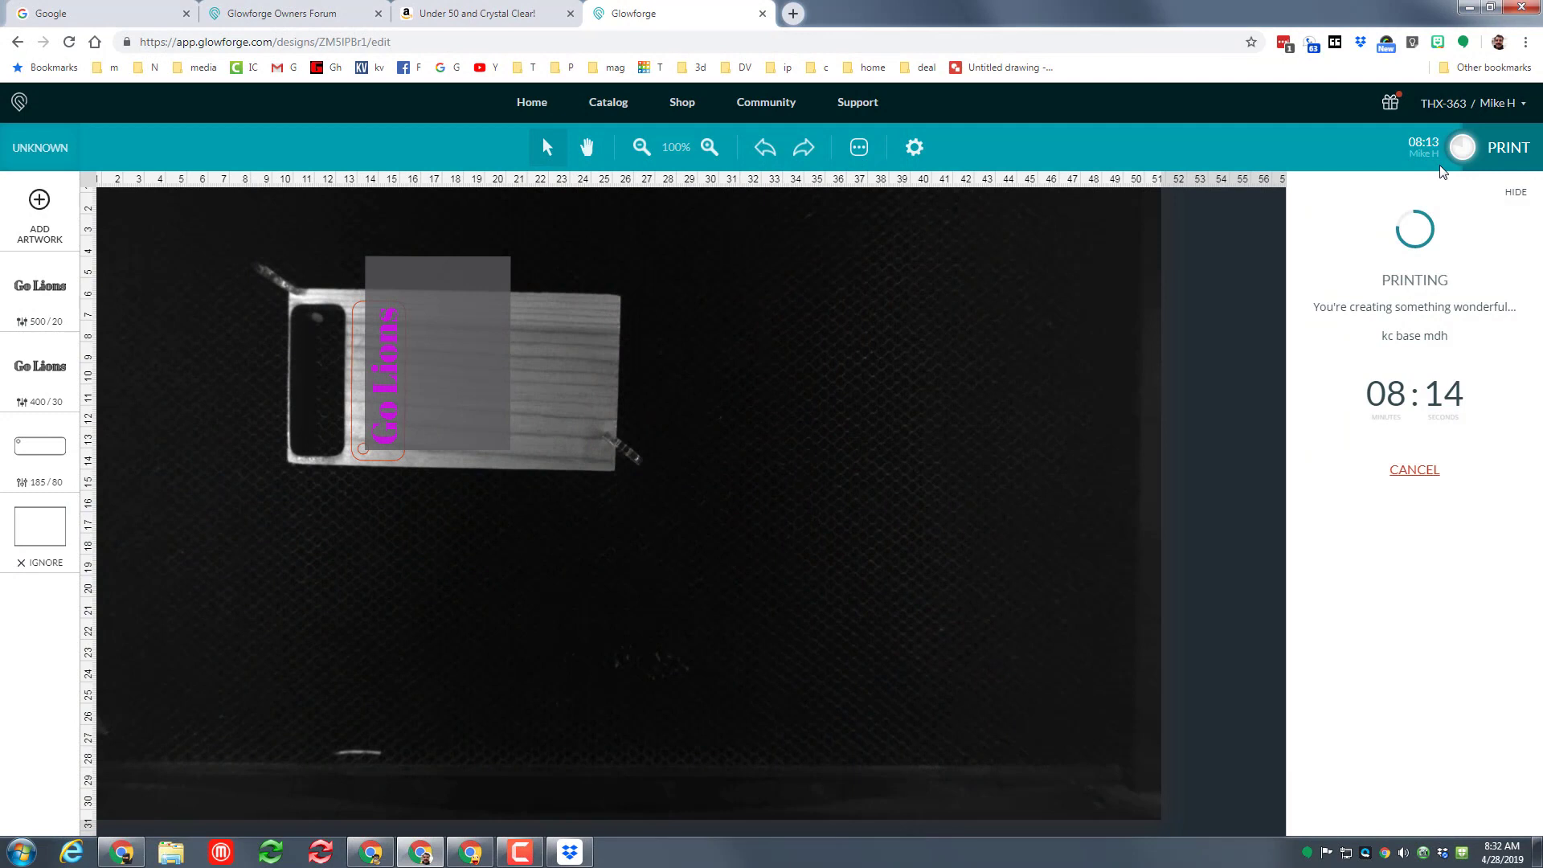
pyautogui.moveTo(1518, 273)
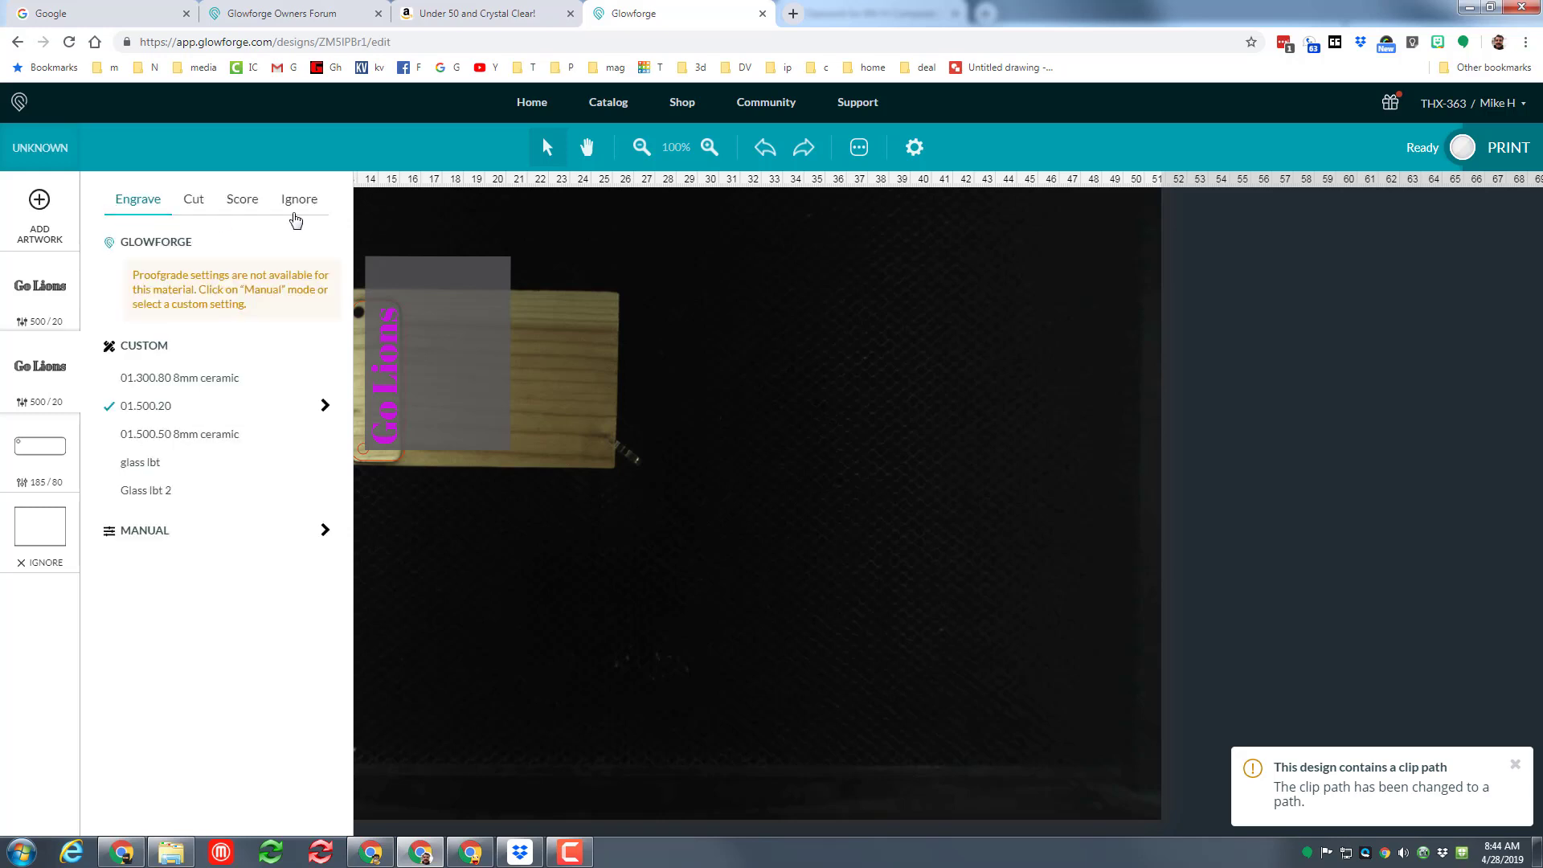
# Set both Go Lions engrave steps to Ignore and bring up Add Artwork.
pyautogui.click(299, 198)
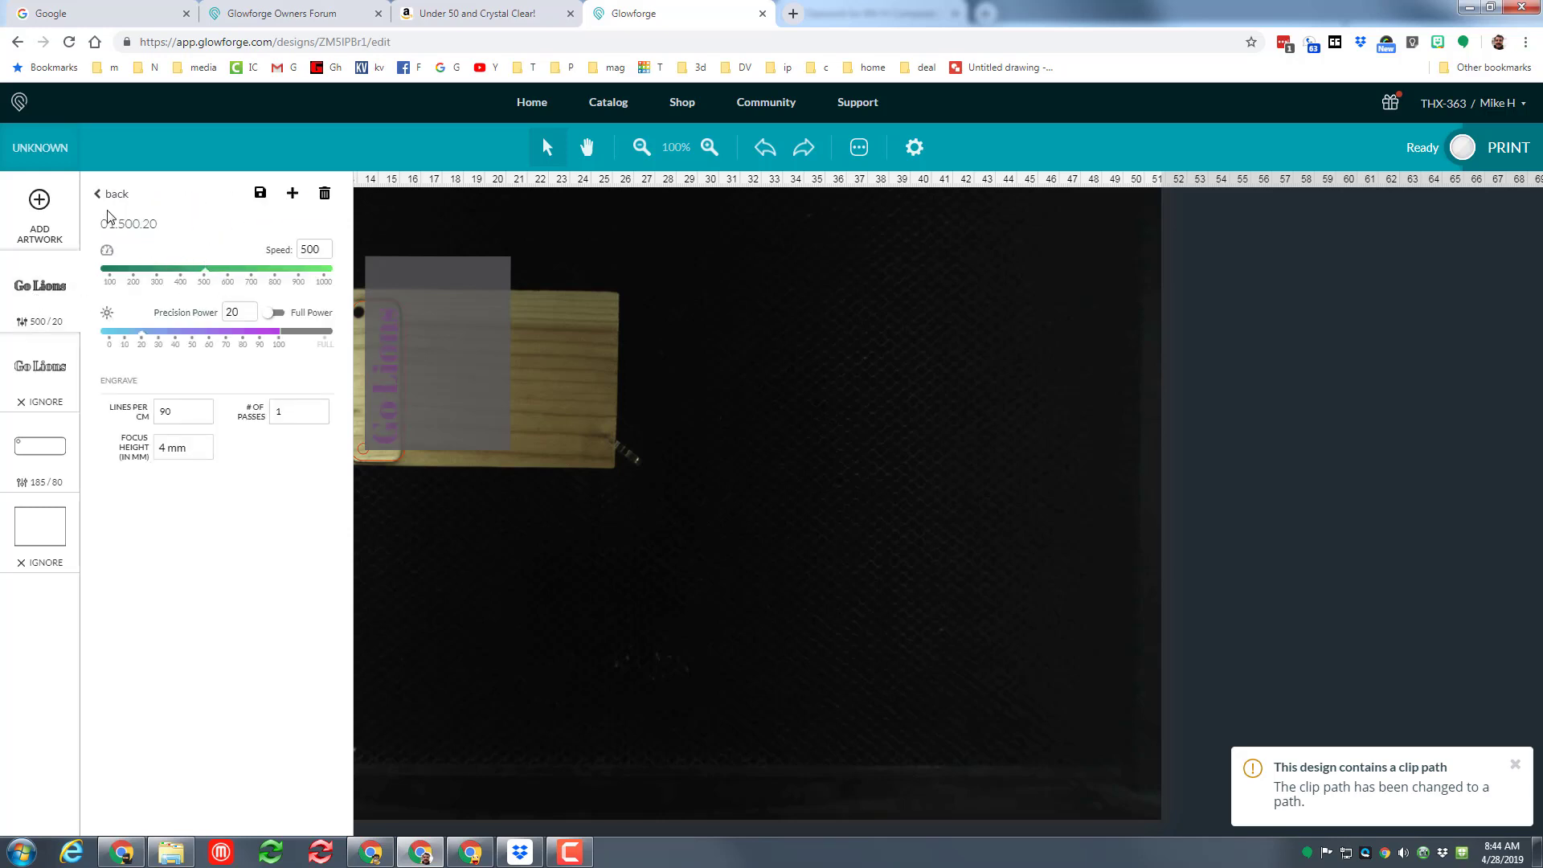
pyautogui.moveTo(136, 224)
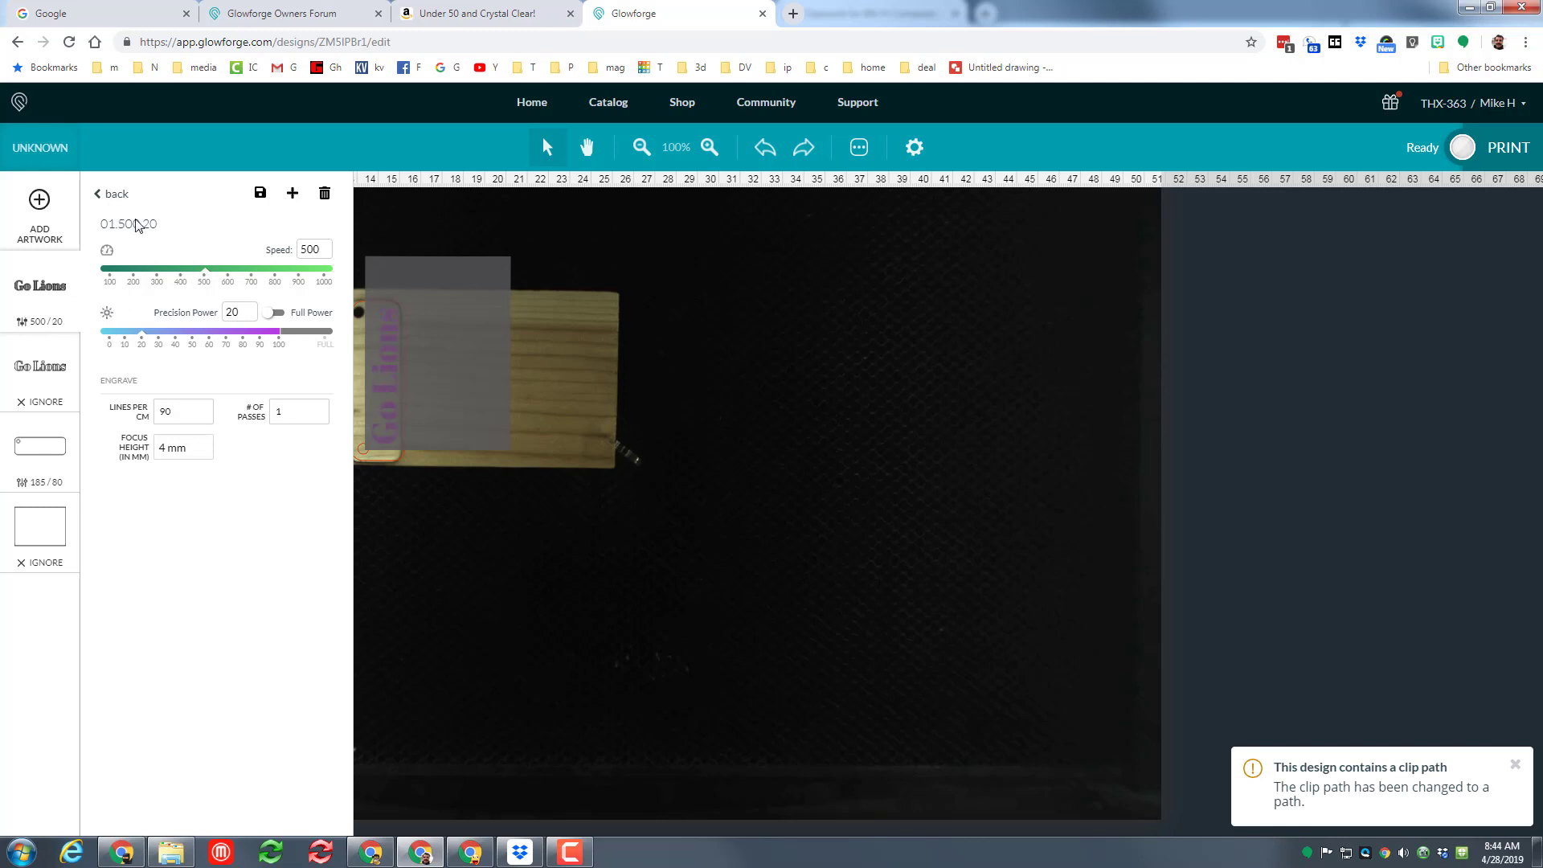
pyautogui.click(137, 199)
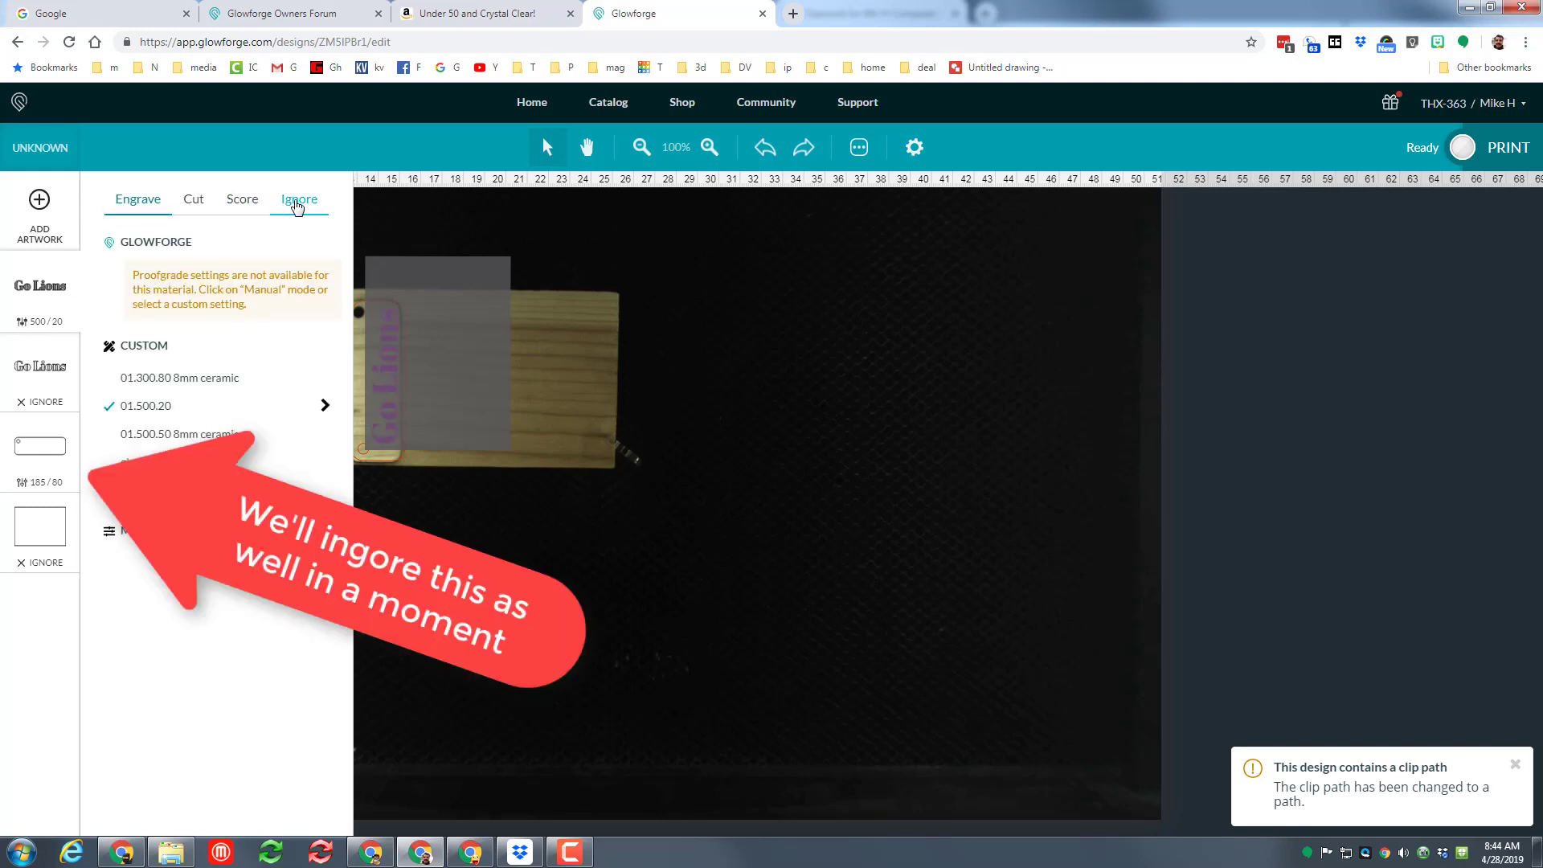
pyautogui.click(299, 198)
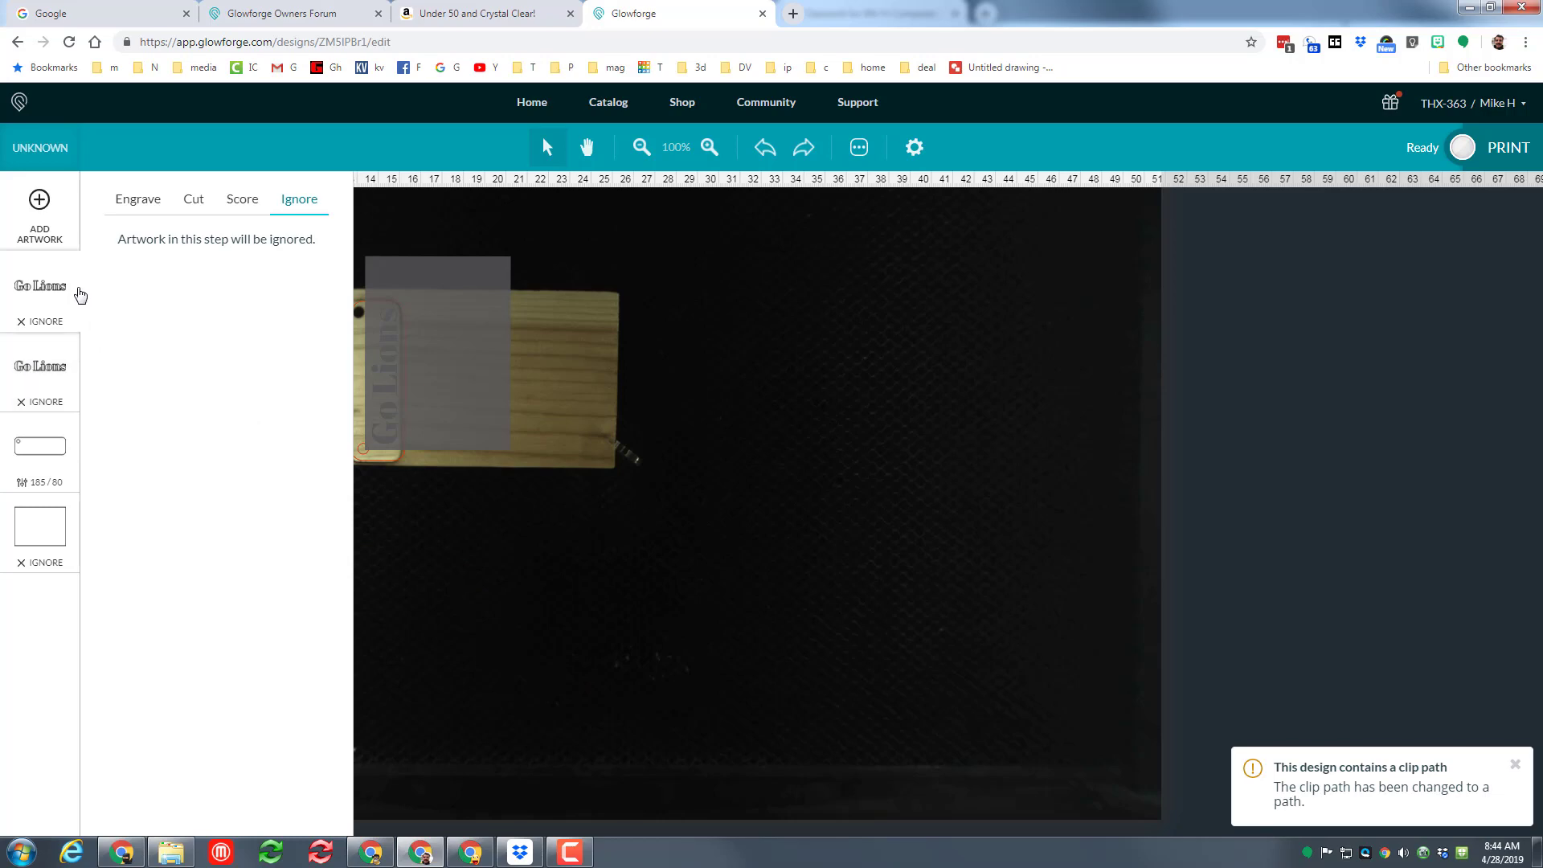
pyautogui.click(39, 206)
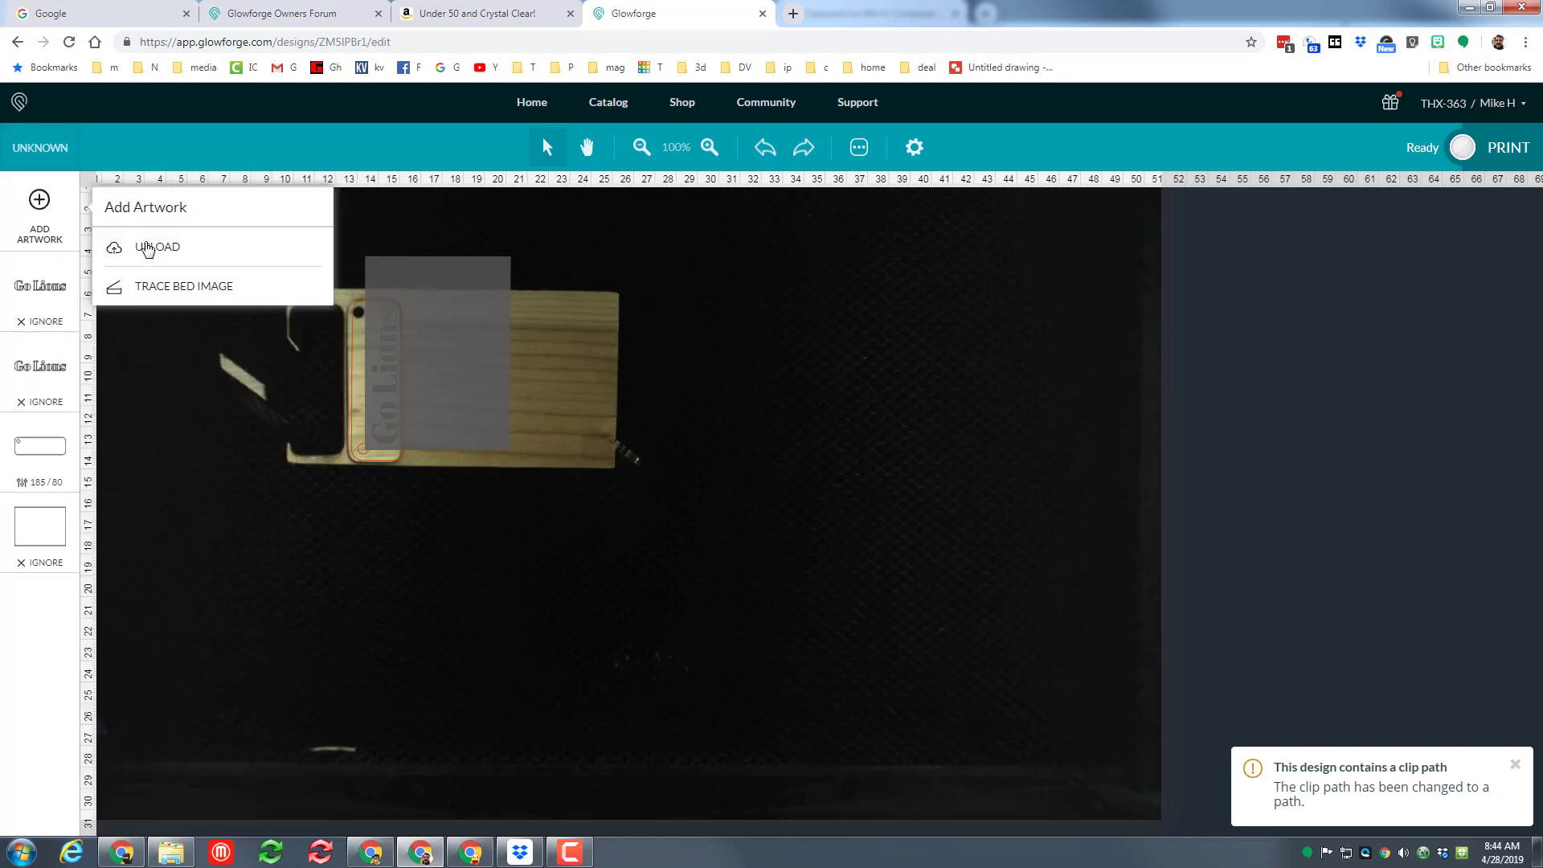
# Upload the #OnePride design file and dismiss the step settings panel.
pyautogui.click(156, 247)
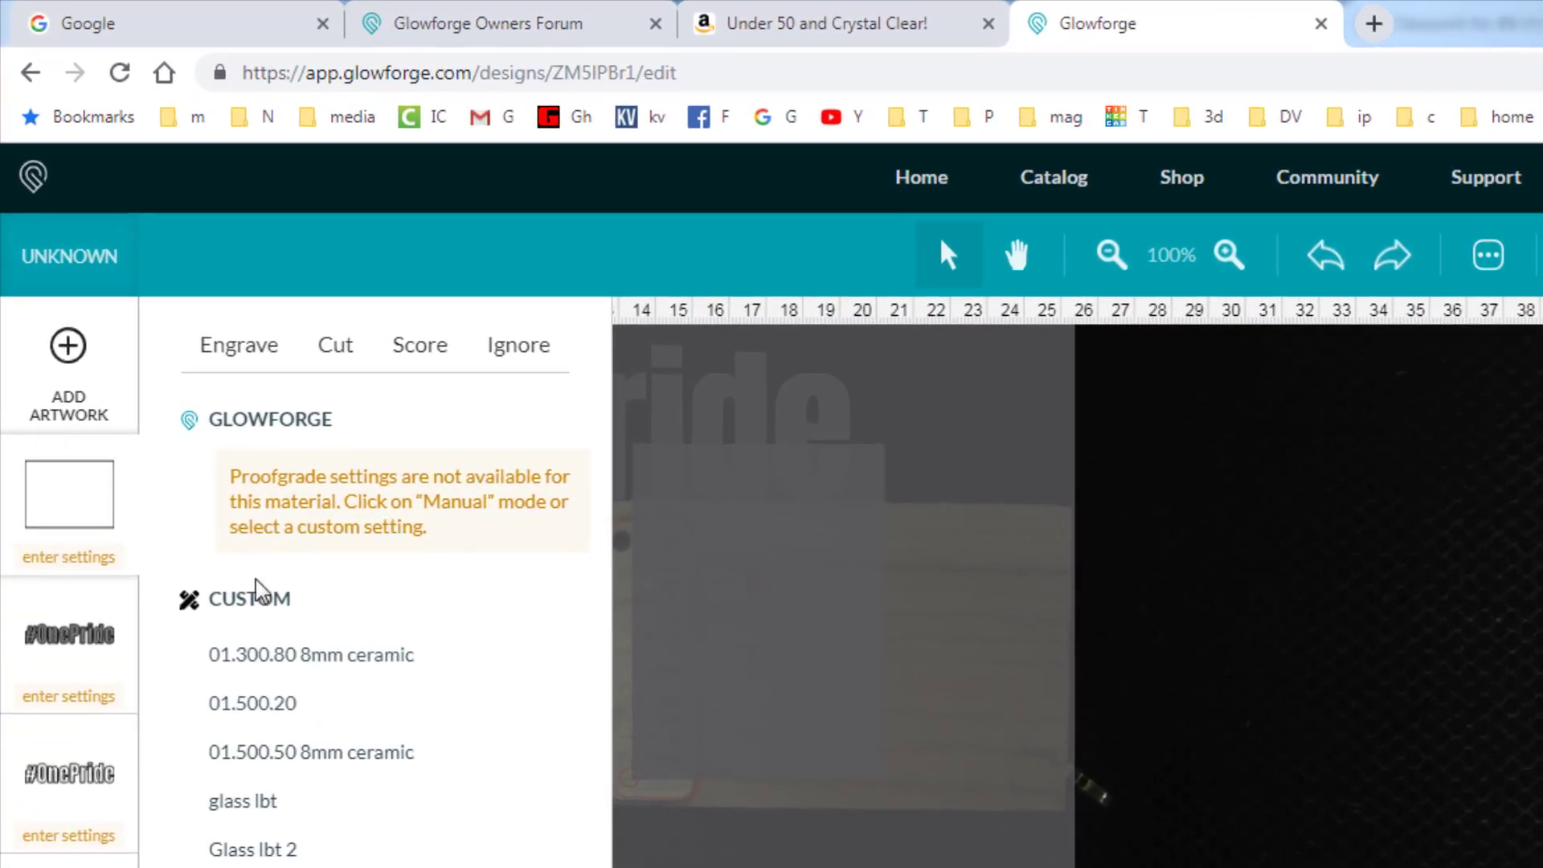
pyautogui.click(417, 345)
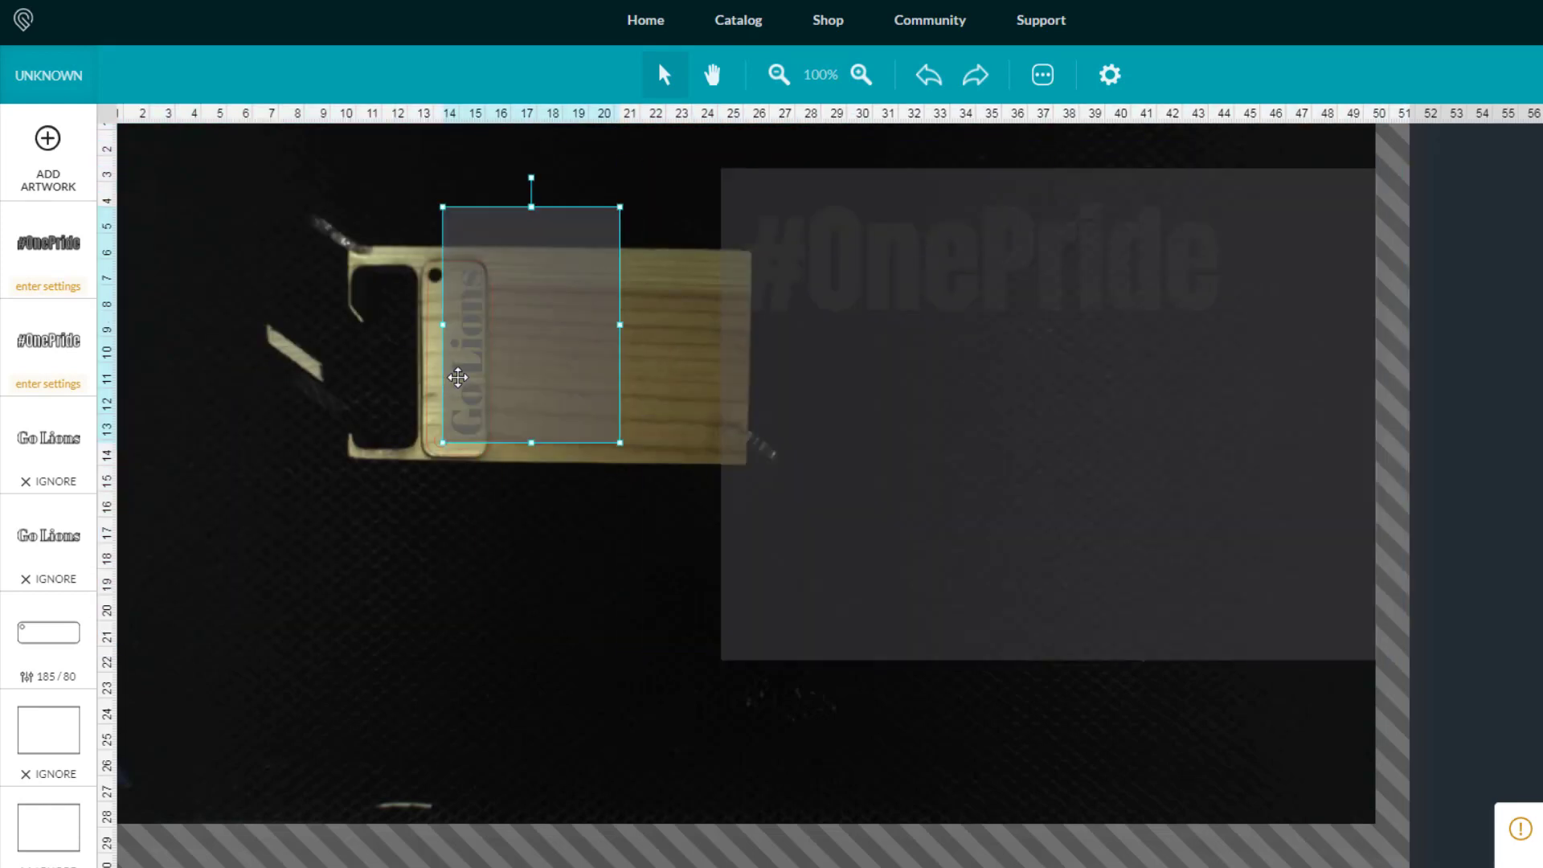
# Move the Go Lions artwork below the blank and align #OnePride over the keychain outline.
pyautogui.moveTo(457, 377); pyautogui.dragTo(495, 553)
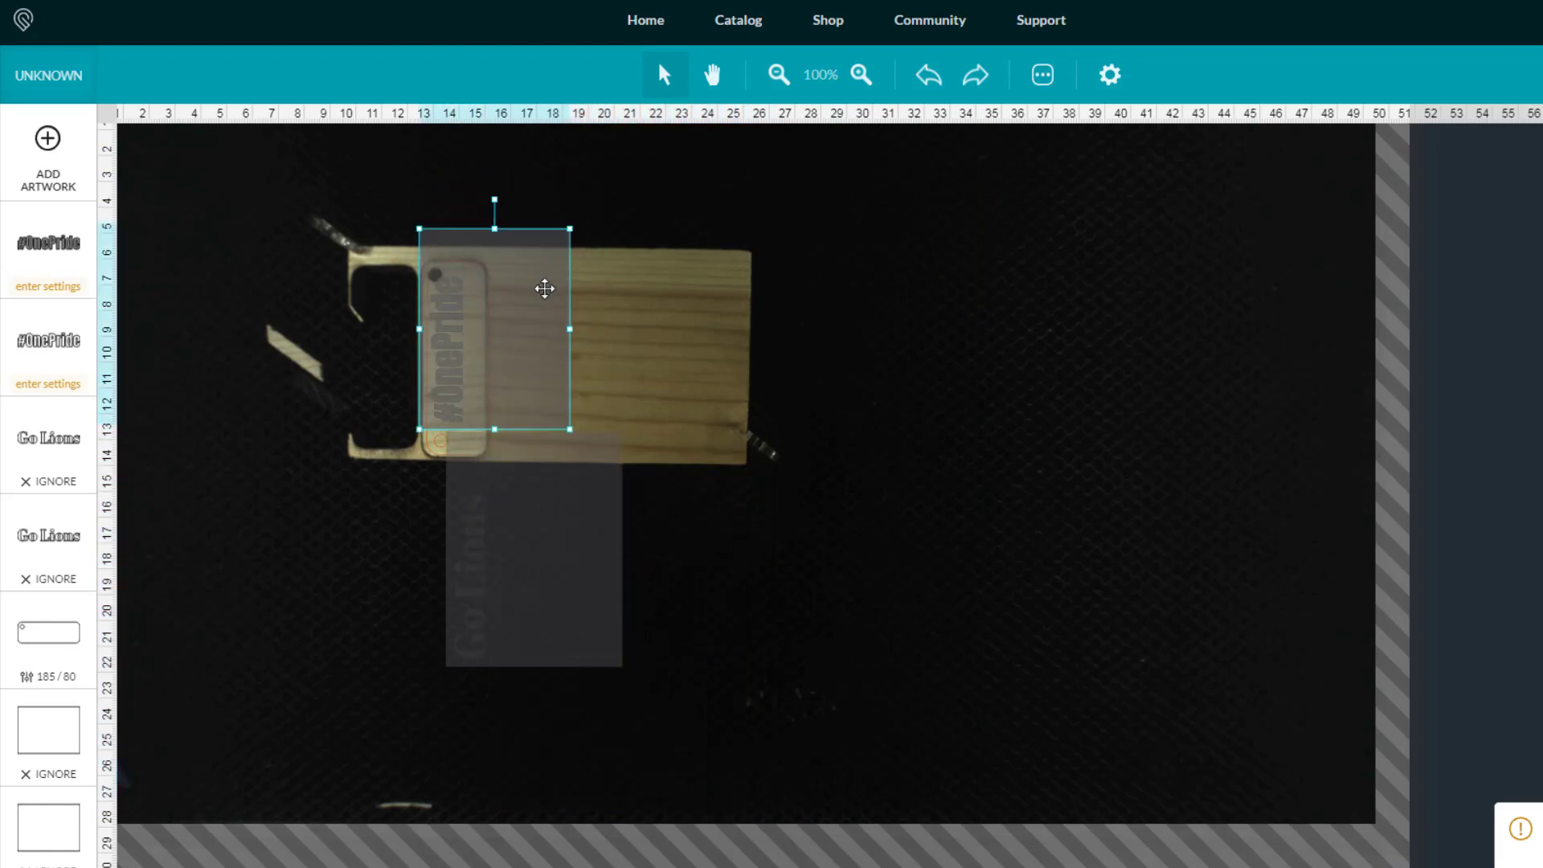
pyautogui.moveTo(545, 288); pyautogui.dragTo(551, 271)
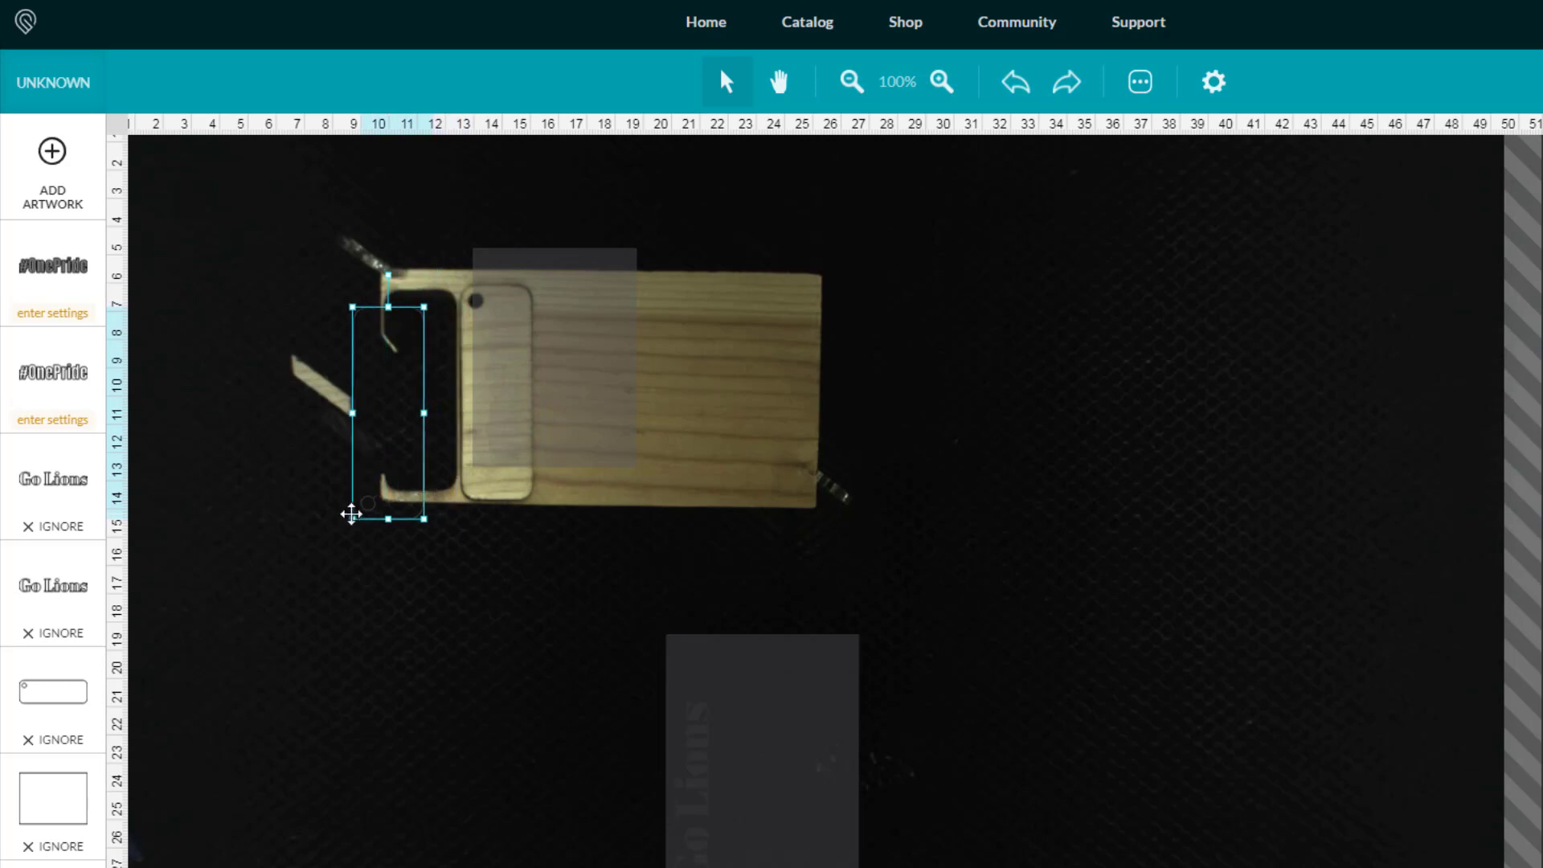
pyautogui.moveTo(385, 413); pyautogui.dragTo(407, 384)
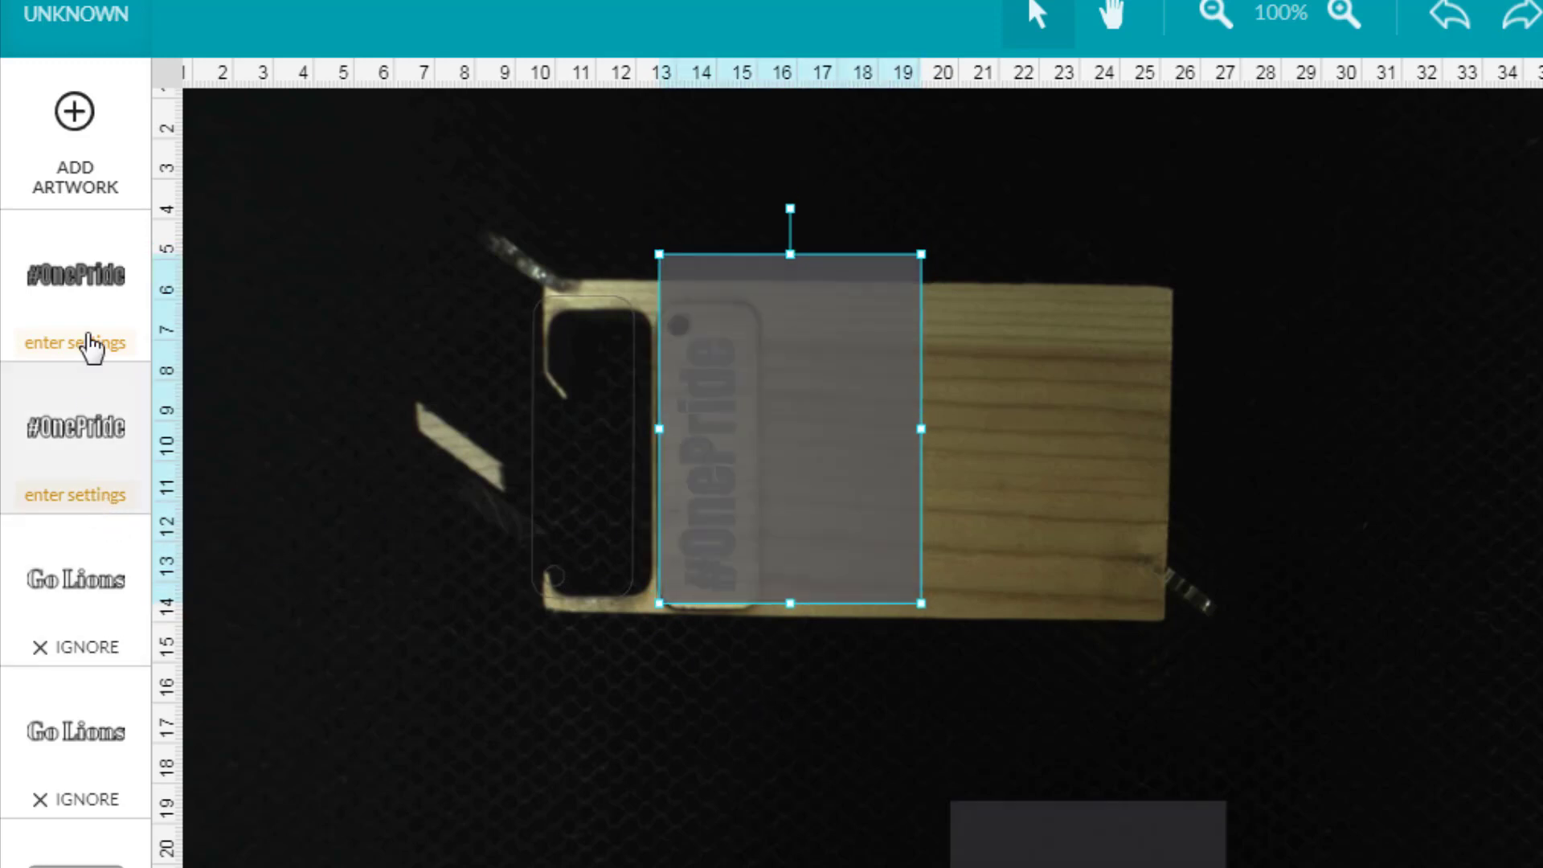
# Set the first #OnePride step to engrave with 01.500.20, focus height 4.
pyautogui.click(75, 343)
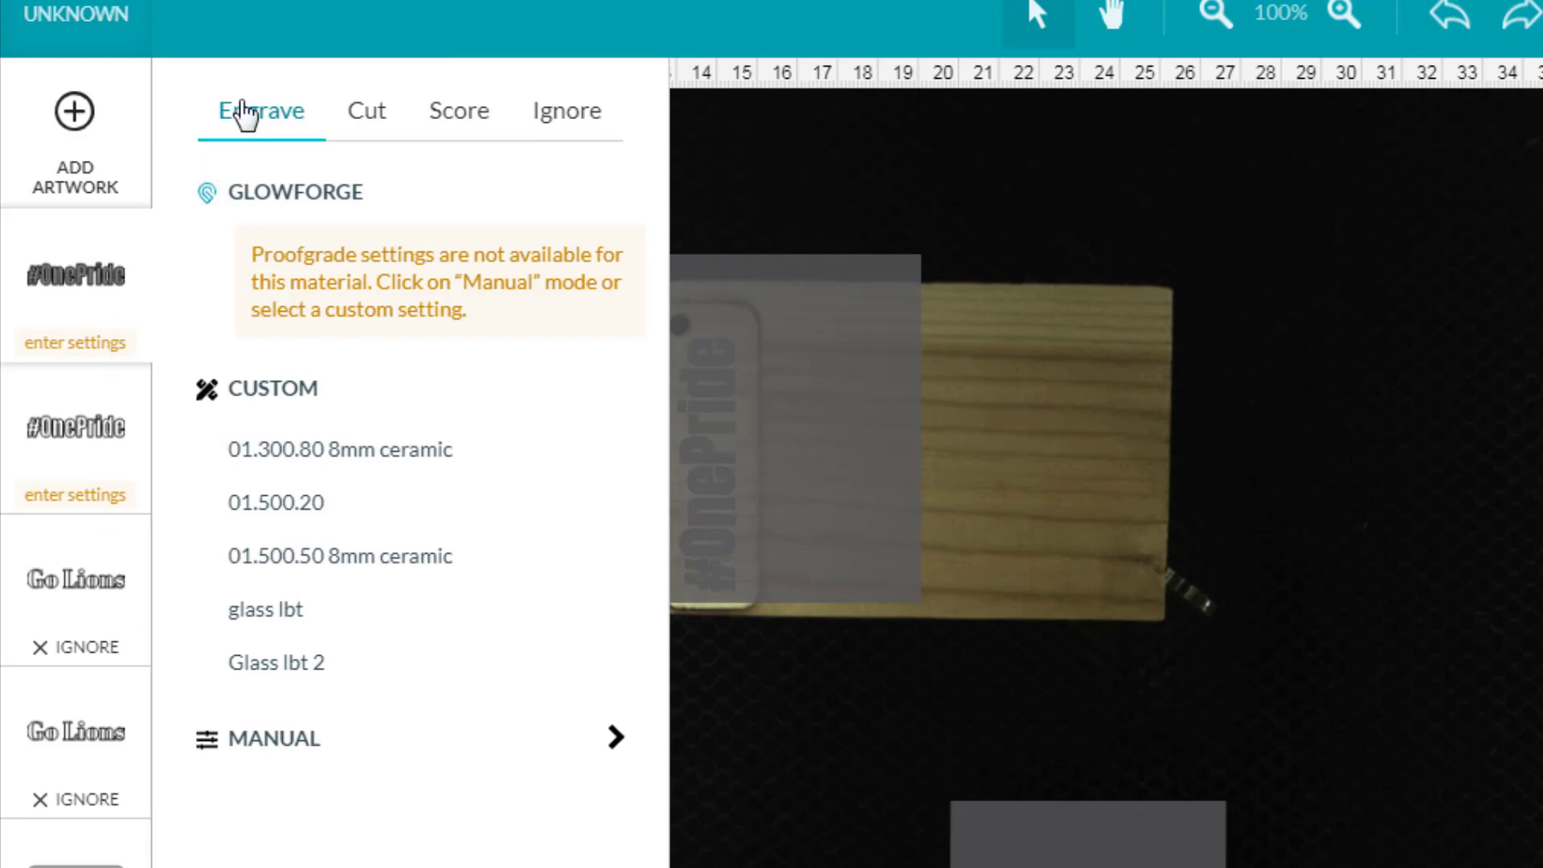
pyautogui.click(276, 501)
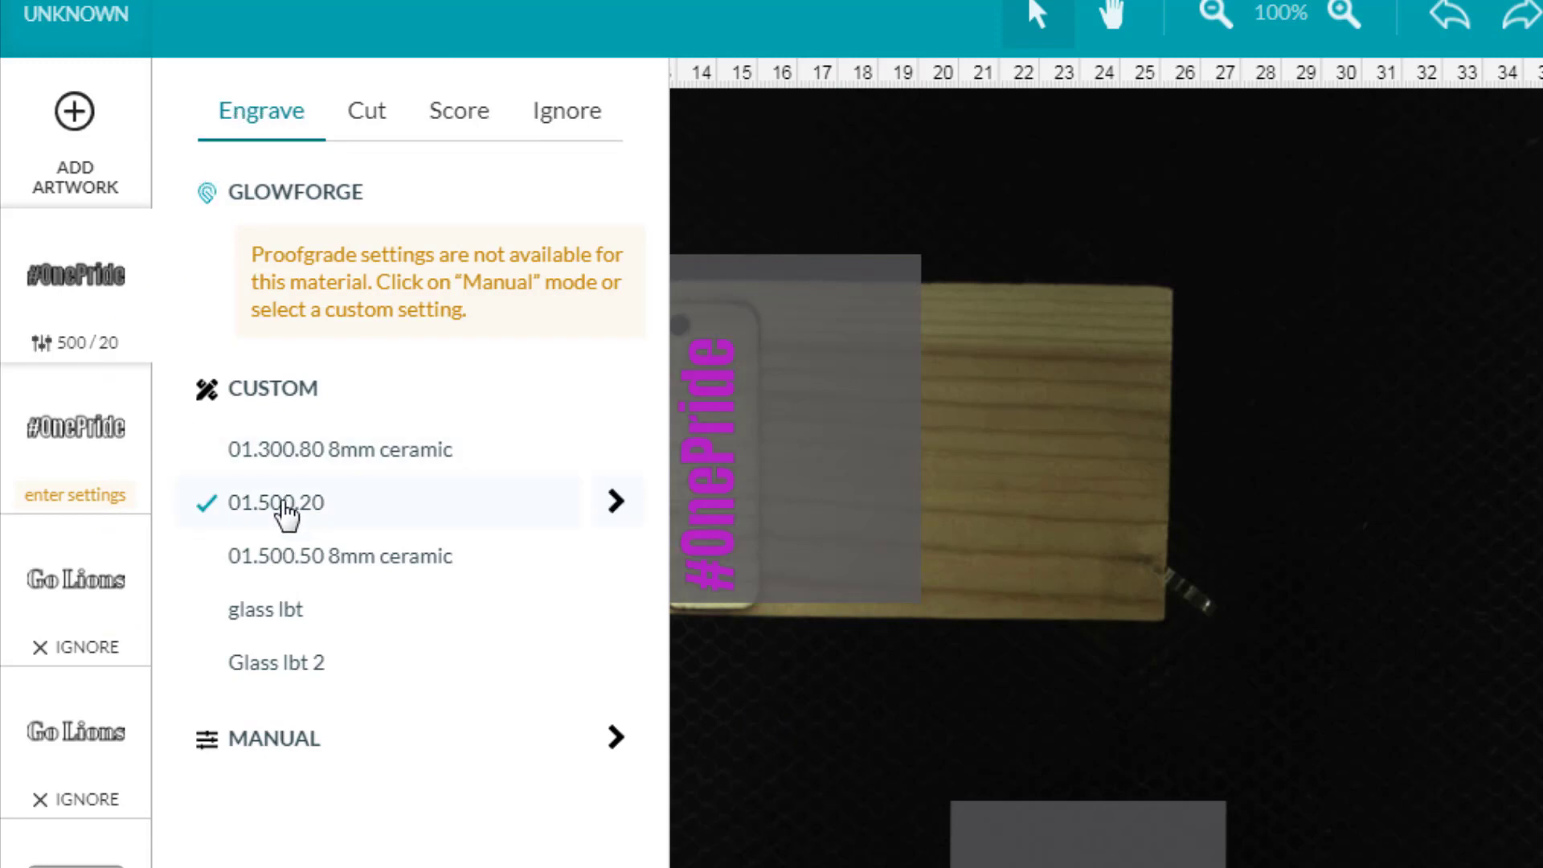
pyautogui.click(617, 502)
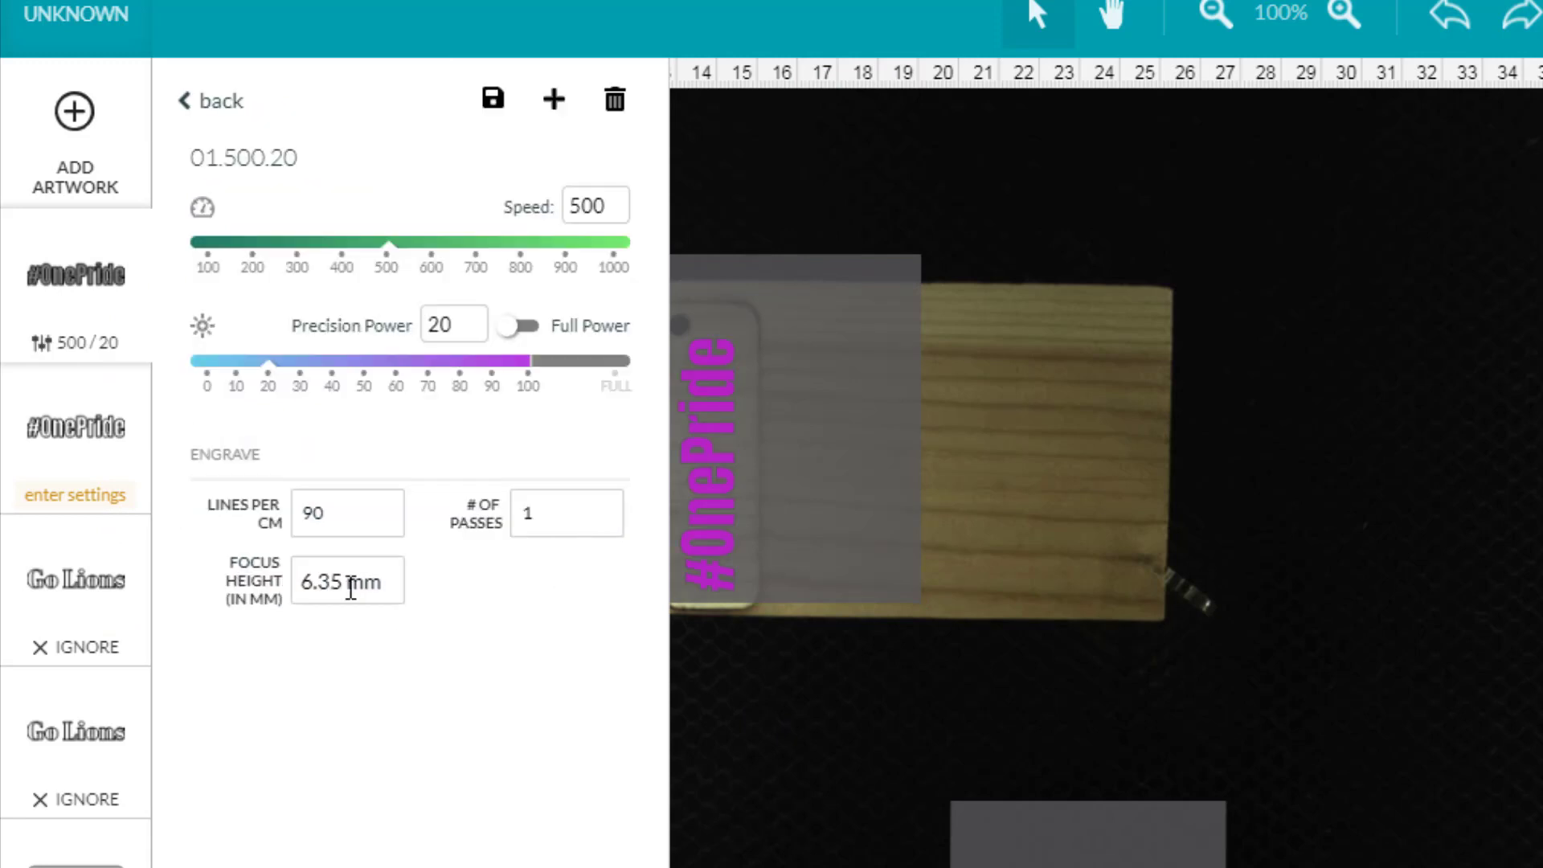
pyautogui.doubleClick(324, 580)
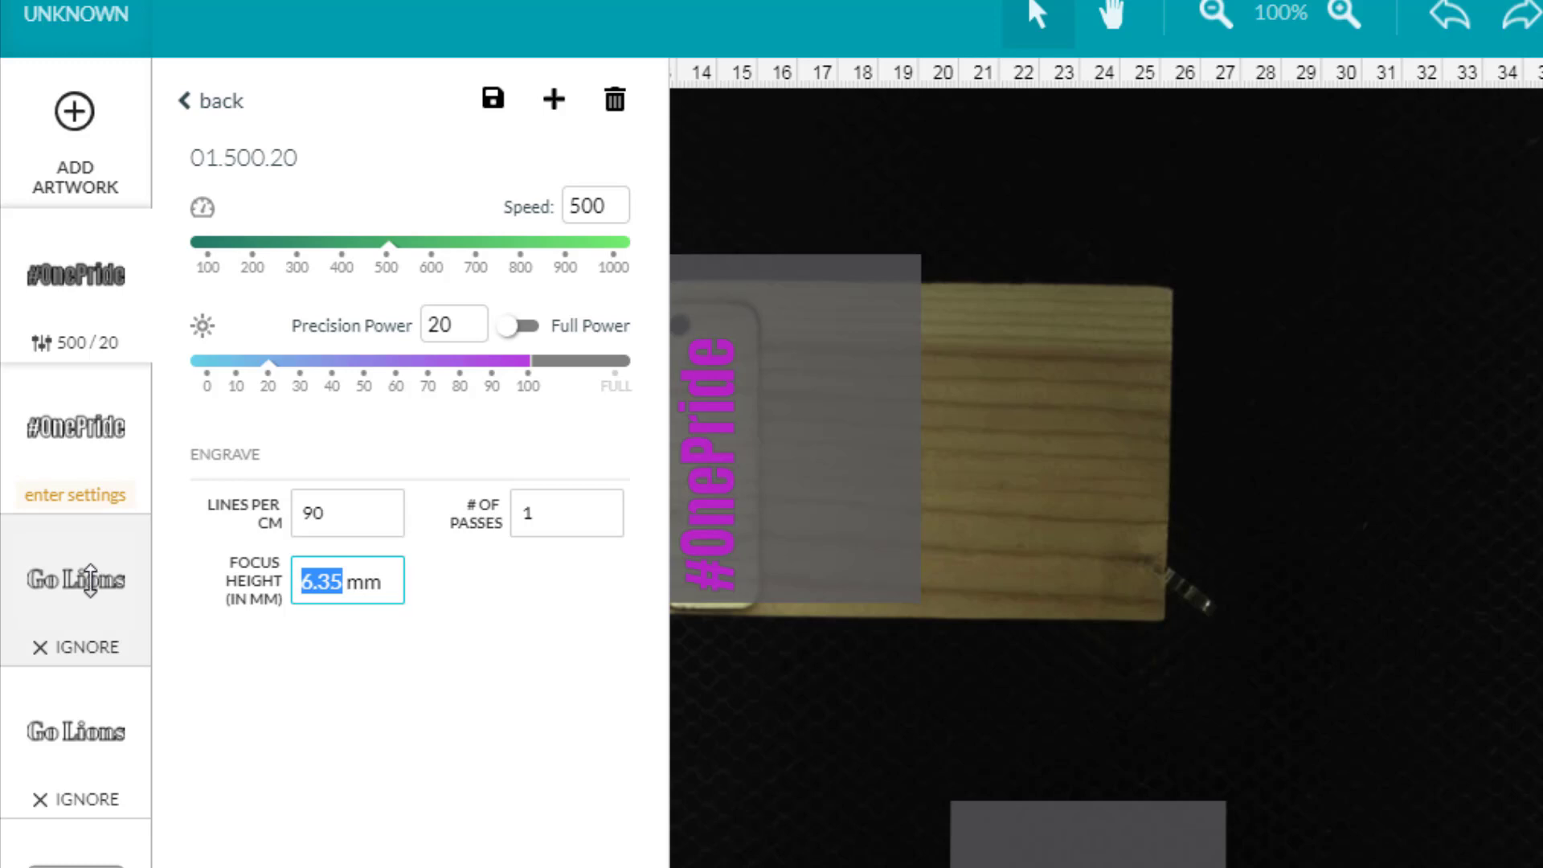
pyautogui.write('4')
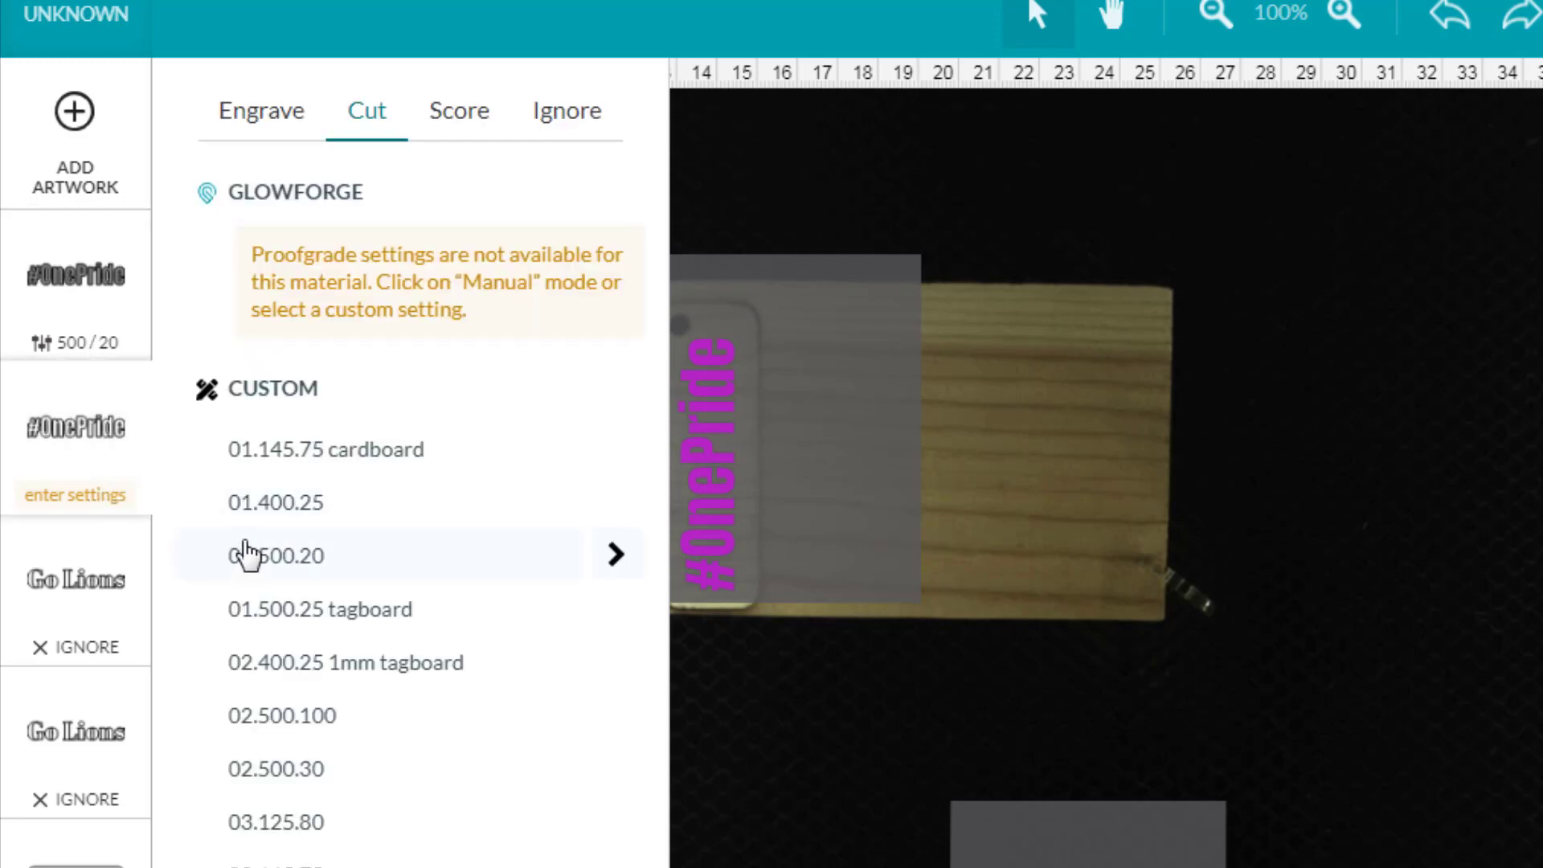
# Give the second #OnePride step a 400/30 engrave setting and start printing.
pyautogui.click(259, 110)
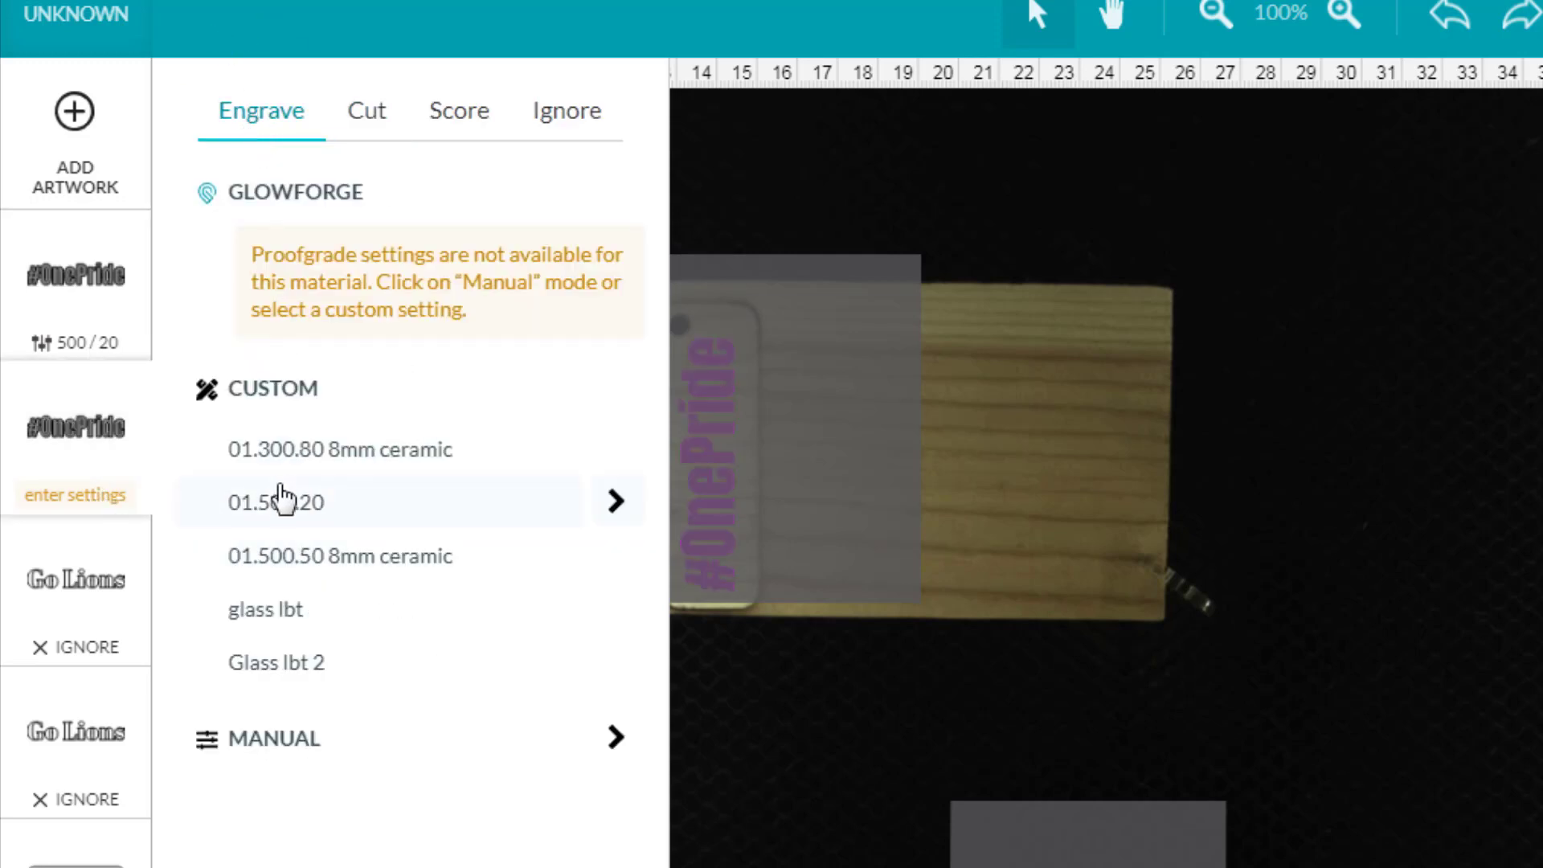
pyautogui.click(276, 501)
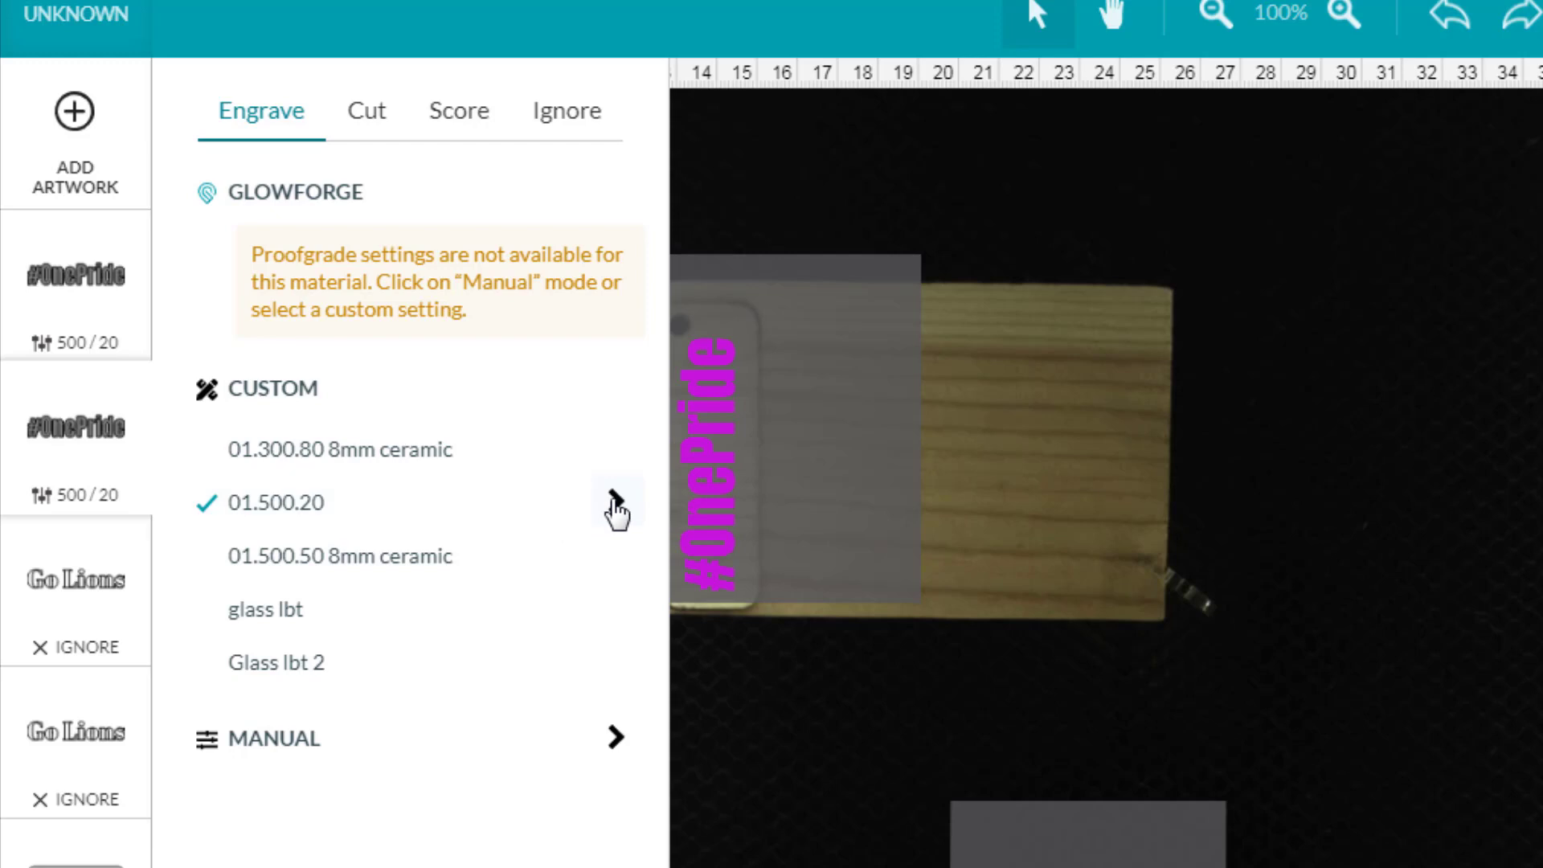
pyautogui.click(615, 501)
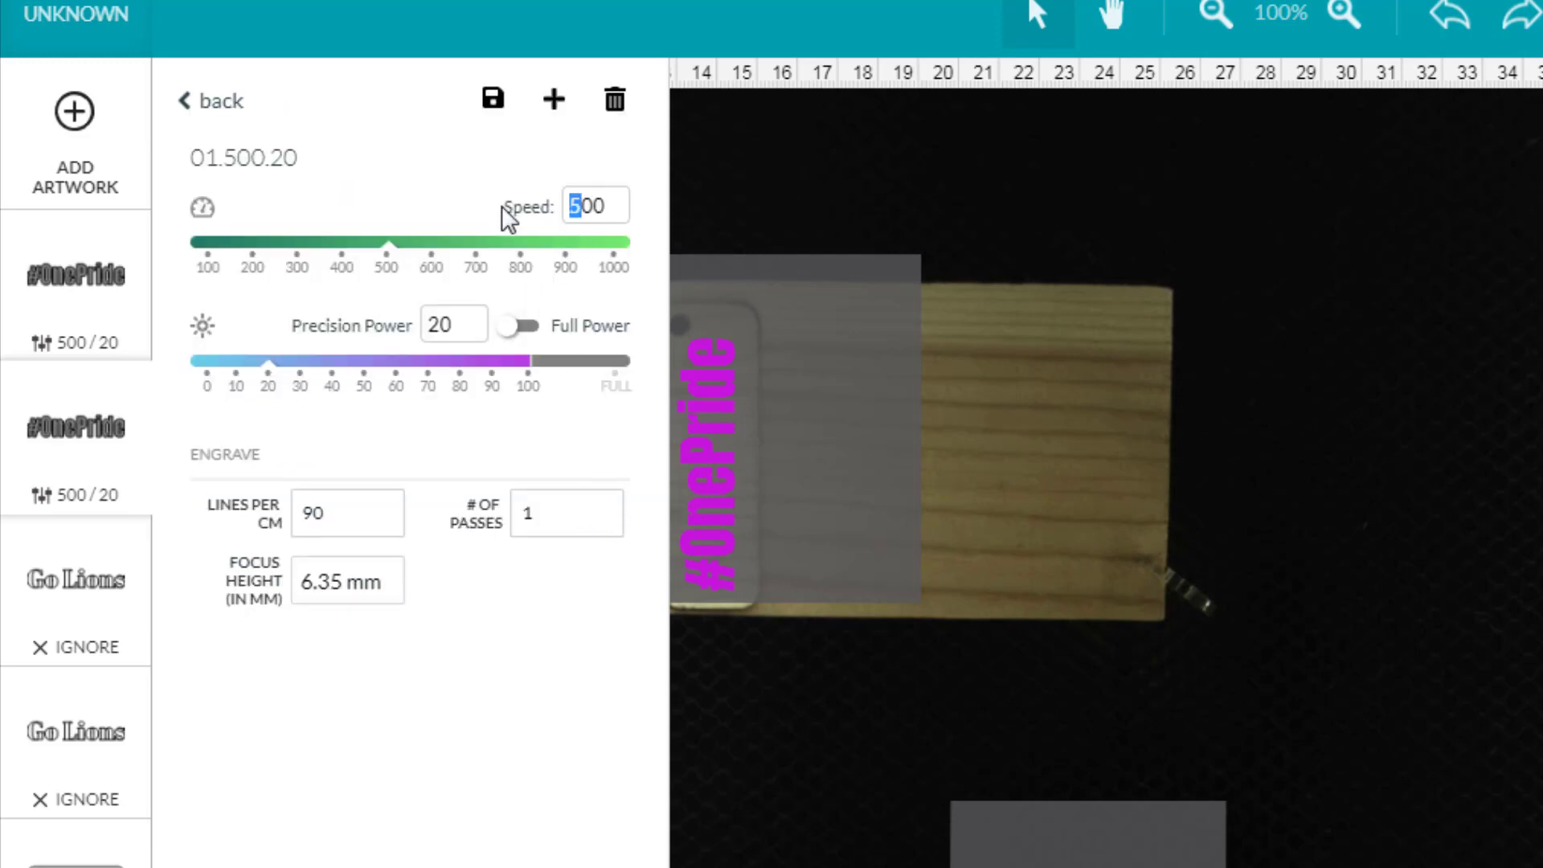
pyautogui.write('400')
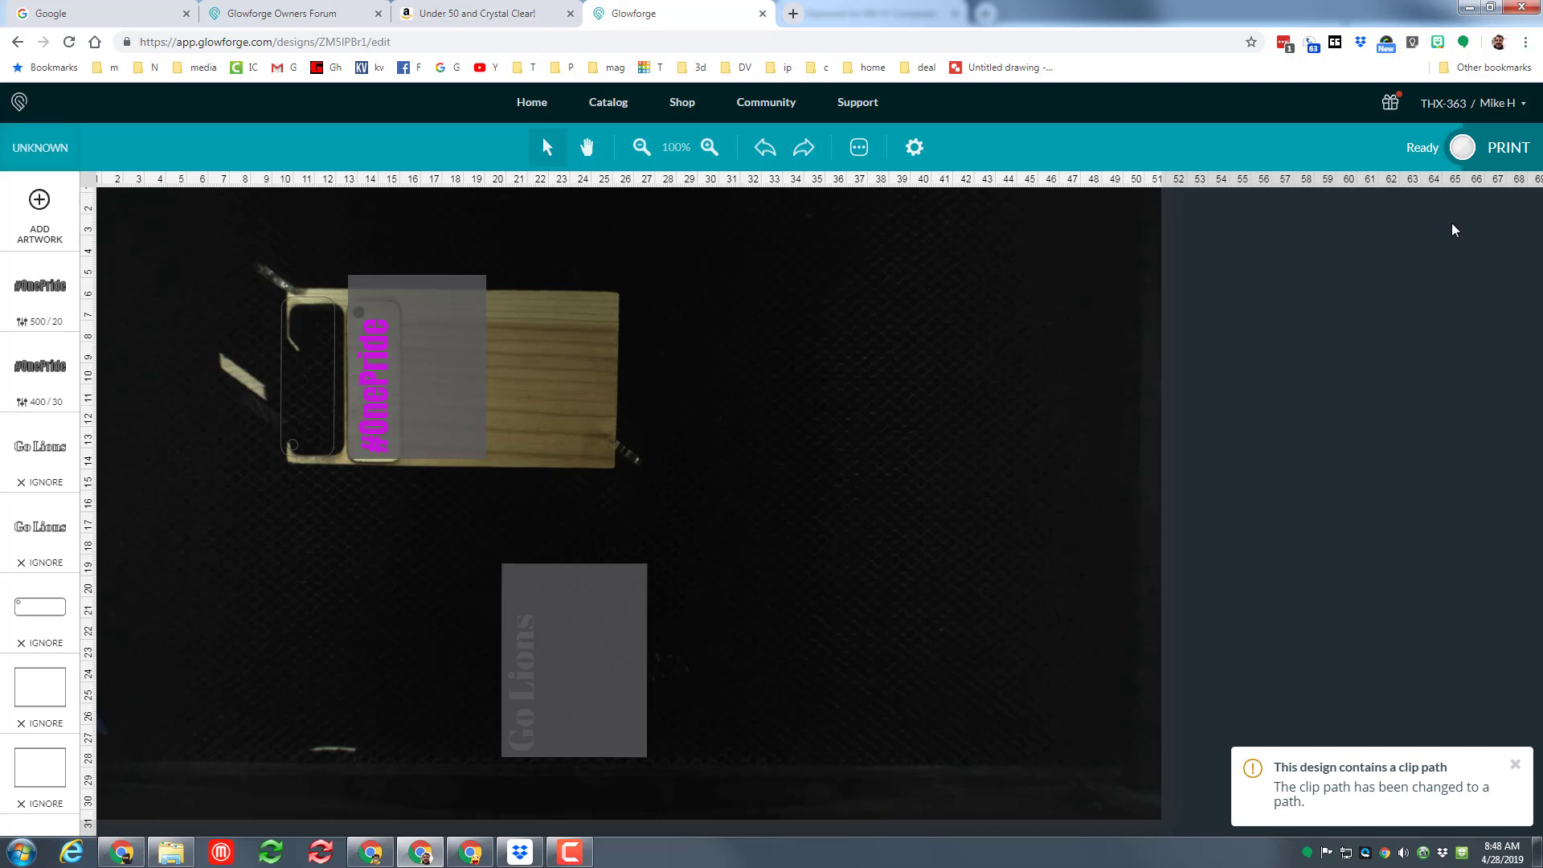
pyautogui.click(1508, 147)
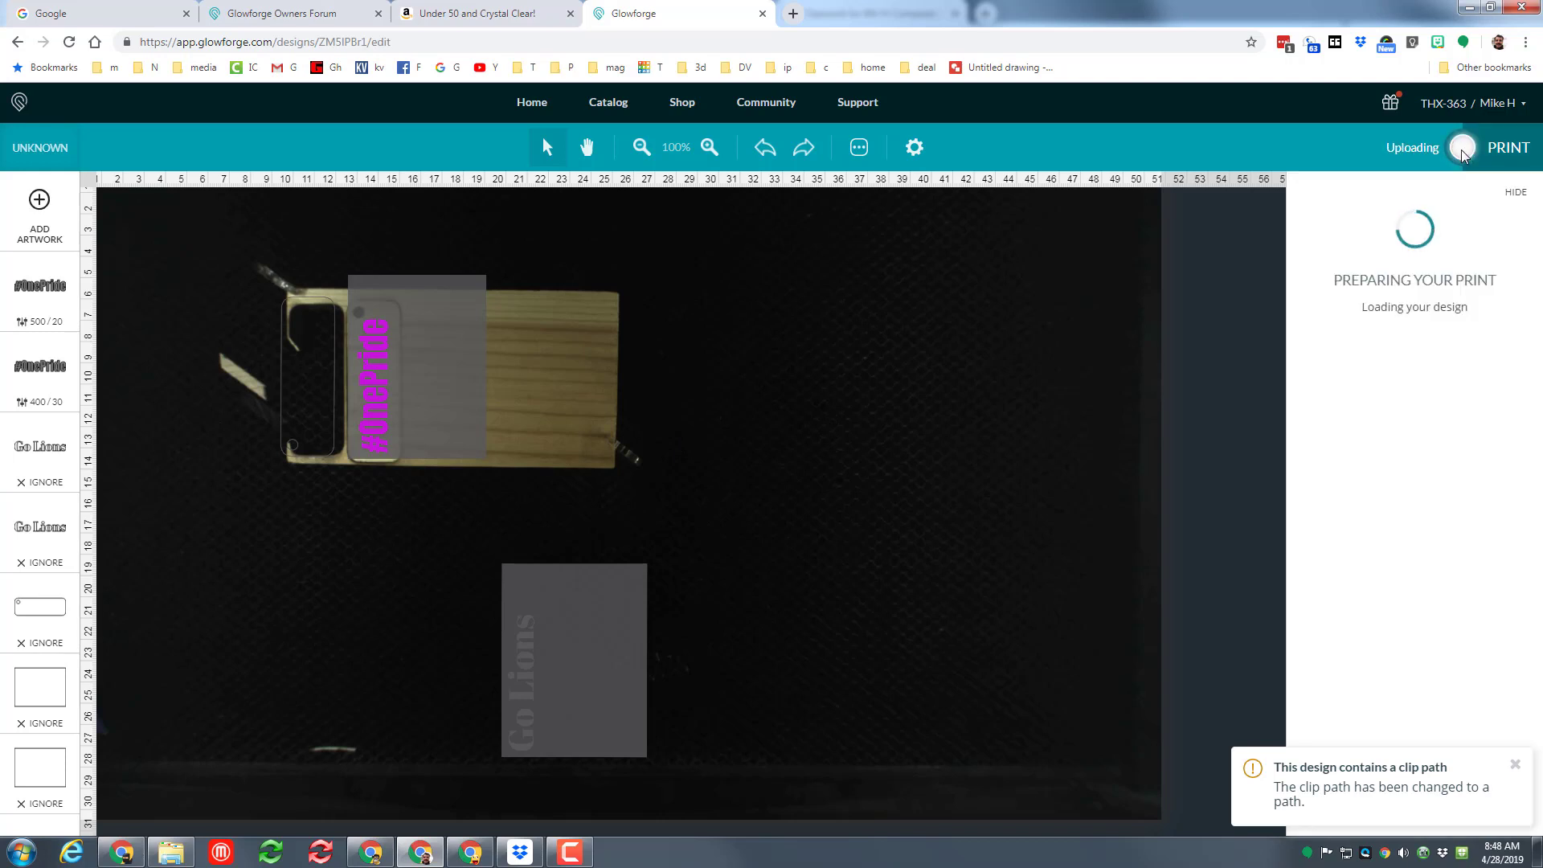